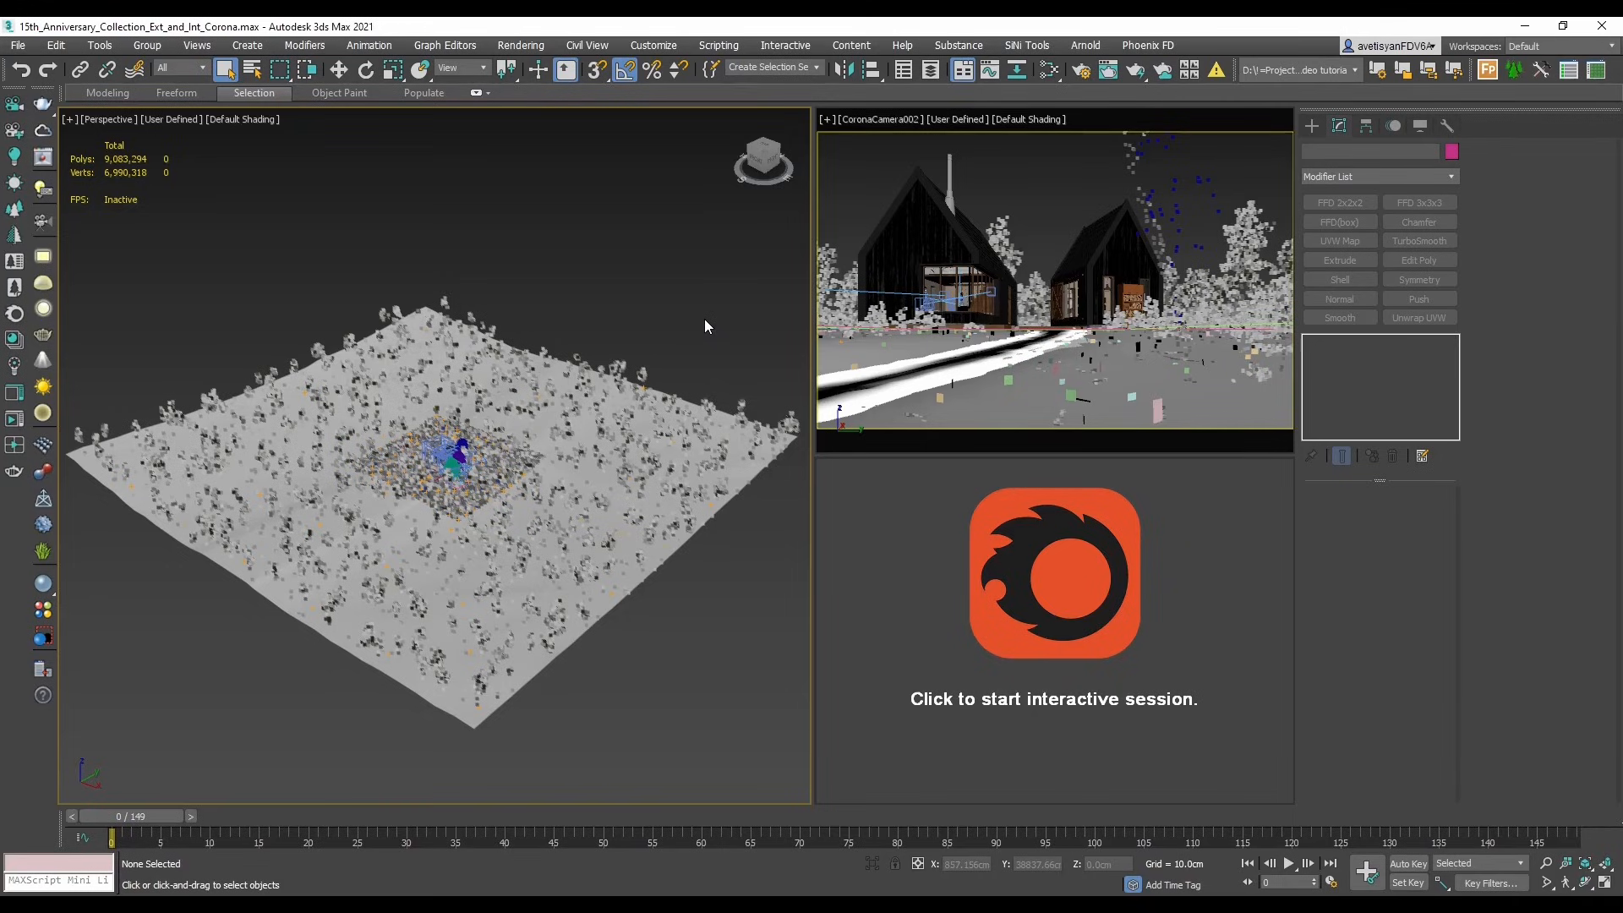
mouse_move(864, 551)
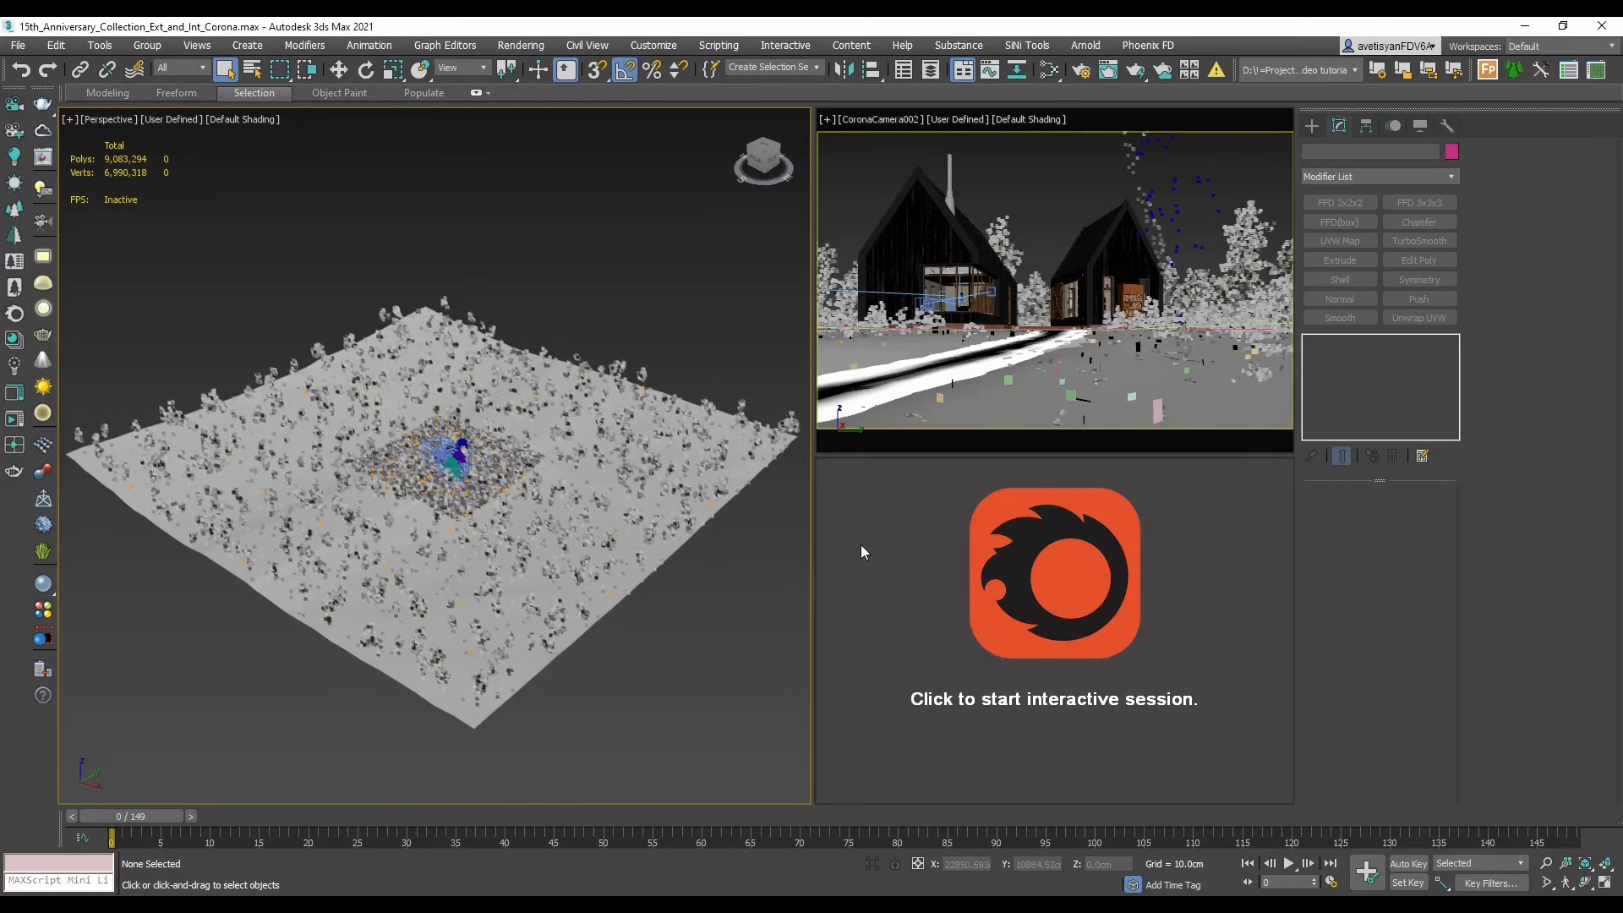
- Run and stop a trial interactive render of the cabin scene
left_click(1053, 573)
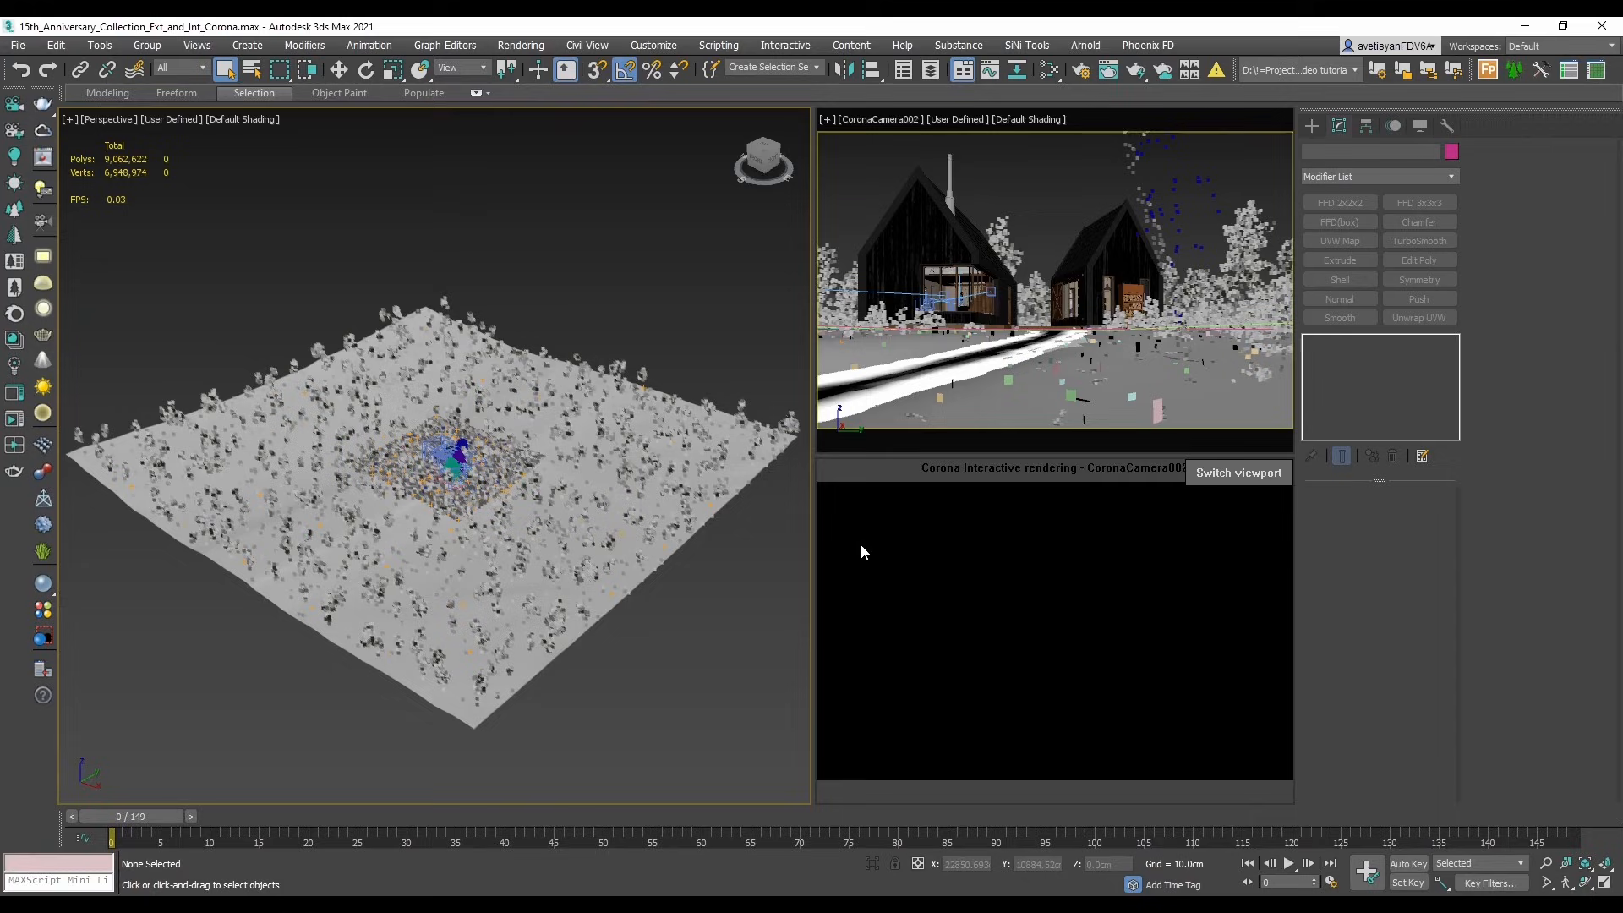
right_click(864, 551)
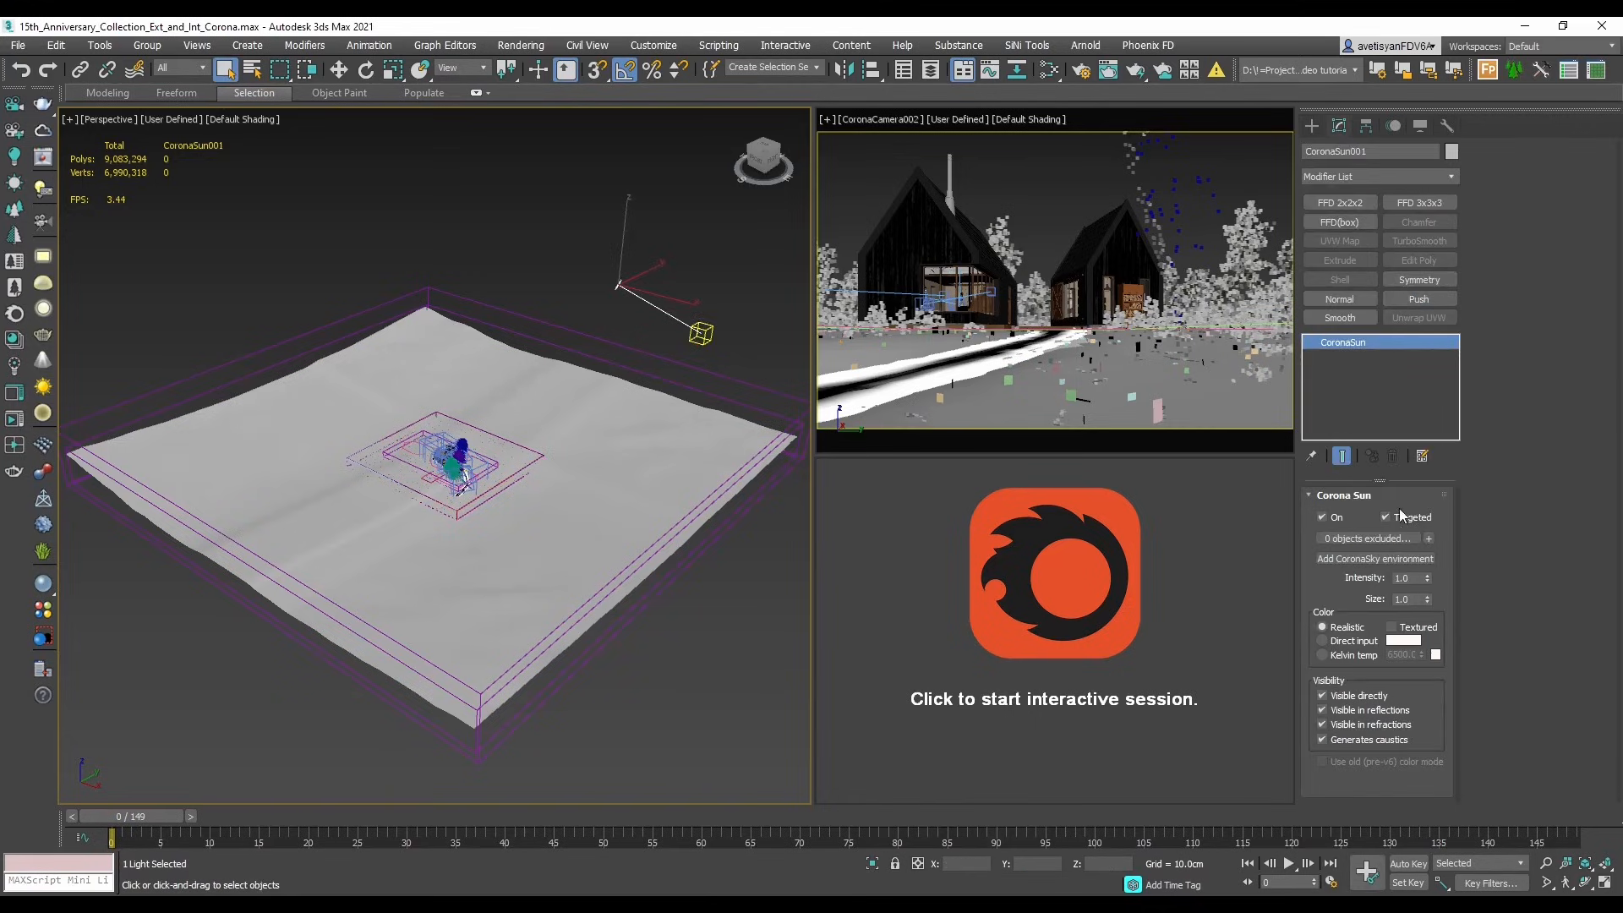
- Add a CoronaSky environment to the sun and preview it with an interactive render
left_click(1373, 560)
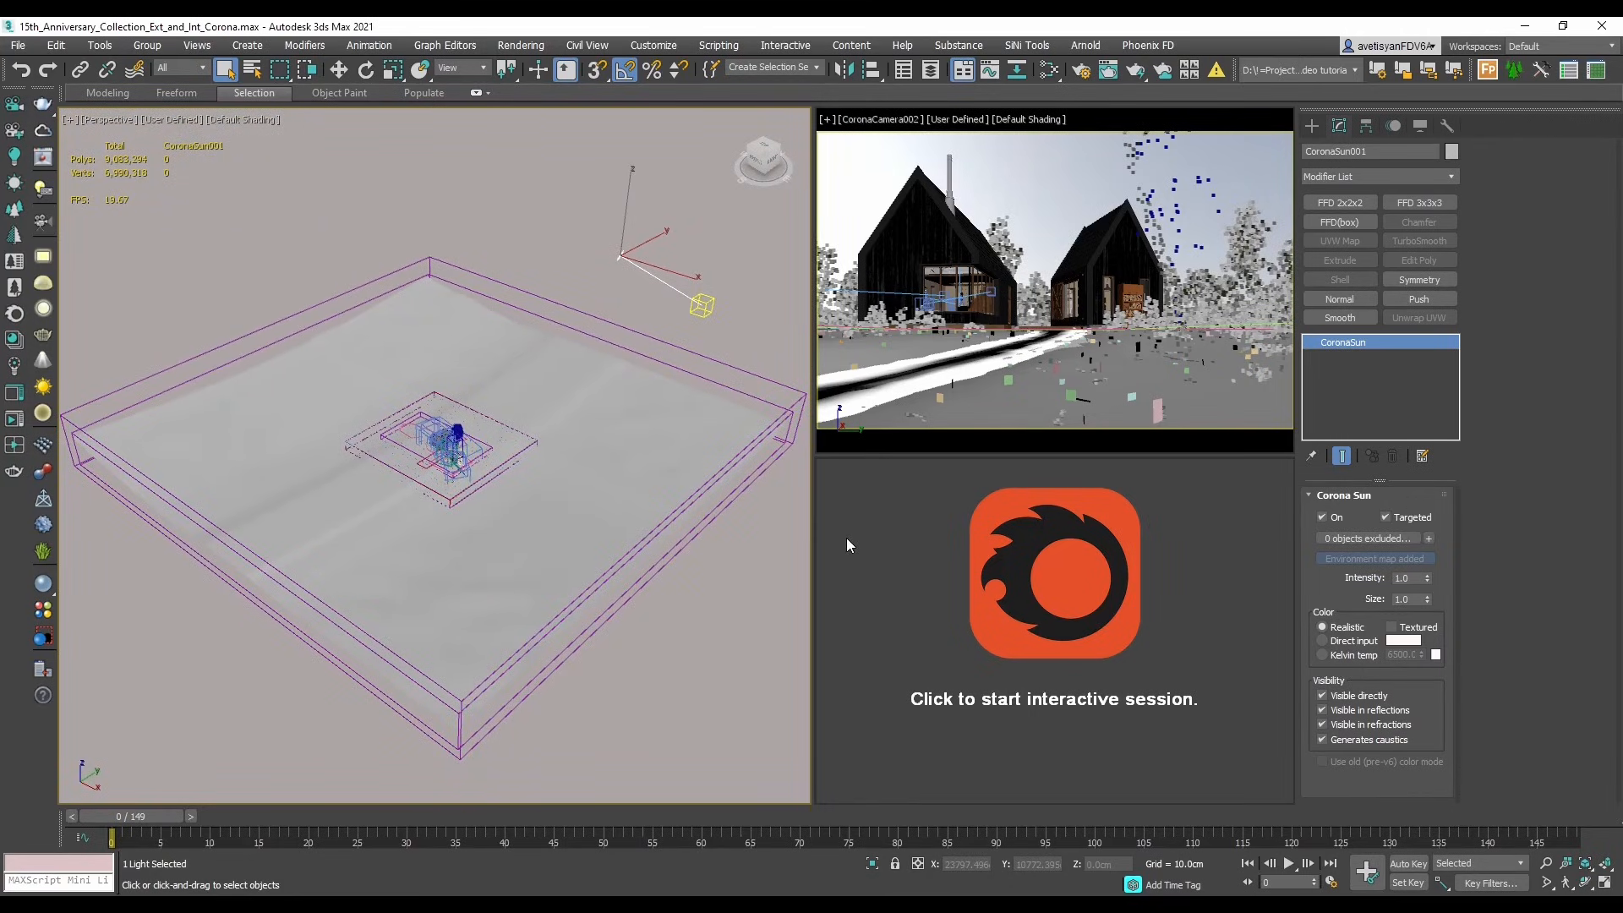
left_click(1053, 573)
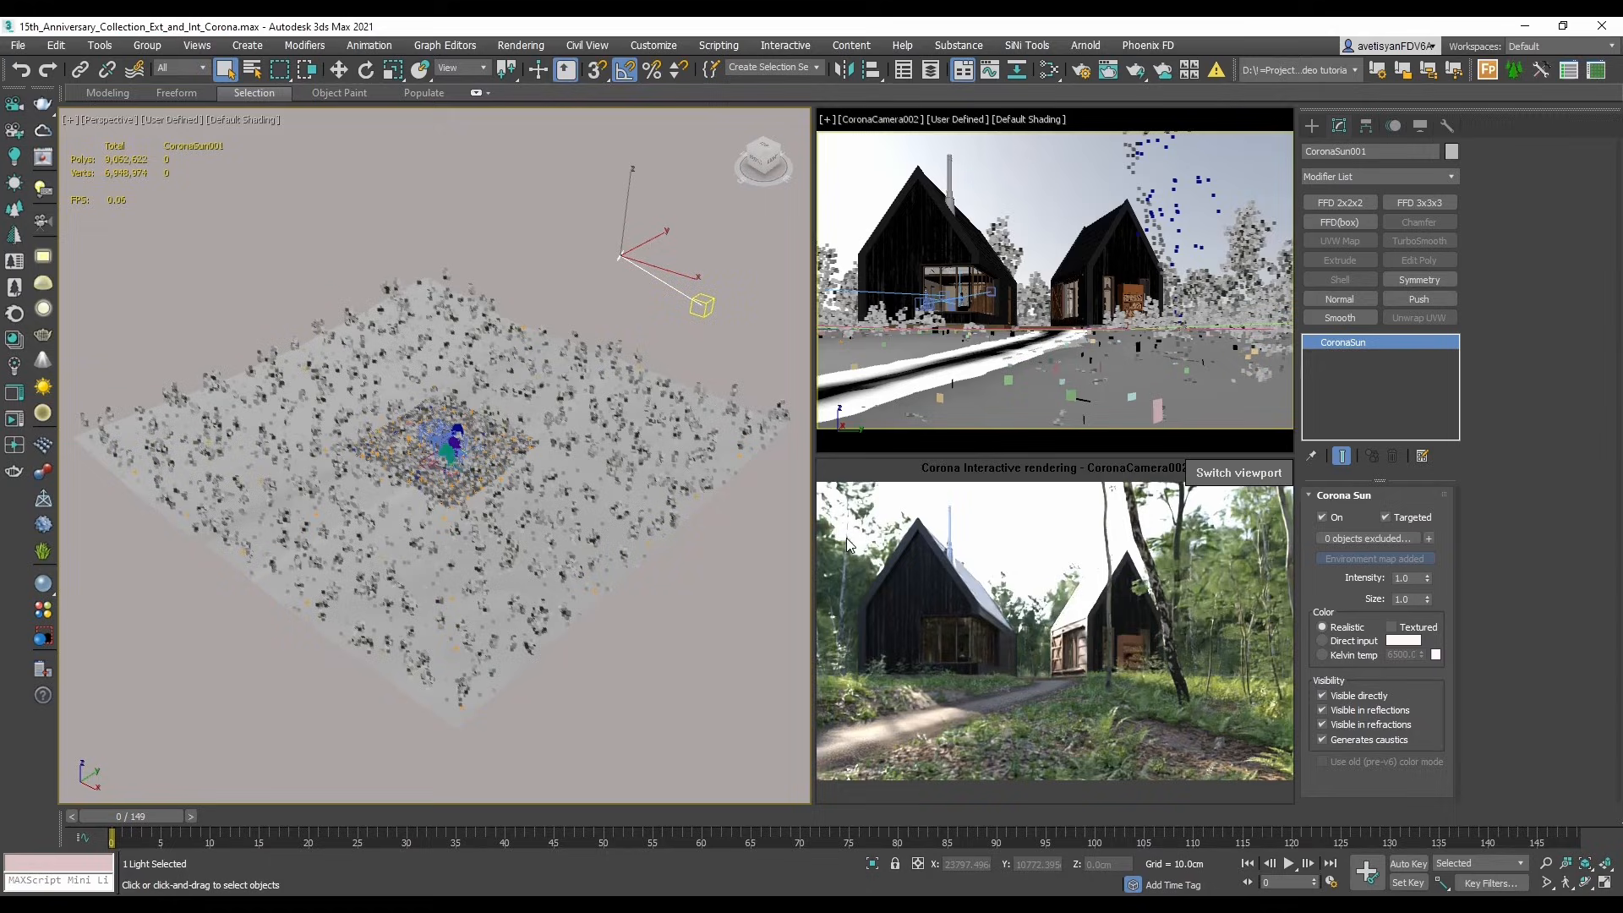
right_click(847, 542)
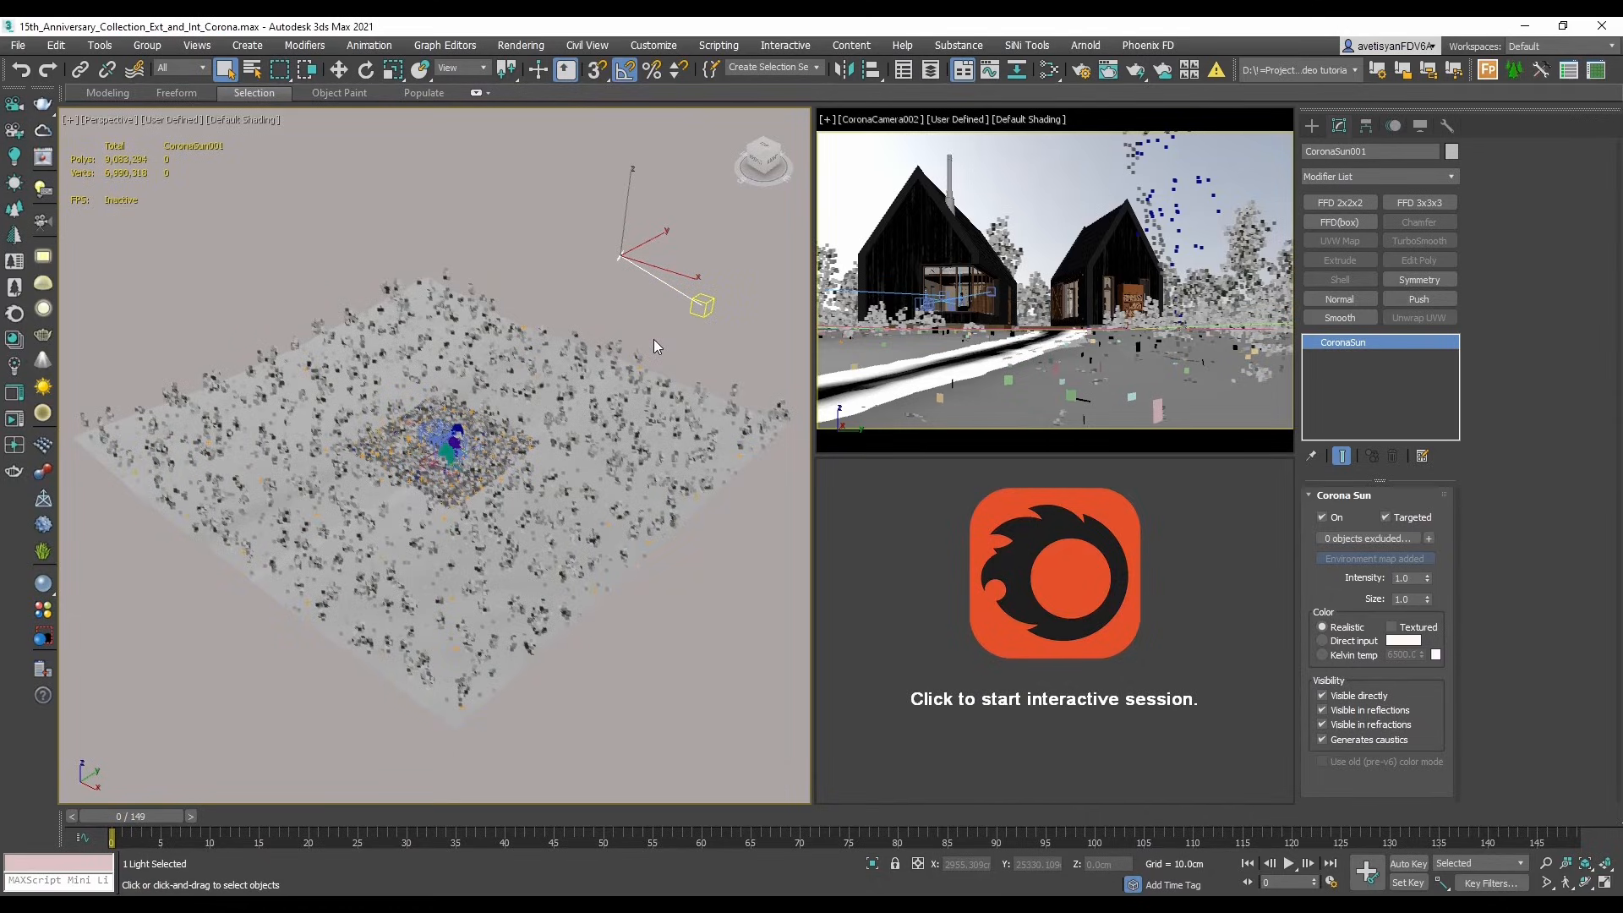
- Create a CoronaBitmap node in the Slate editor loaded with sunflowers_4k.hdr
left_click(1082, 69)
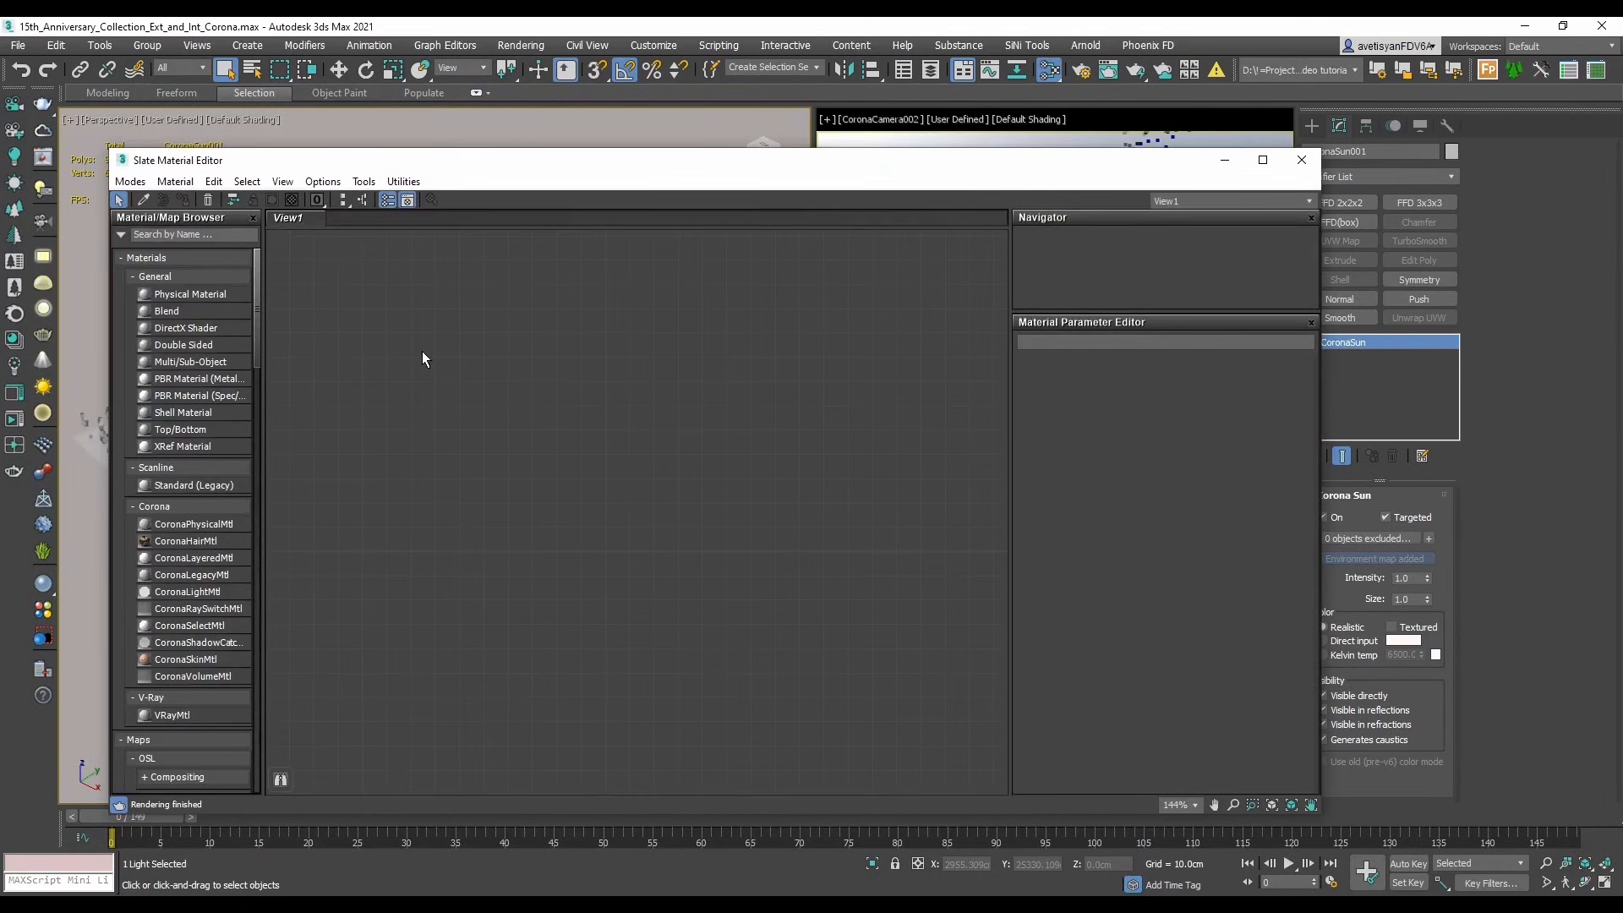
right_click(423, 358)
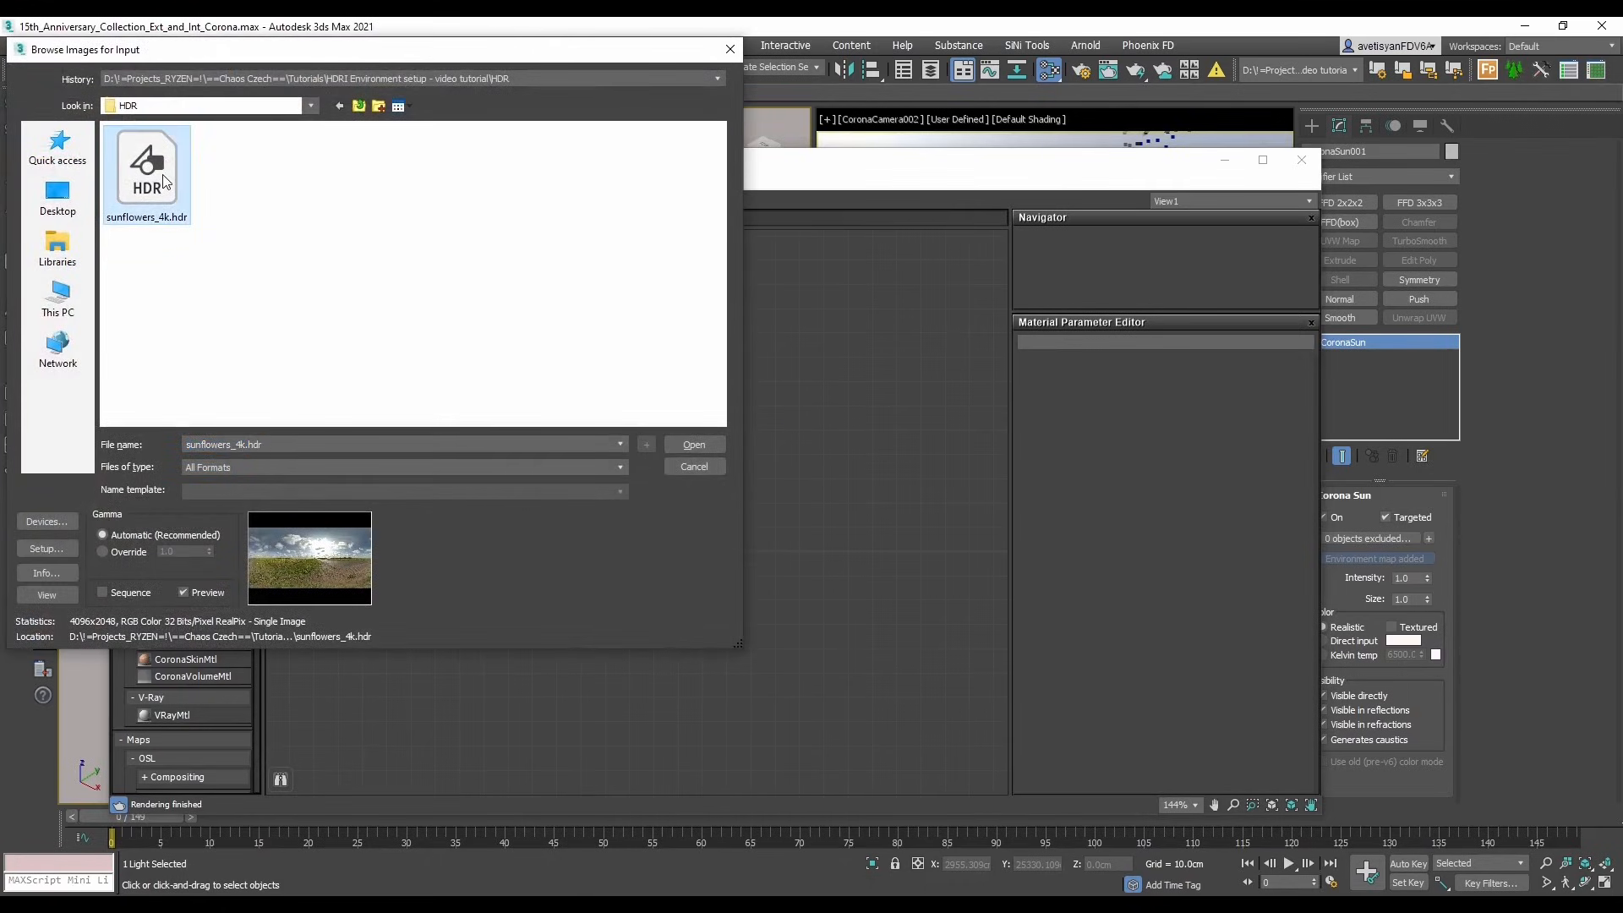
left_click(693, 444)
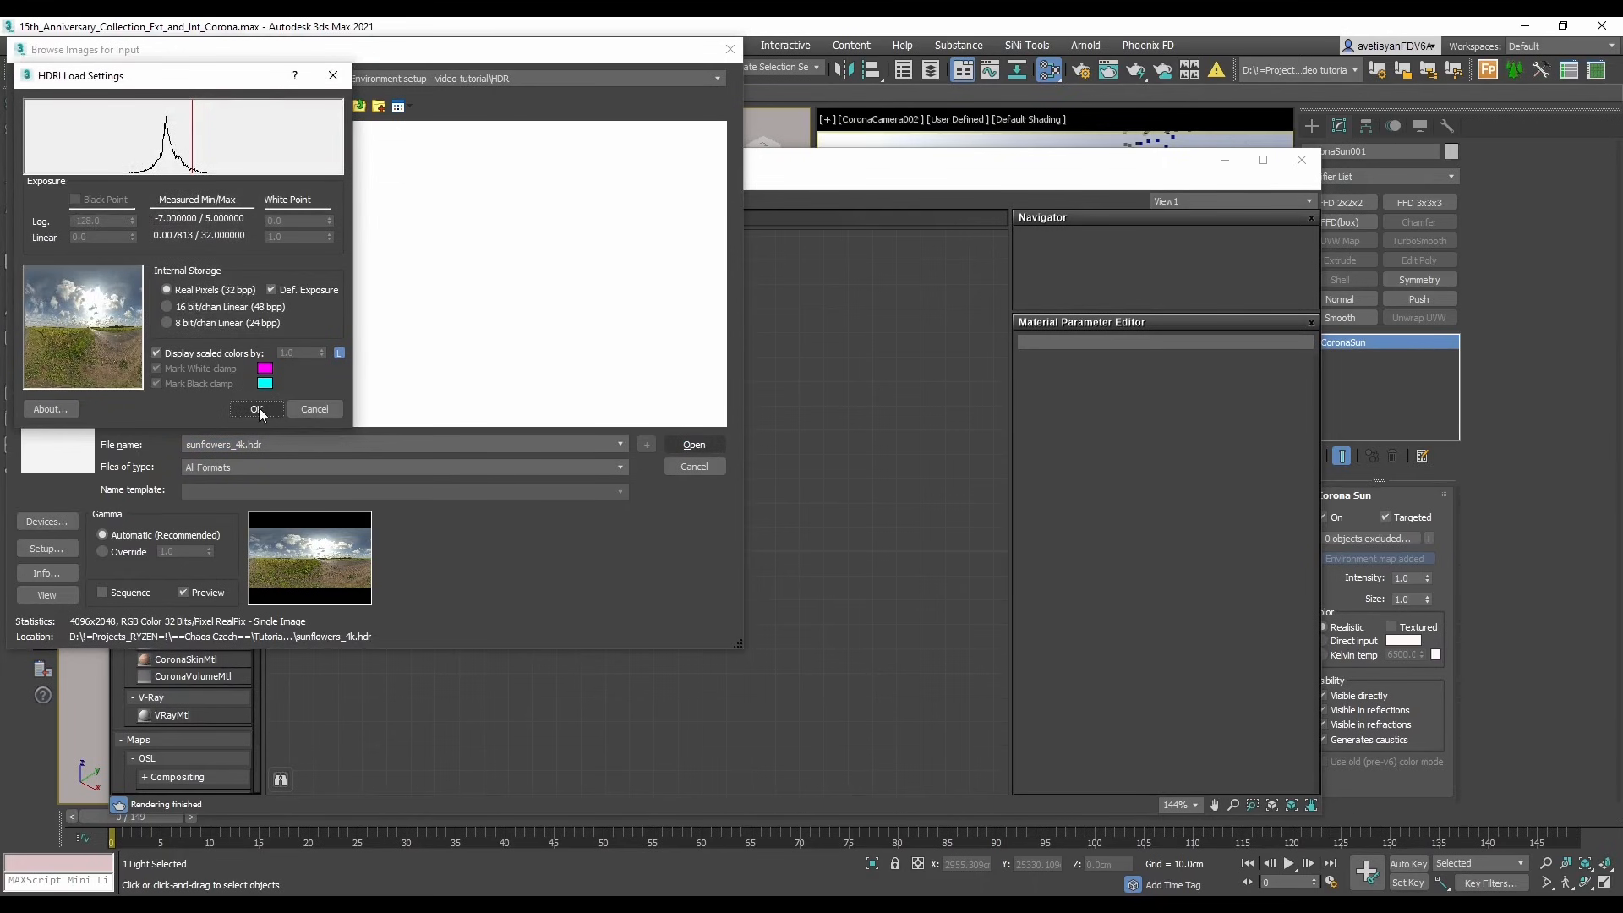
left_click(256, 408)
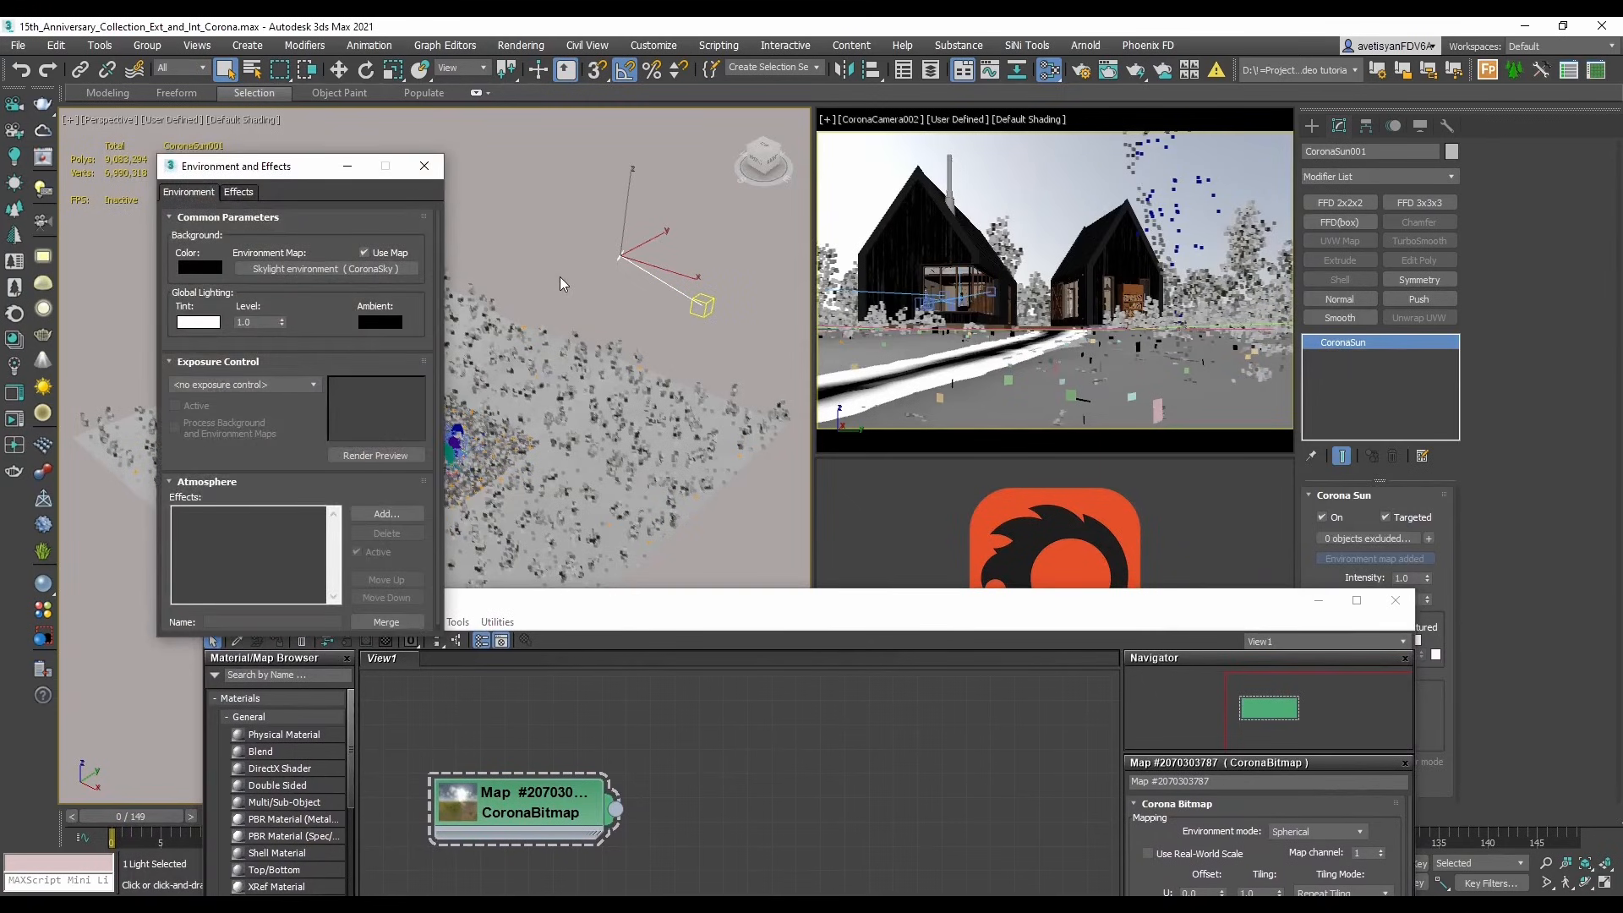
- Wire the sunflowers CoronaBitmap into the scene Environment Map slot as an instance
left_click_drag(615, 810, 712, 727)
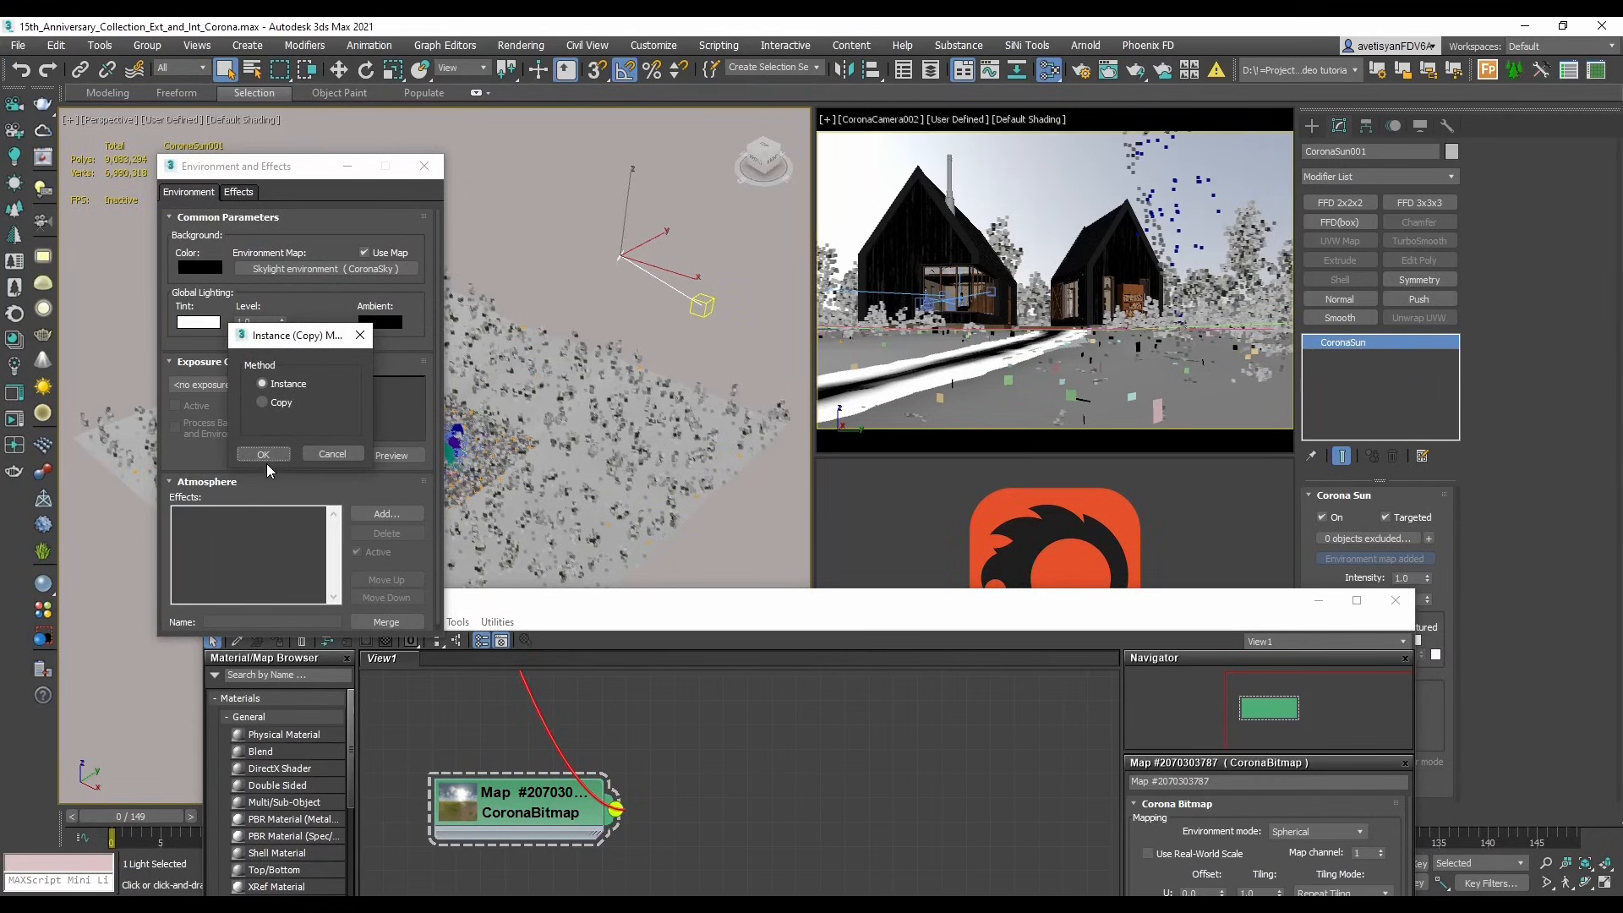
left_click(264, 455)
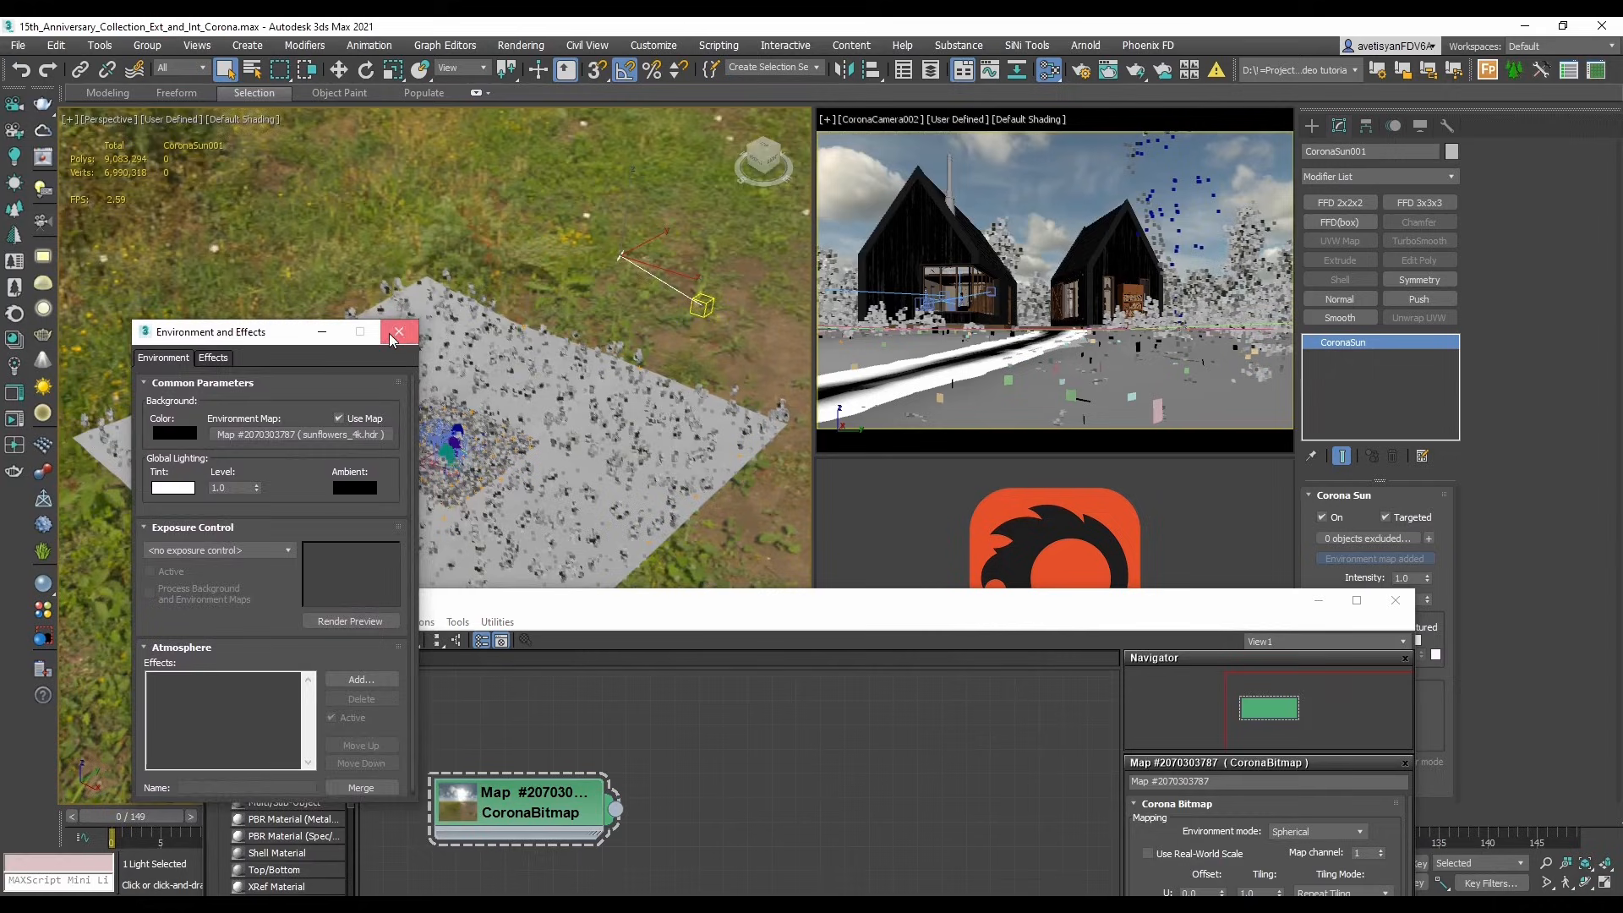
left_click(399, 332)
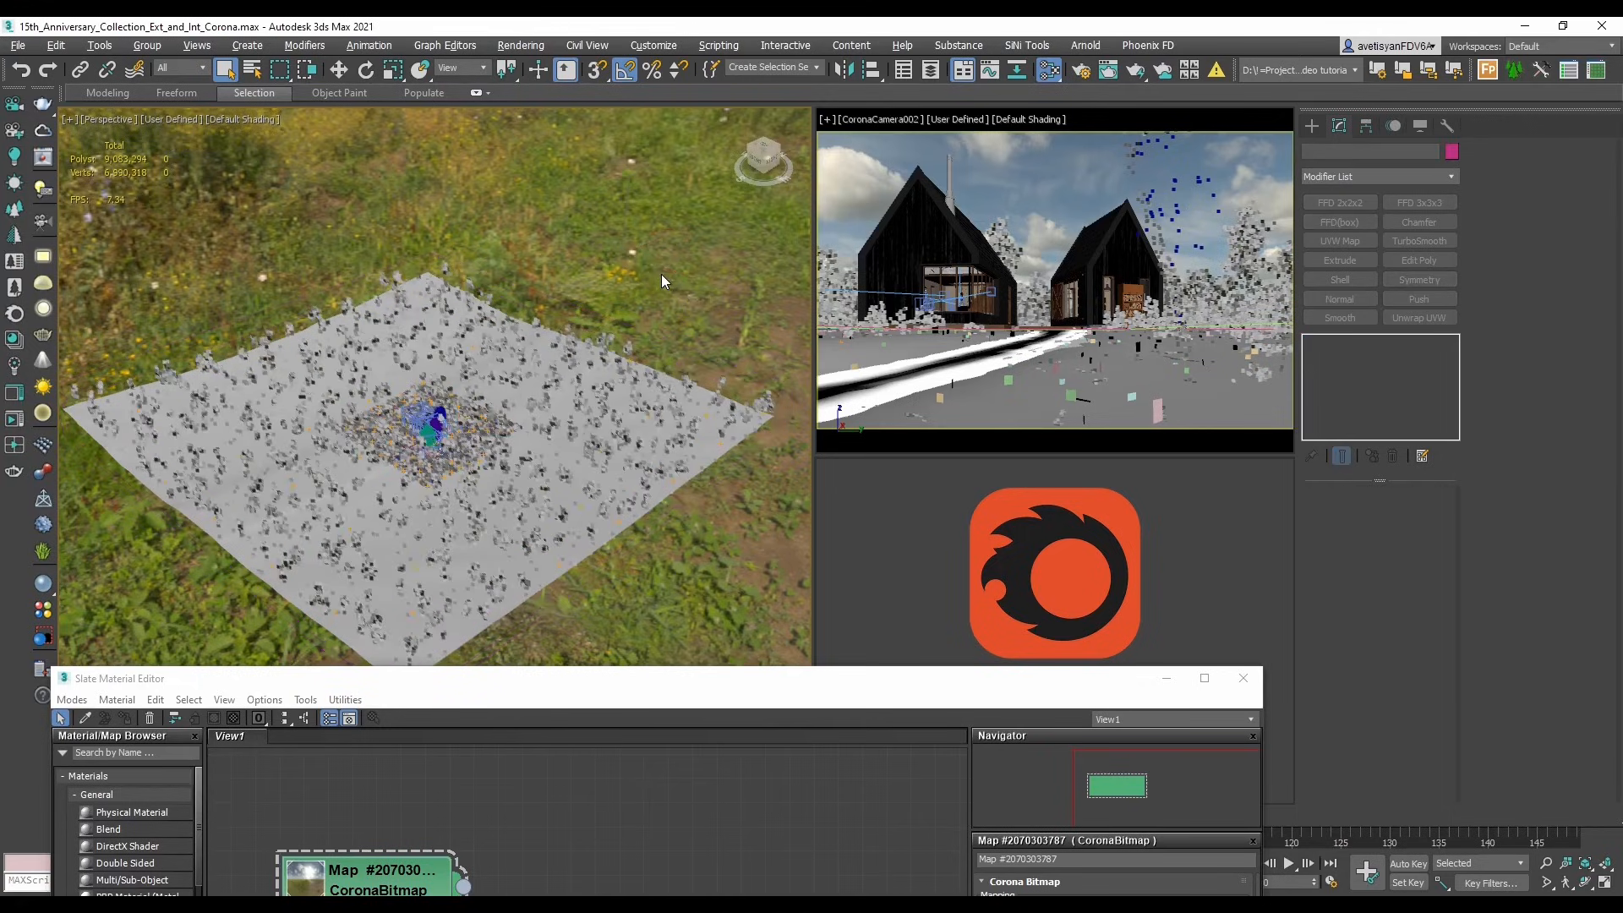
mouse_move(848, 698)
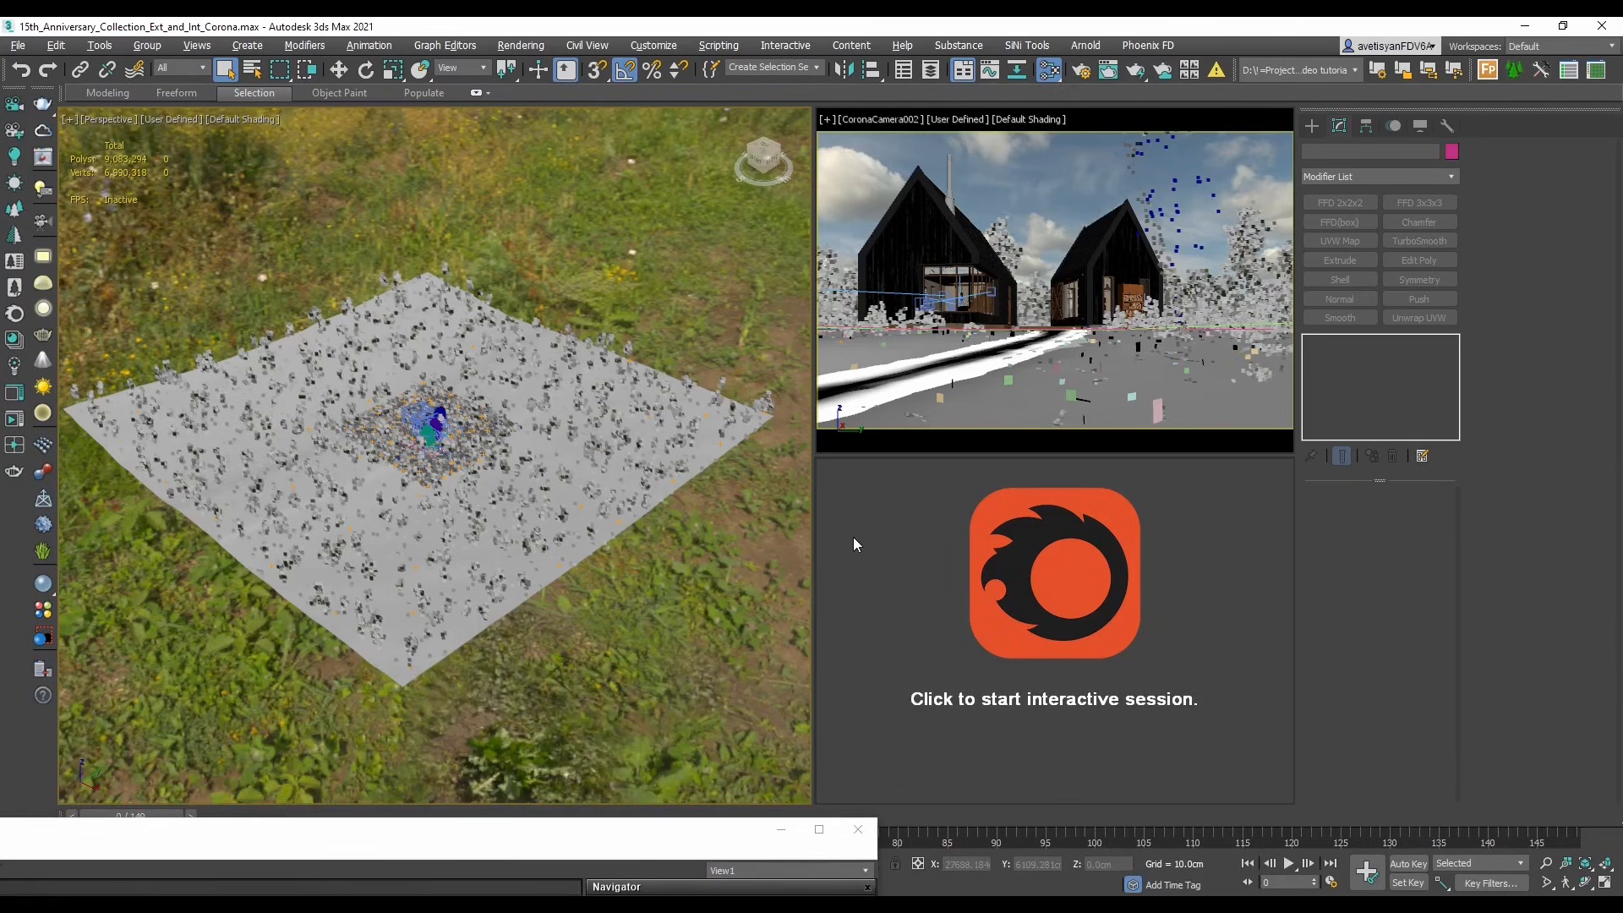
- Render the cabins under the HDR sky and rotate the environment to 30 degrees
left_click(1053, 573)
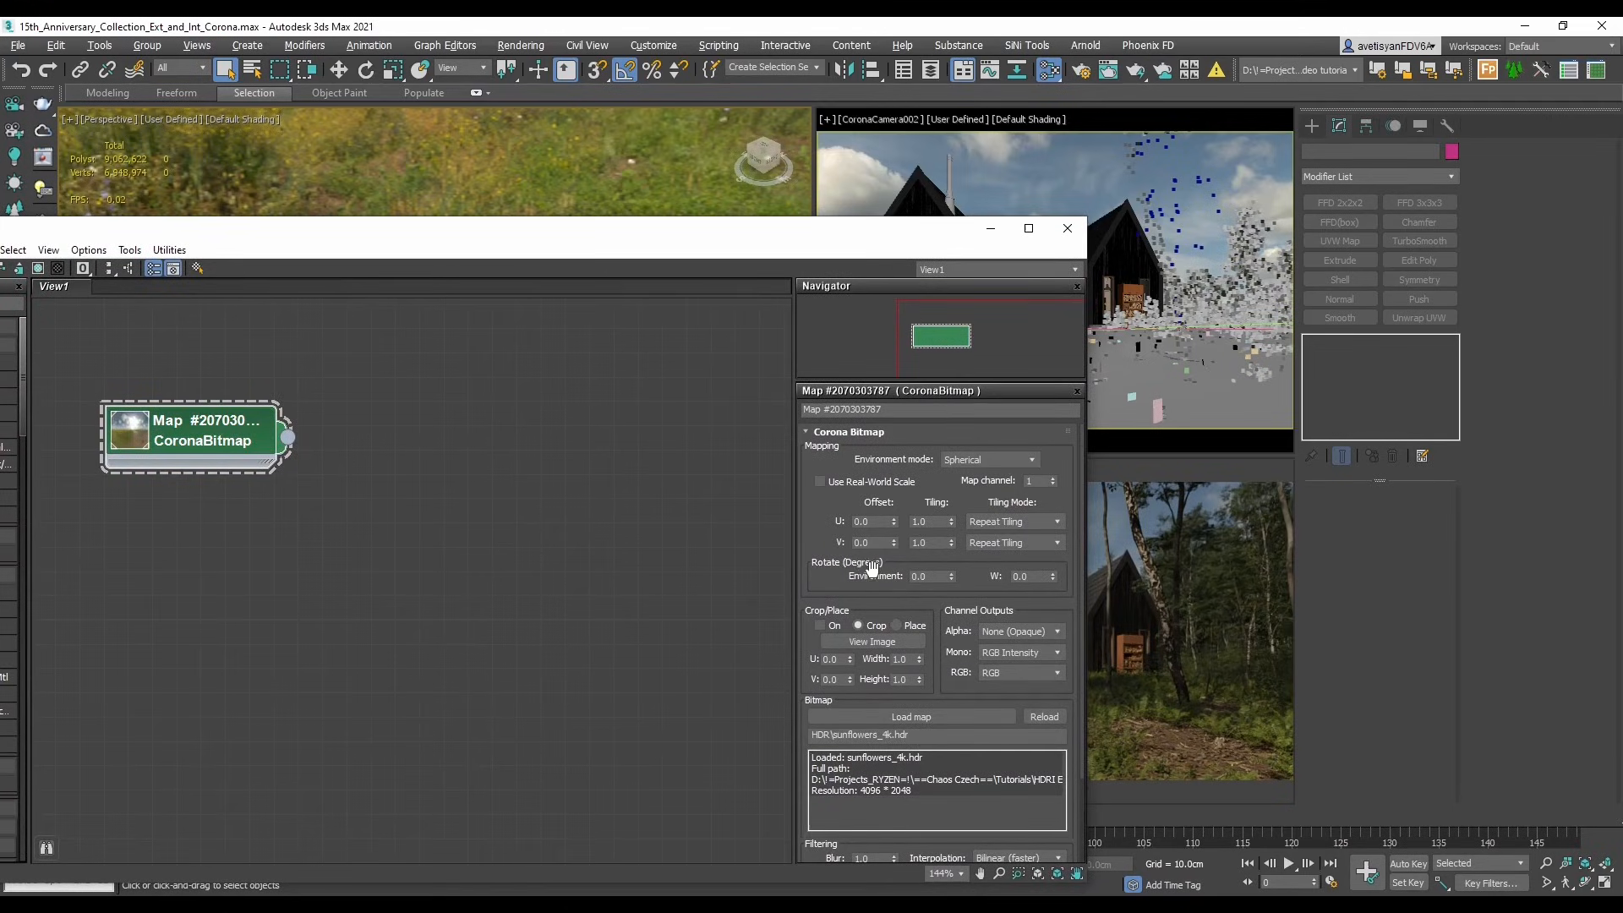
type("30")
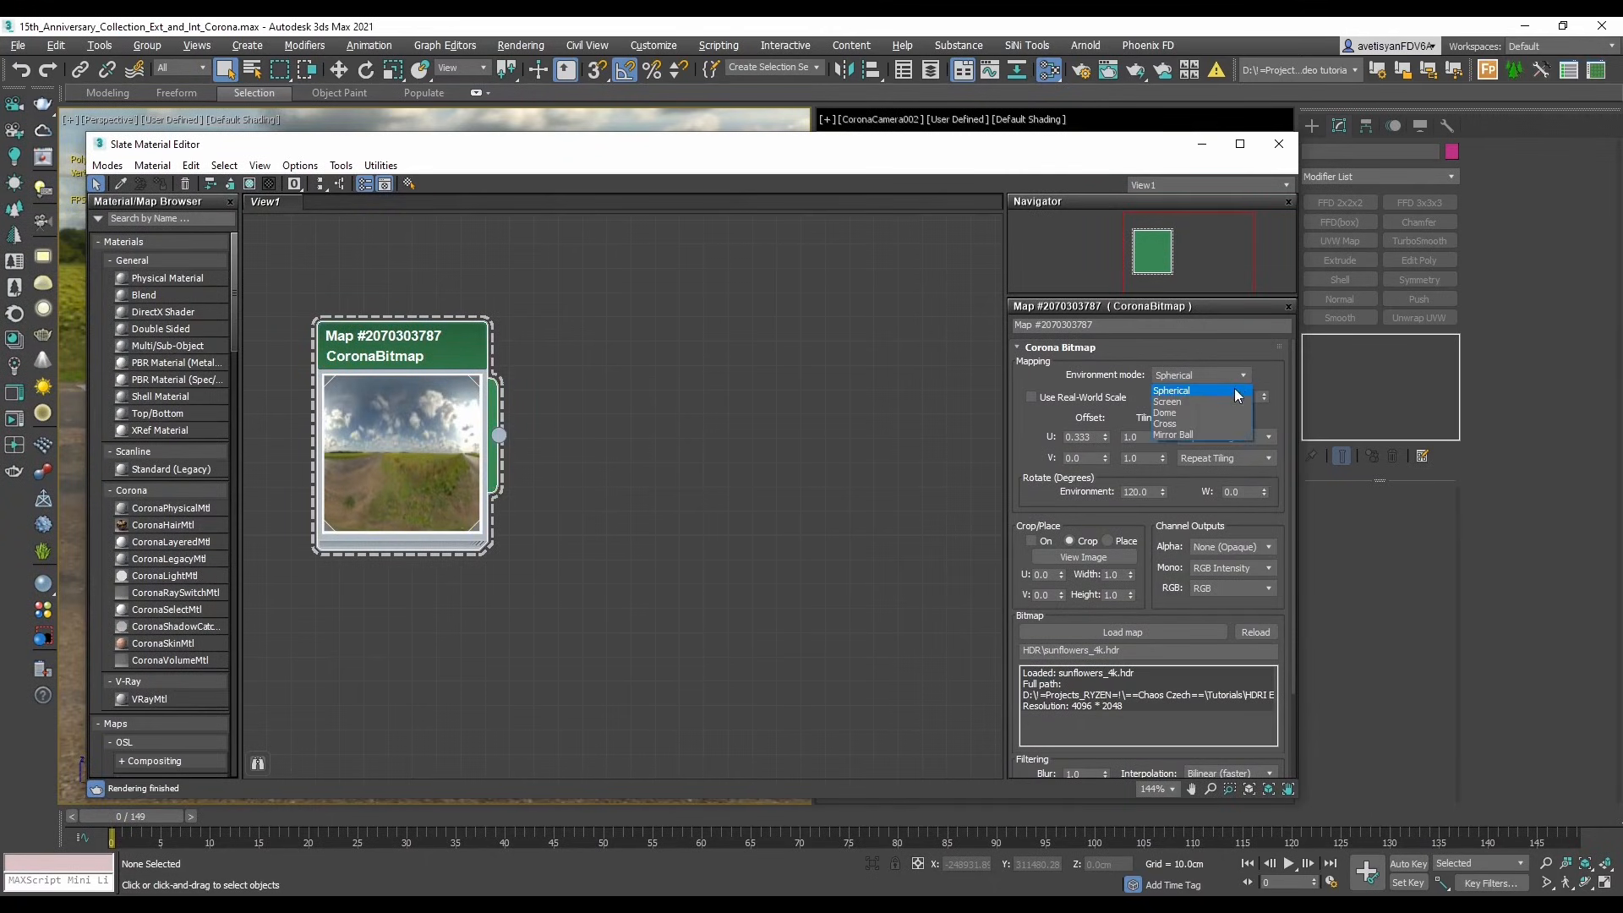
mouse_move(1201, 413)
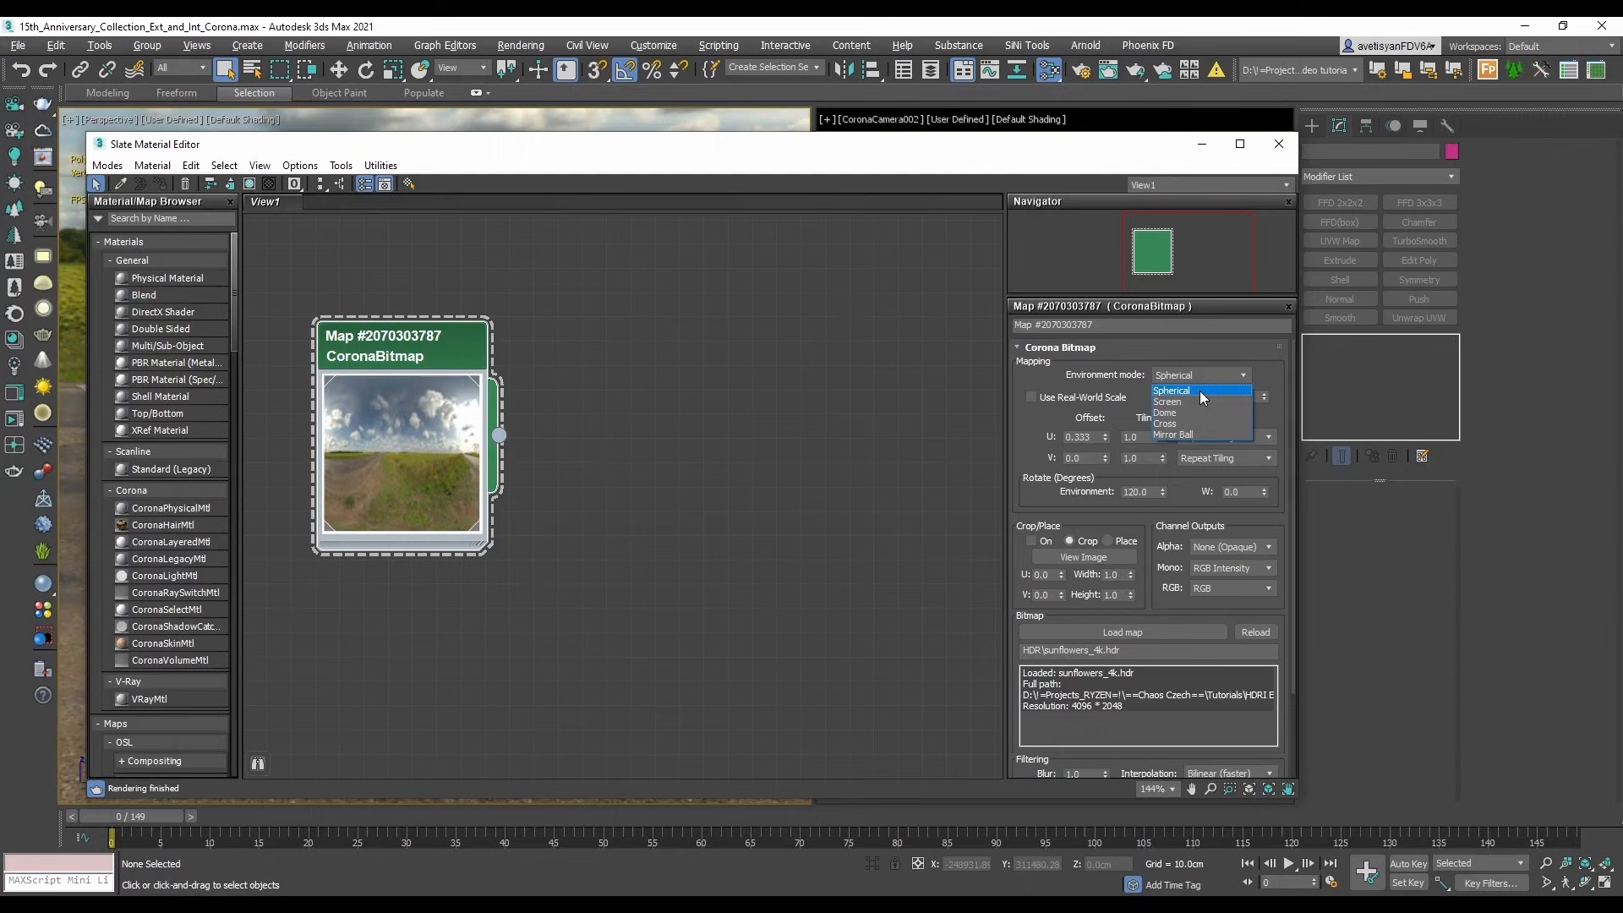
- Keep the sunflowers HDR on Spherical environment mode
left_click(1170, 391)
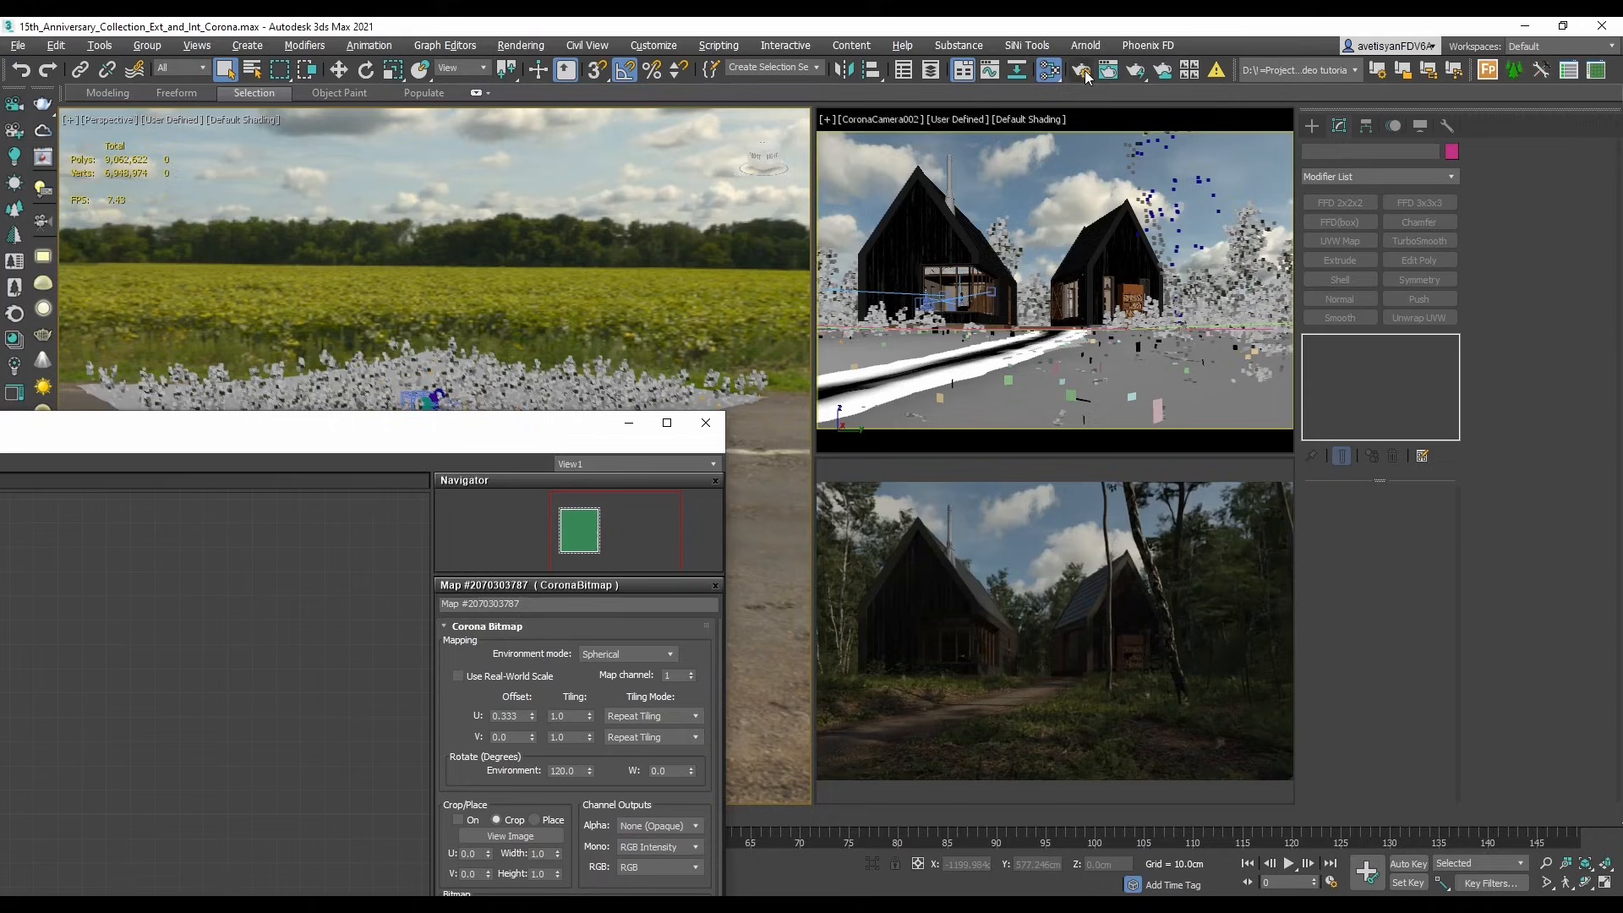
- Review Corona's Camera tone-mapping exposure in Render Setup and return to the bitmap parameters
left_click(1082, 70)
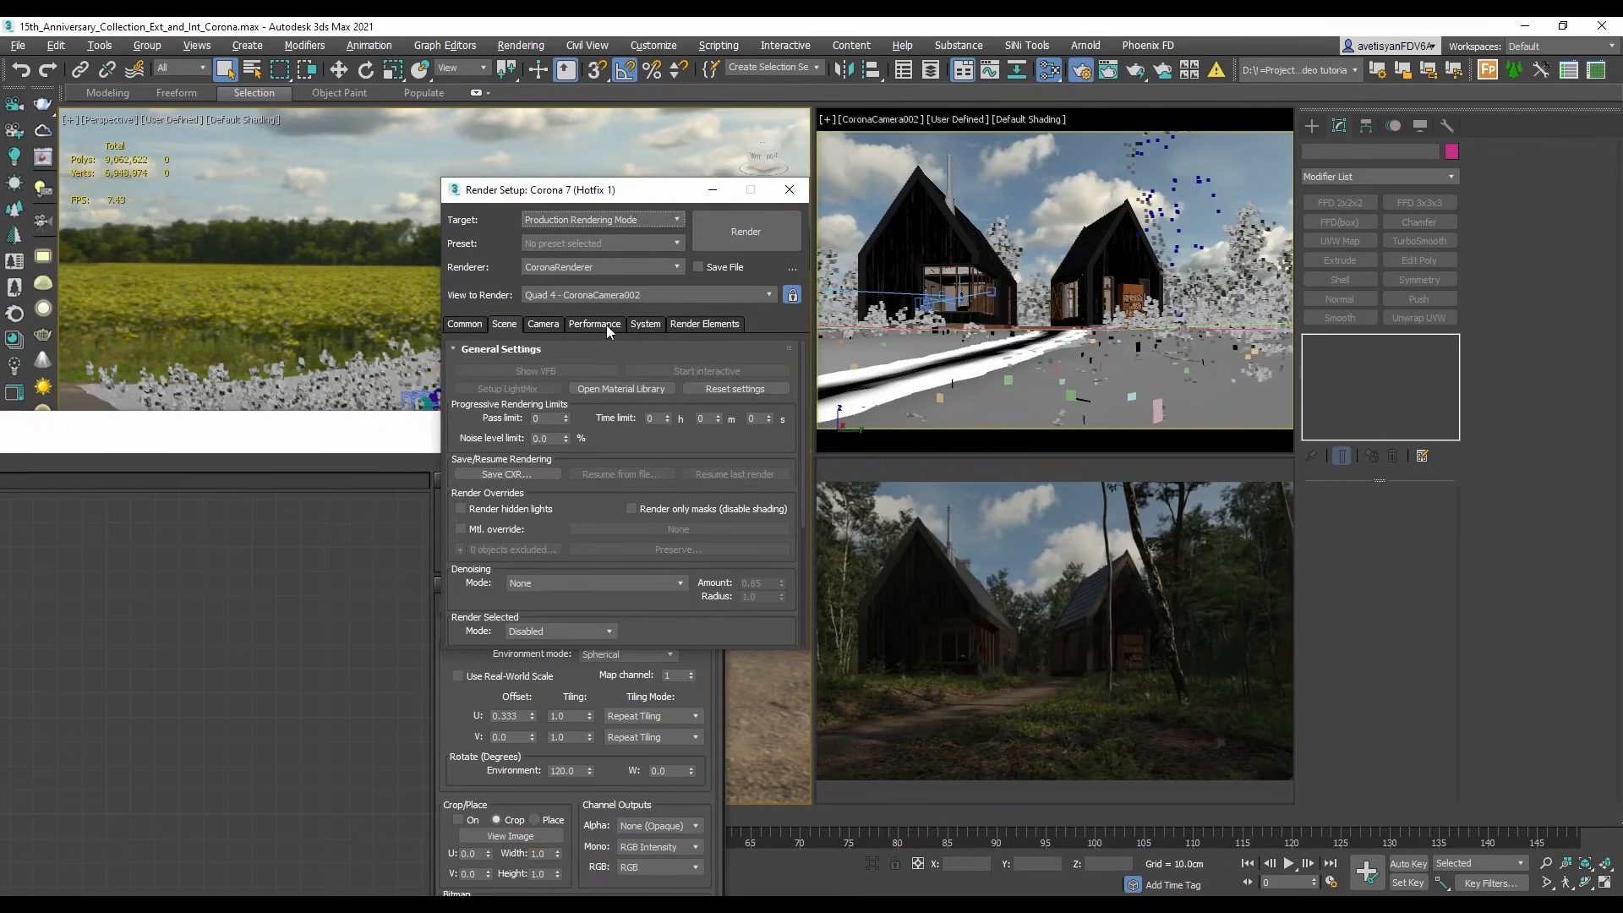
left_click(543, 324)
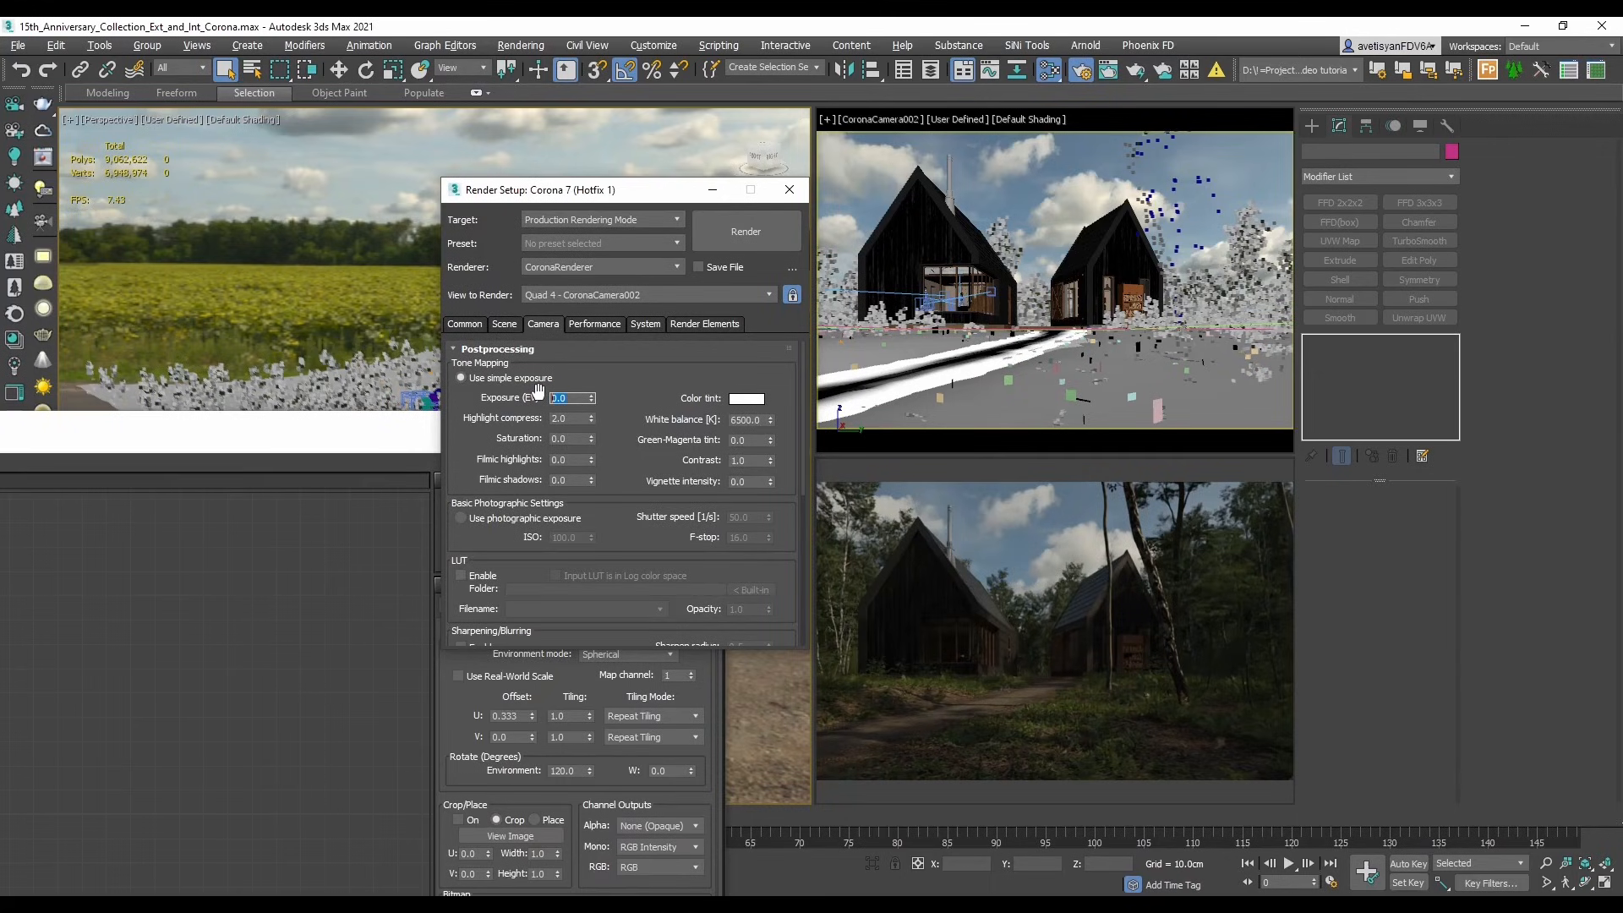
left_click(590, 398)
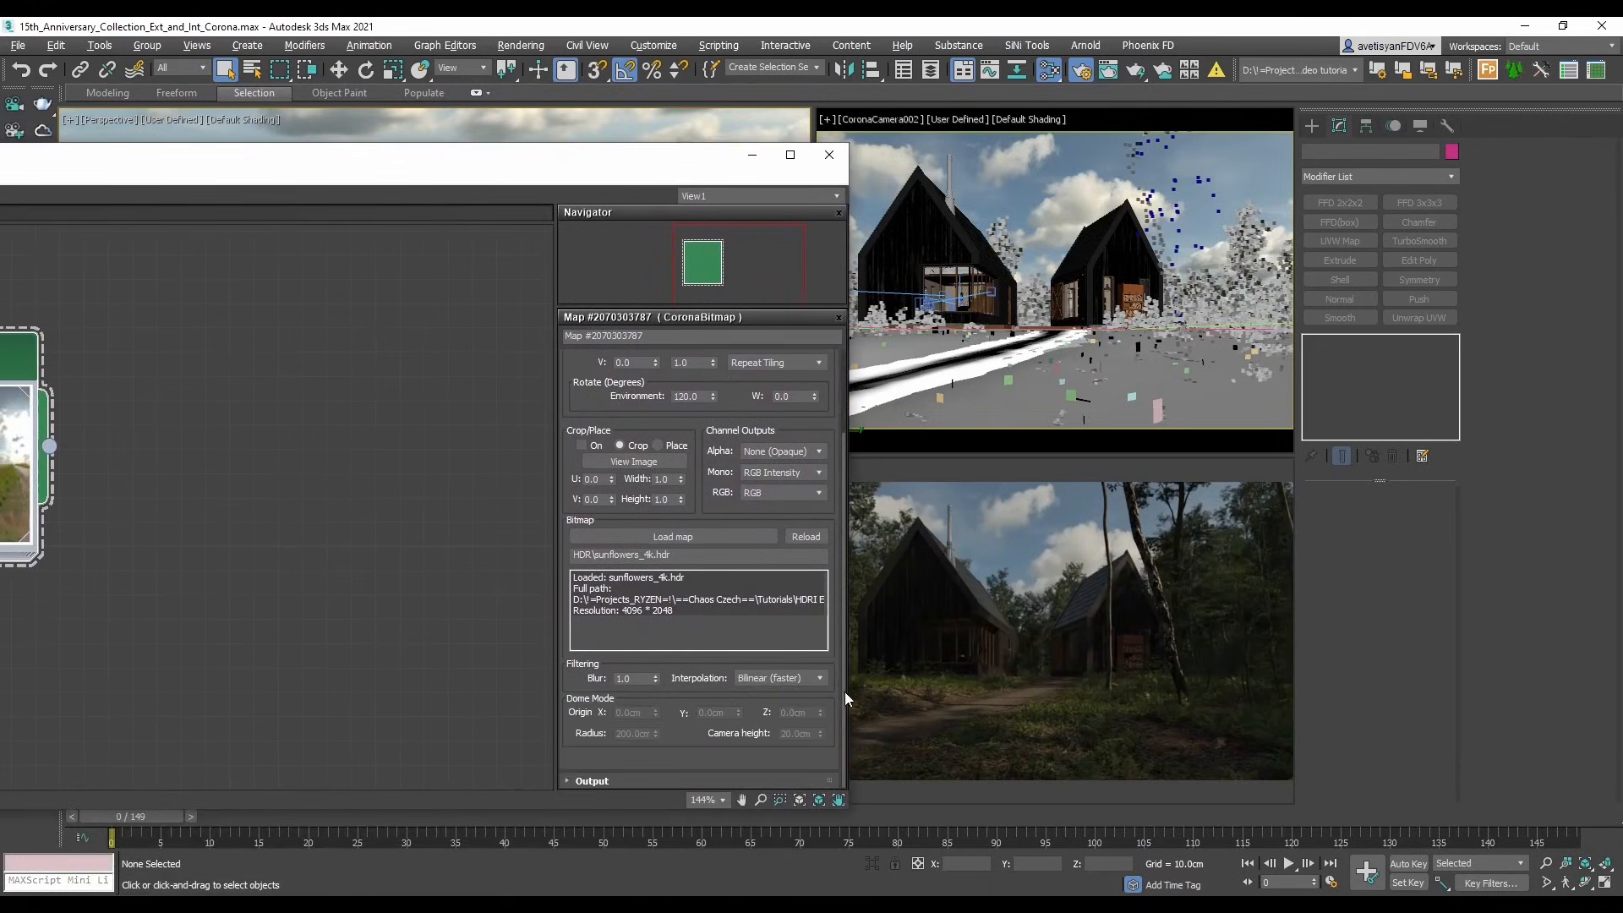
left_click(592, 781)
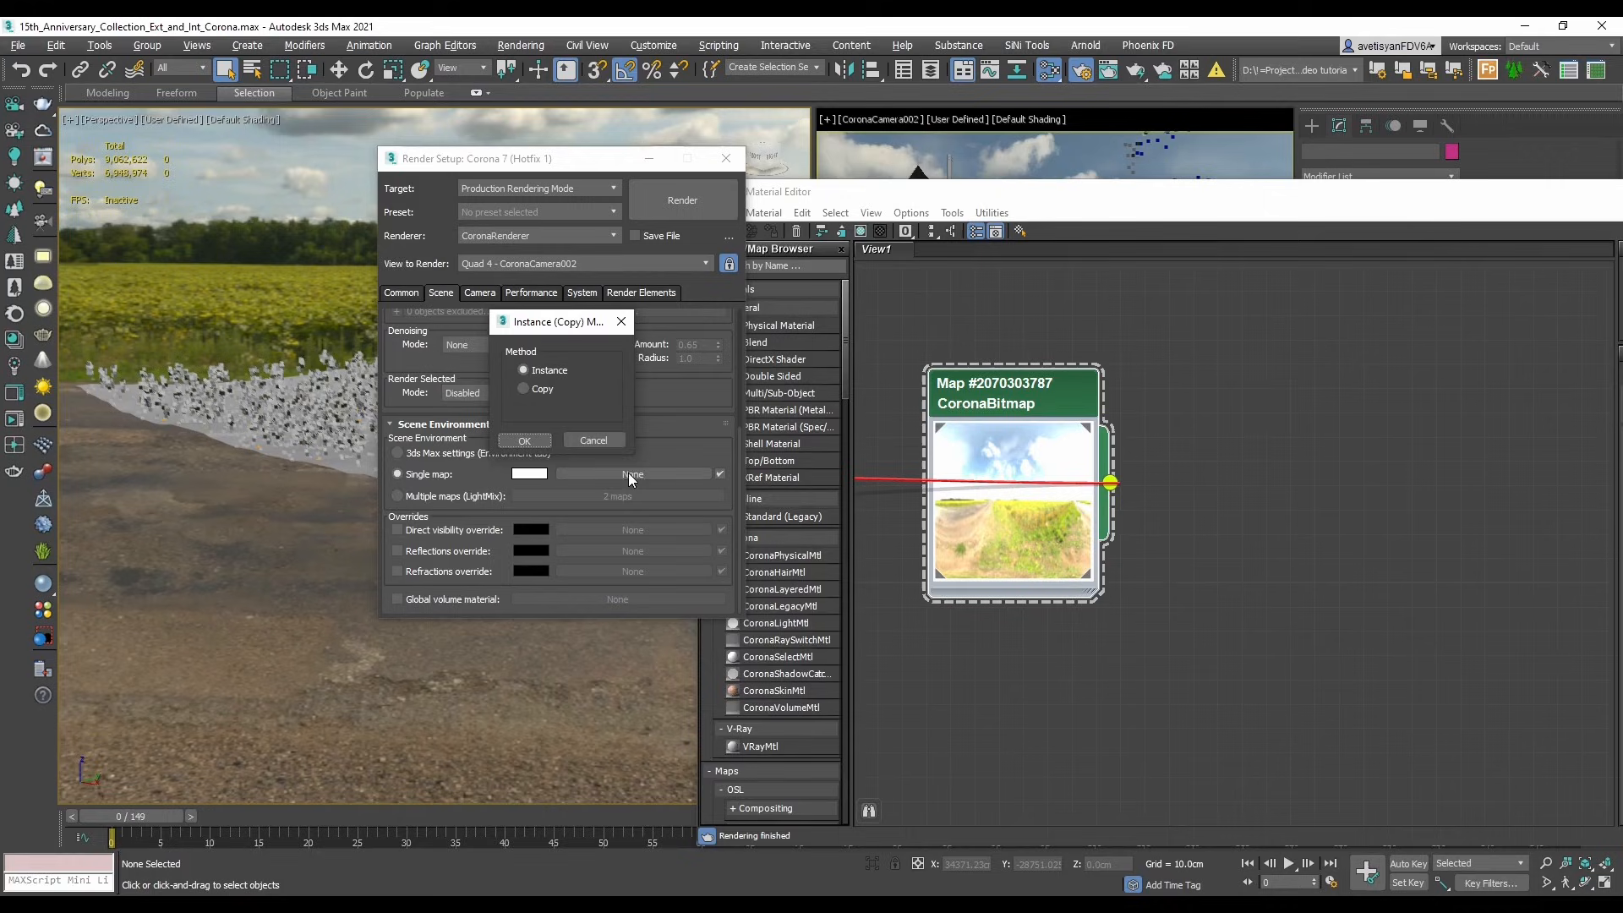
- Link the sunflowers HDR into Corona's Single map scene environment as an instance
left_click(524, 439)
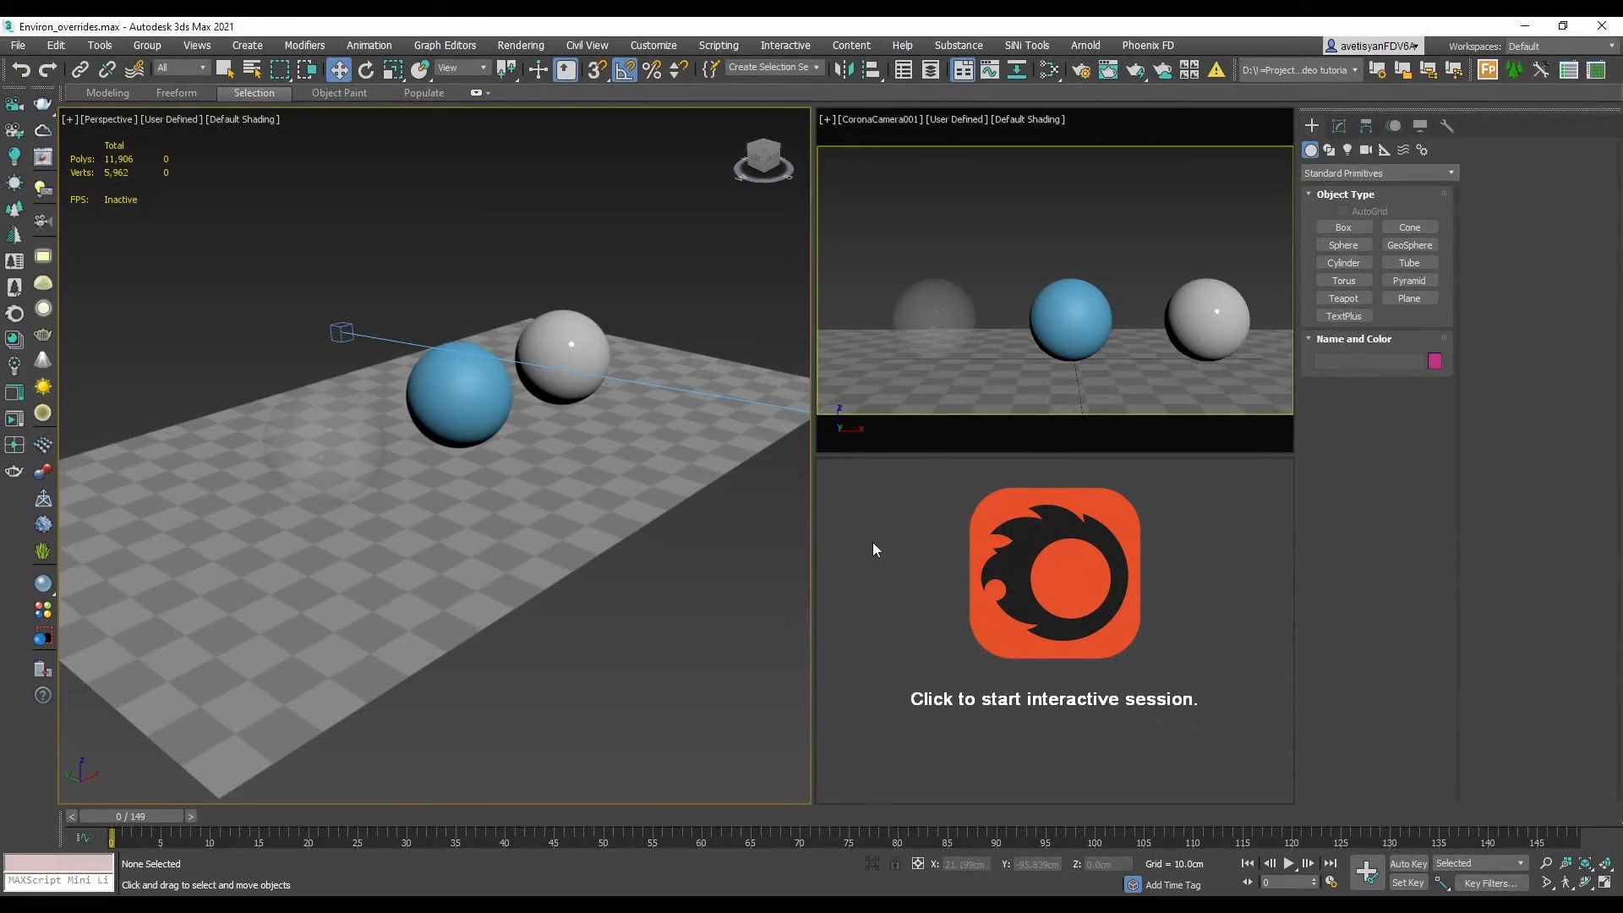
- Render the spheres scene interactively and move the material editor to reveal it
left_click(1054, 573)
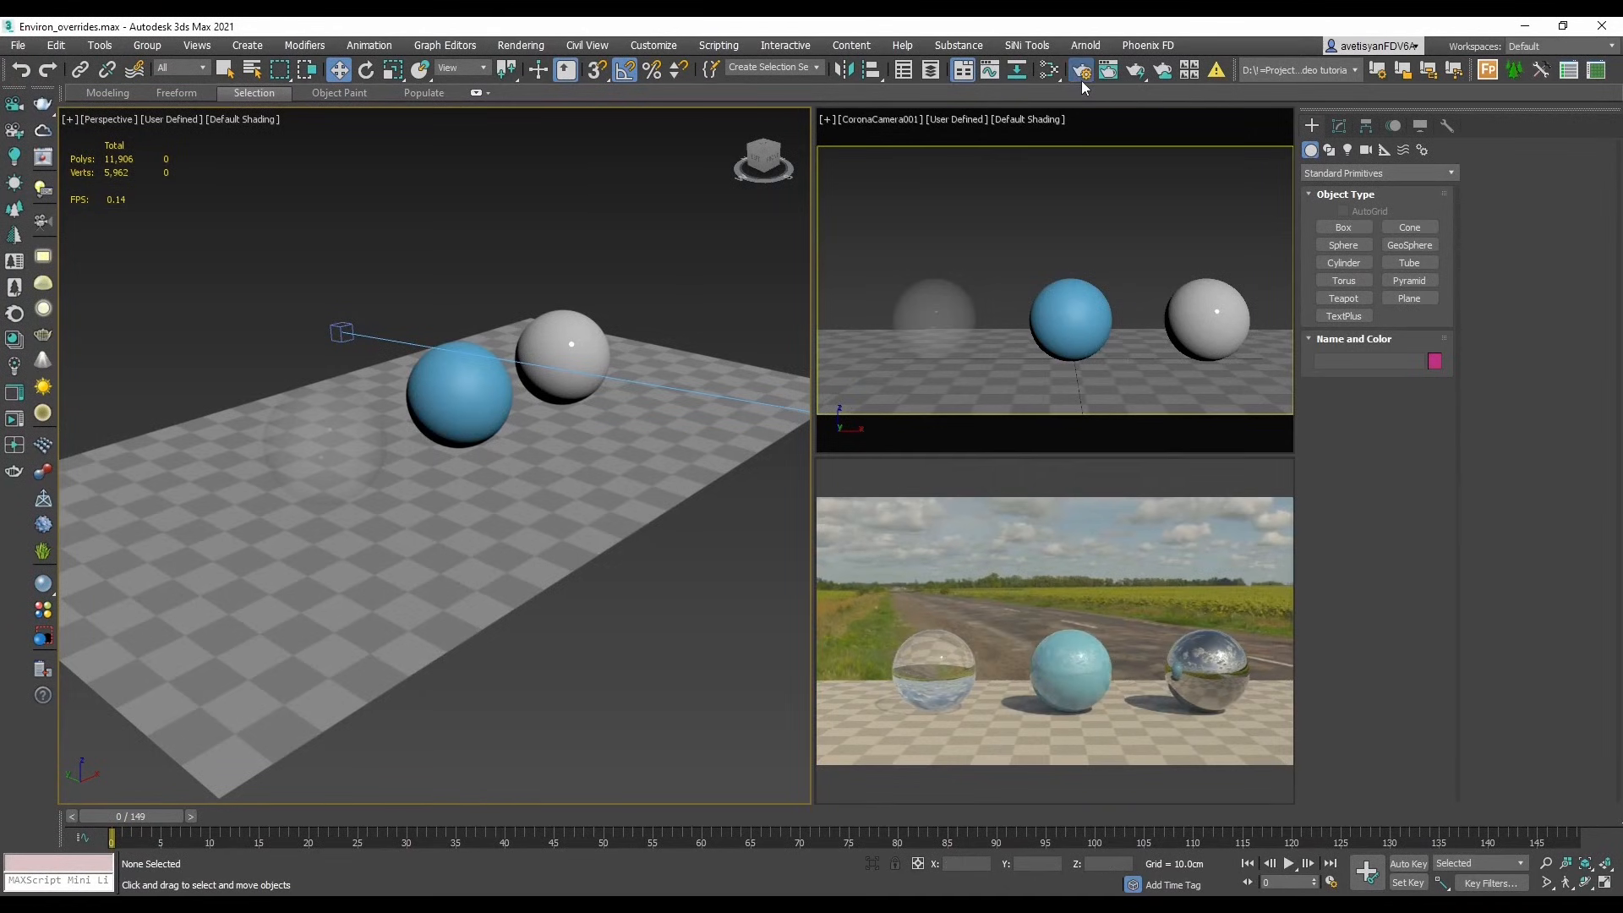
left_click(1080, 69)
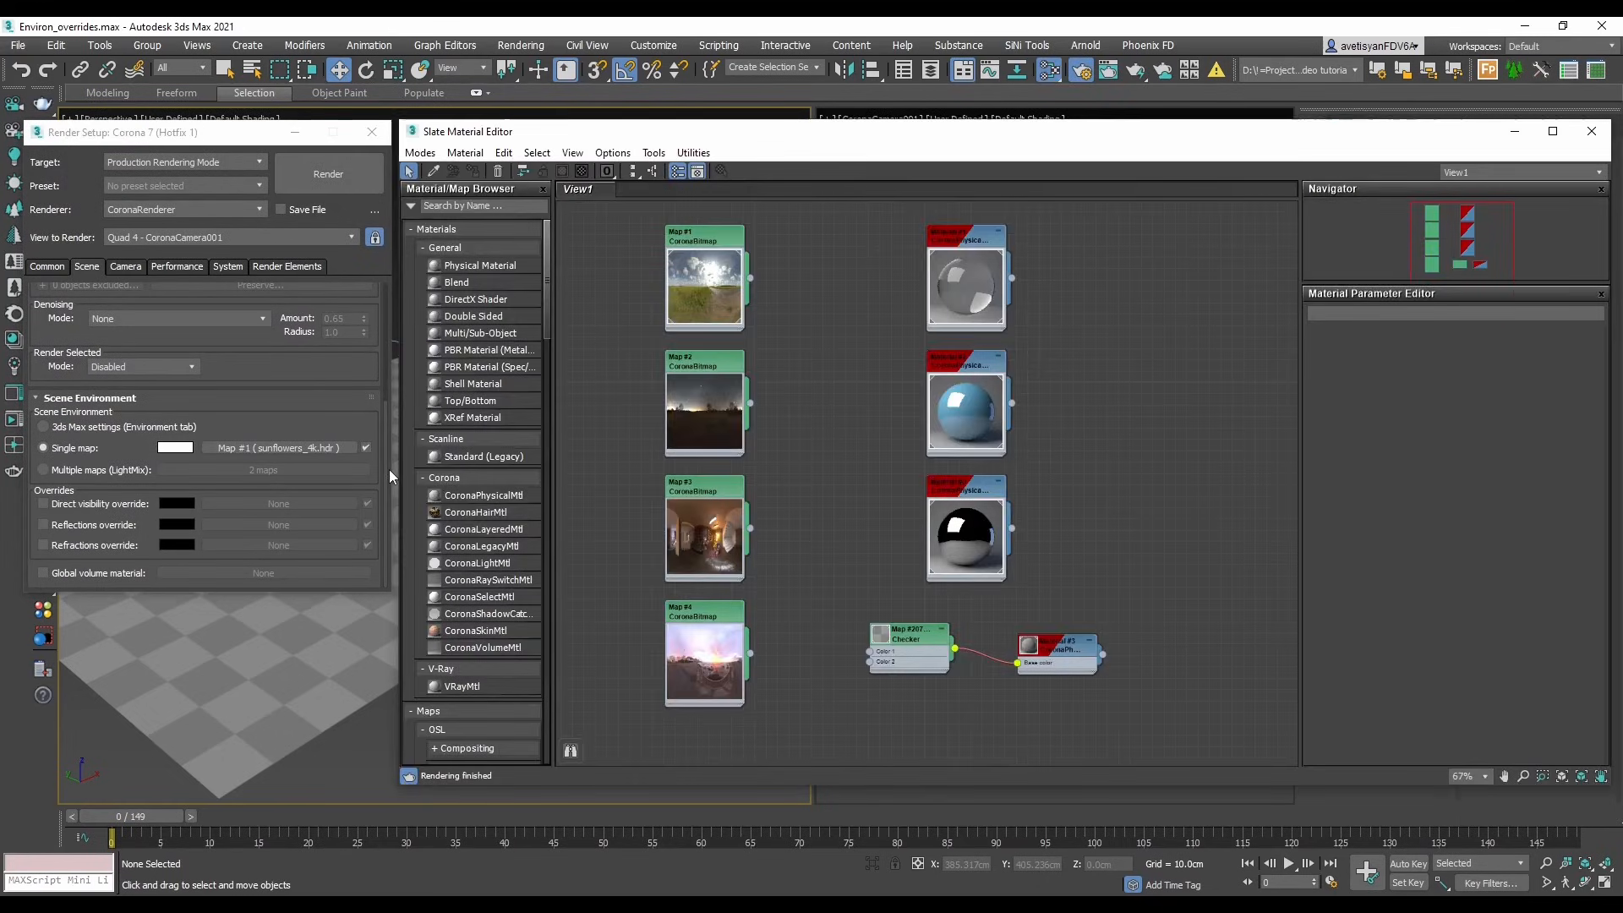
left_click(704, 279)
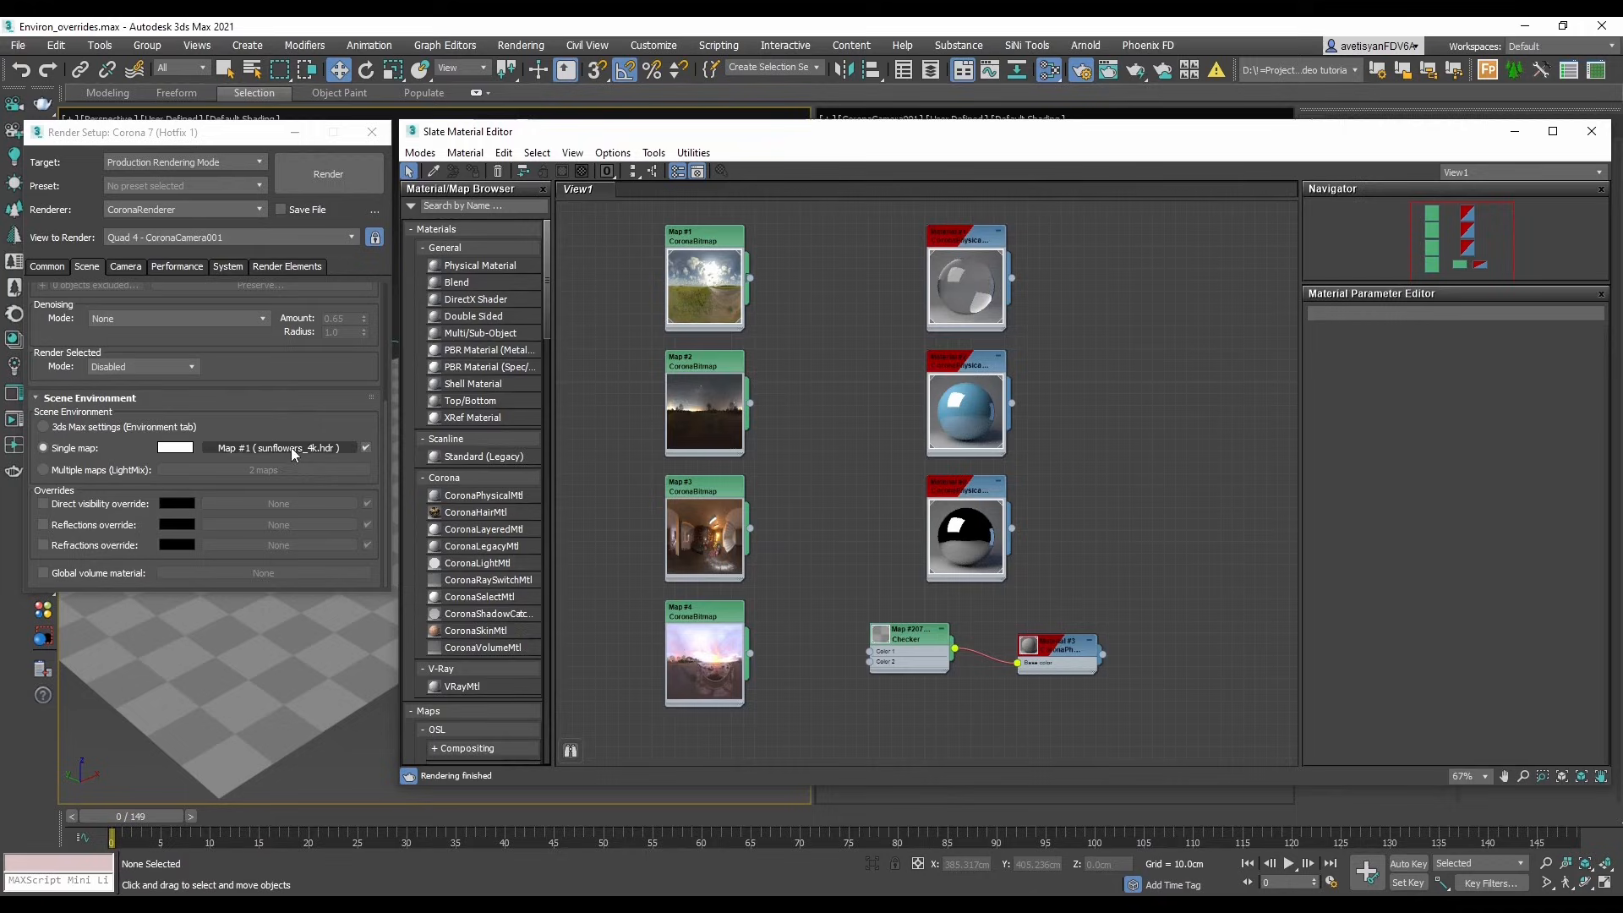
left_click_drag(644, 340, 790, 740)
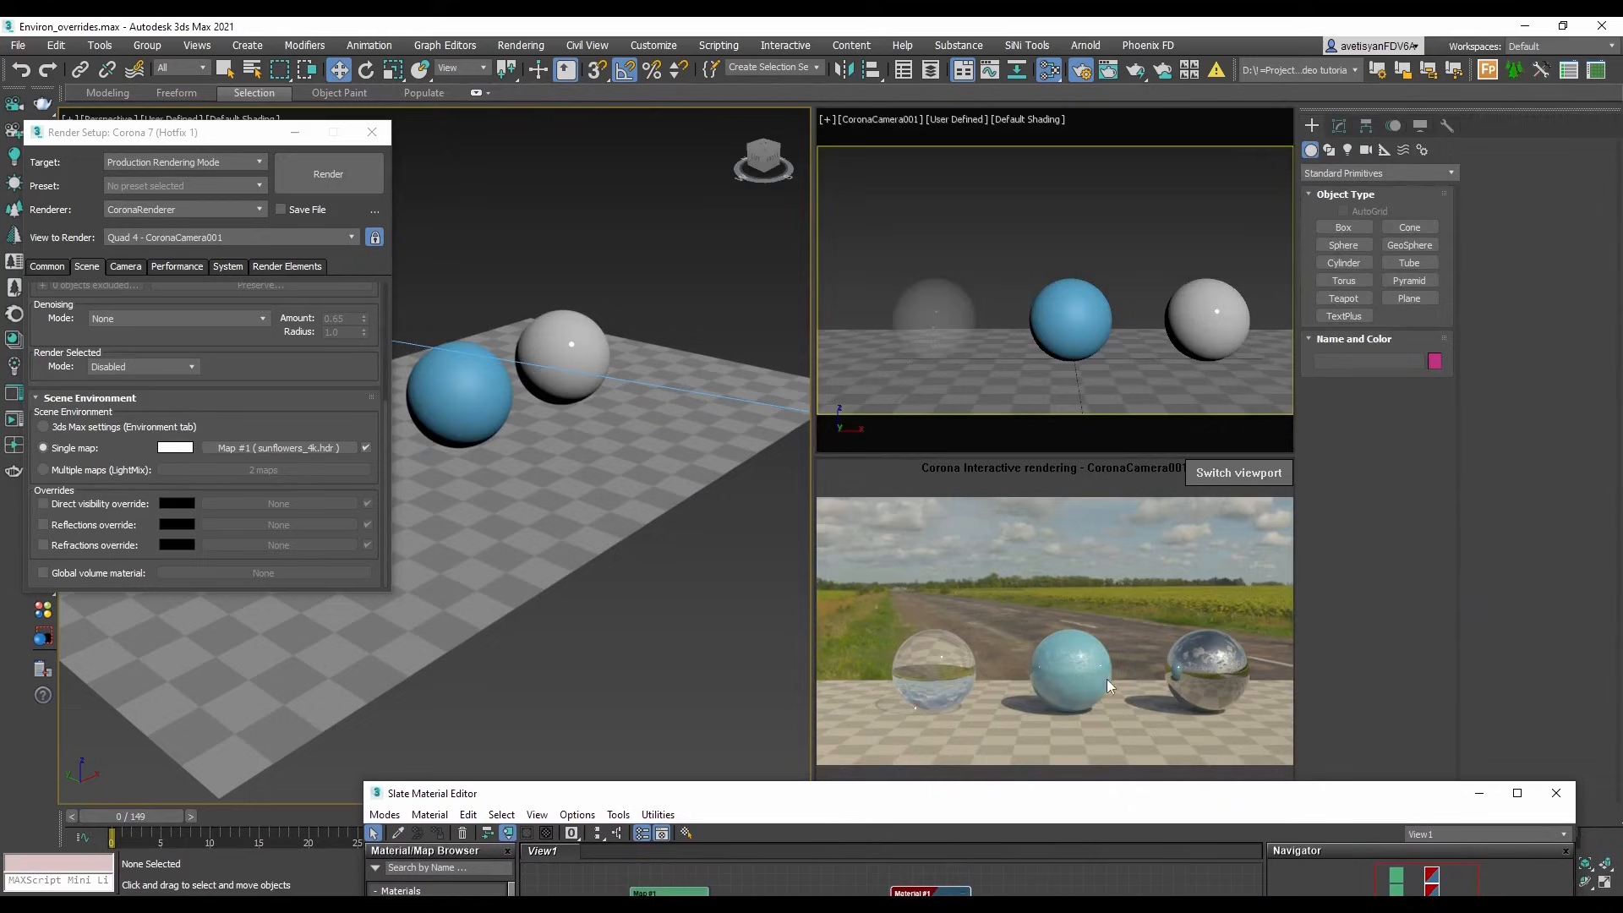
- Assign Map #2 as an instance to the Direct visibility override, test it, then switch it off
left_click(1054, 279)
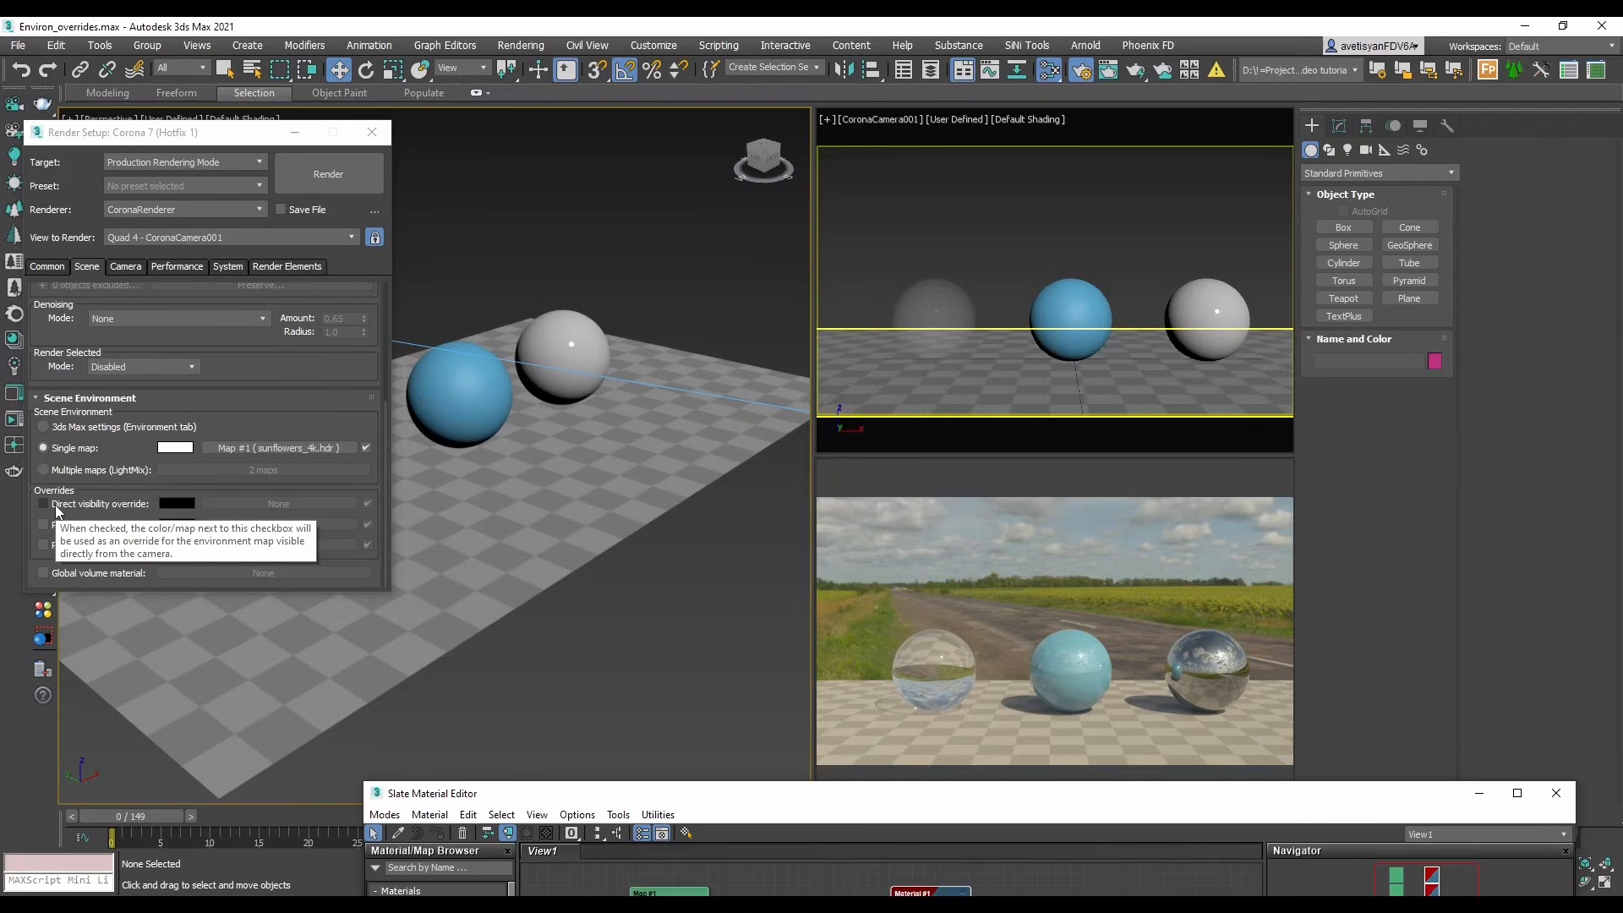
left_click(40, 504)
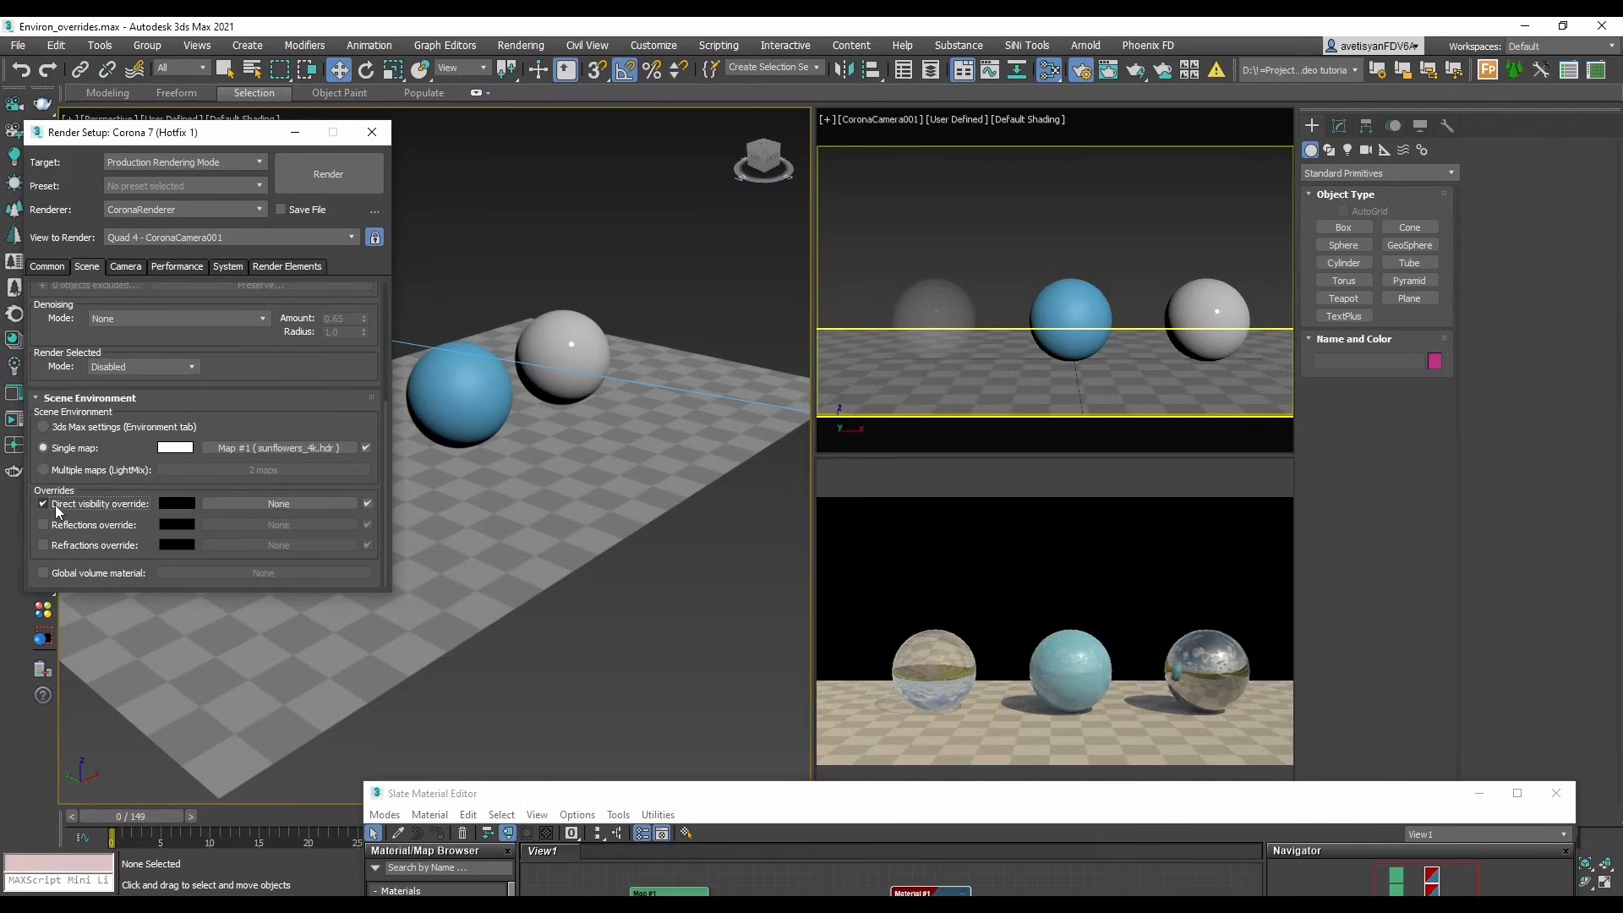
left_click(42, 503)
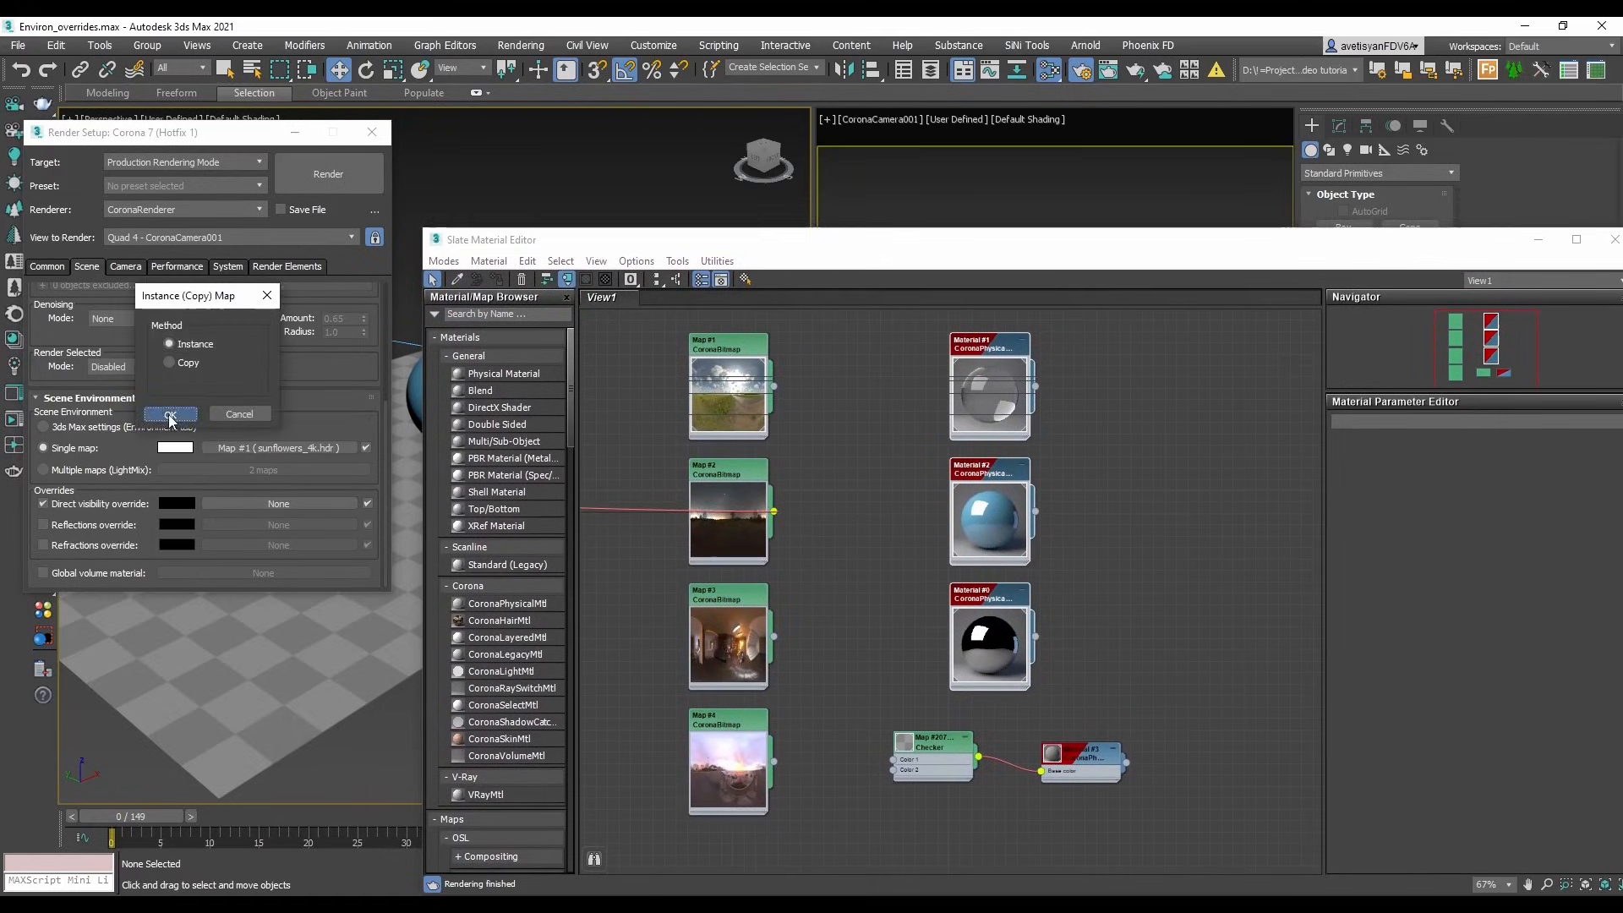
left_click(169, 414)
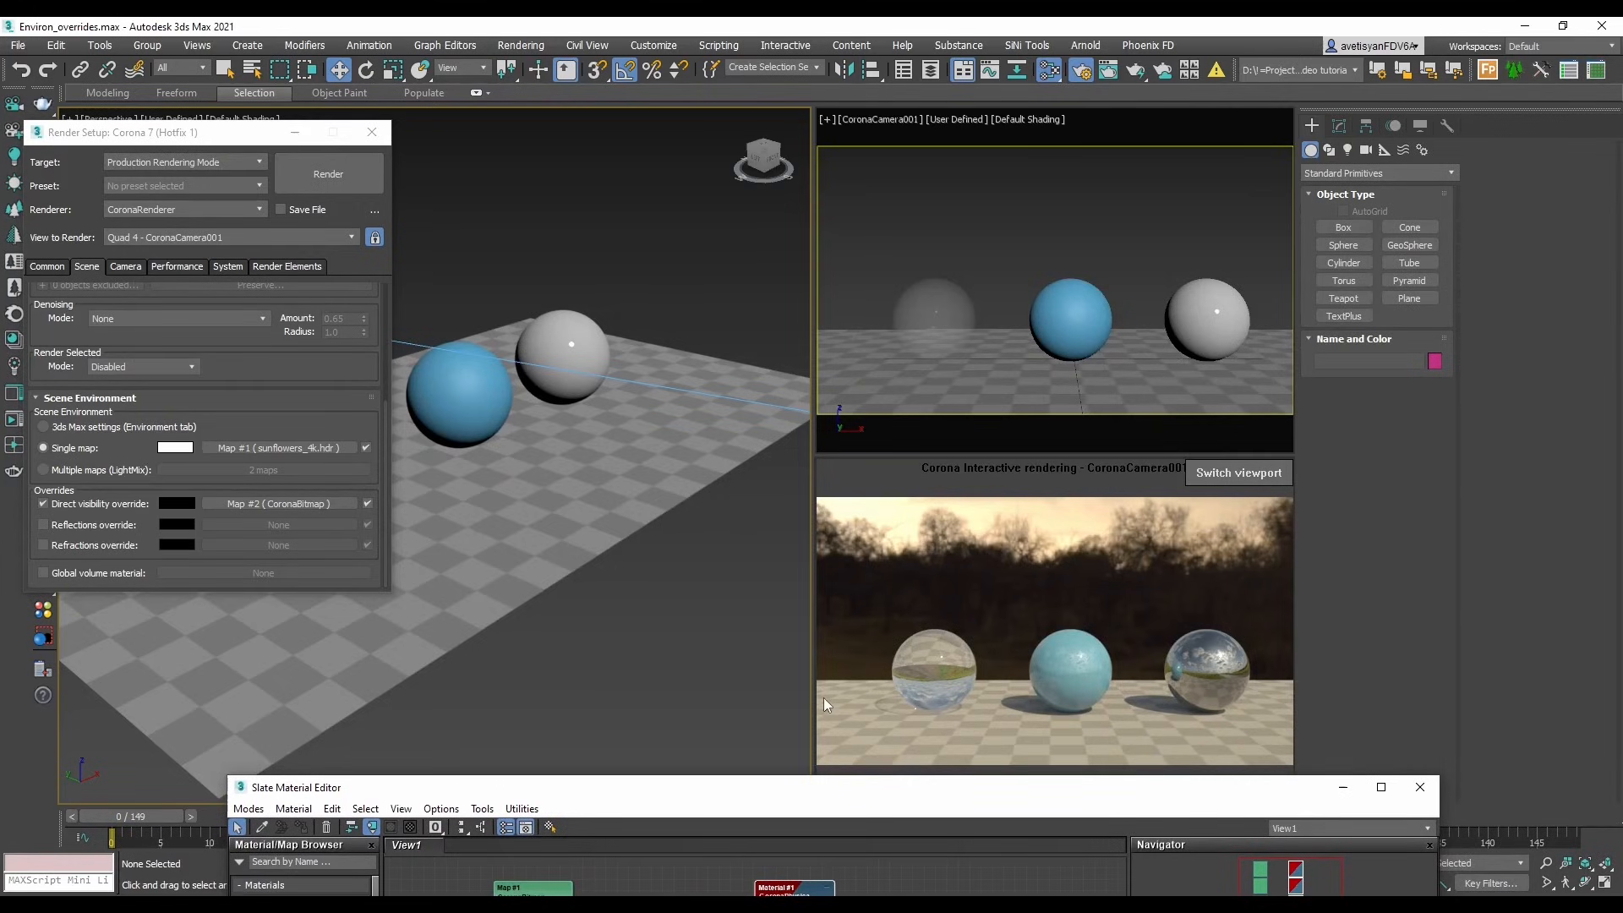
left_click(44, 504)
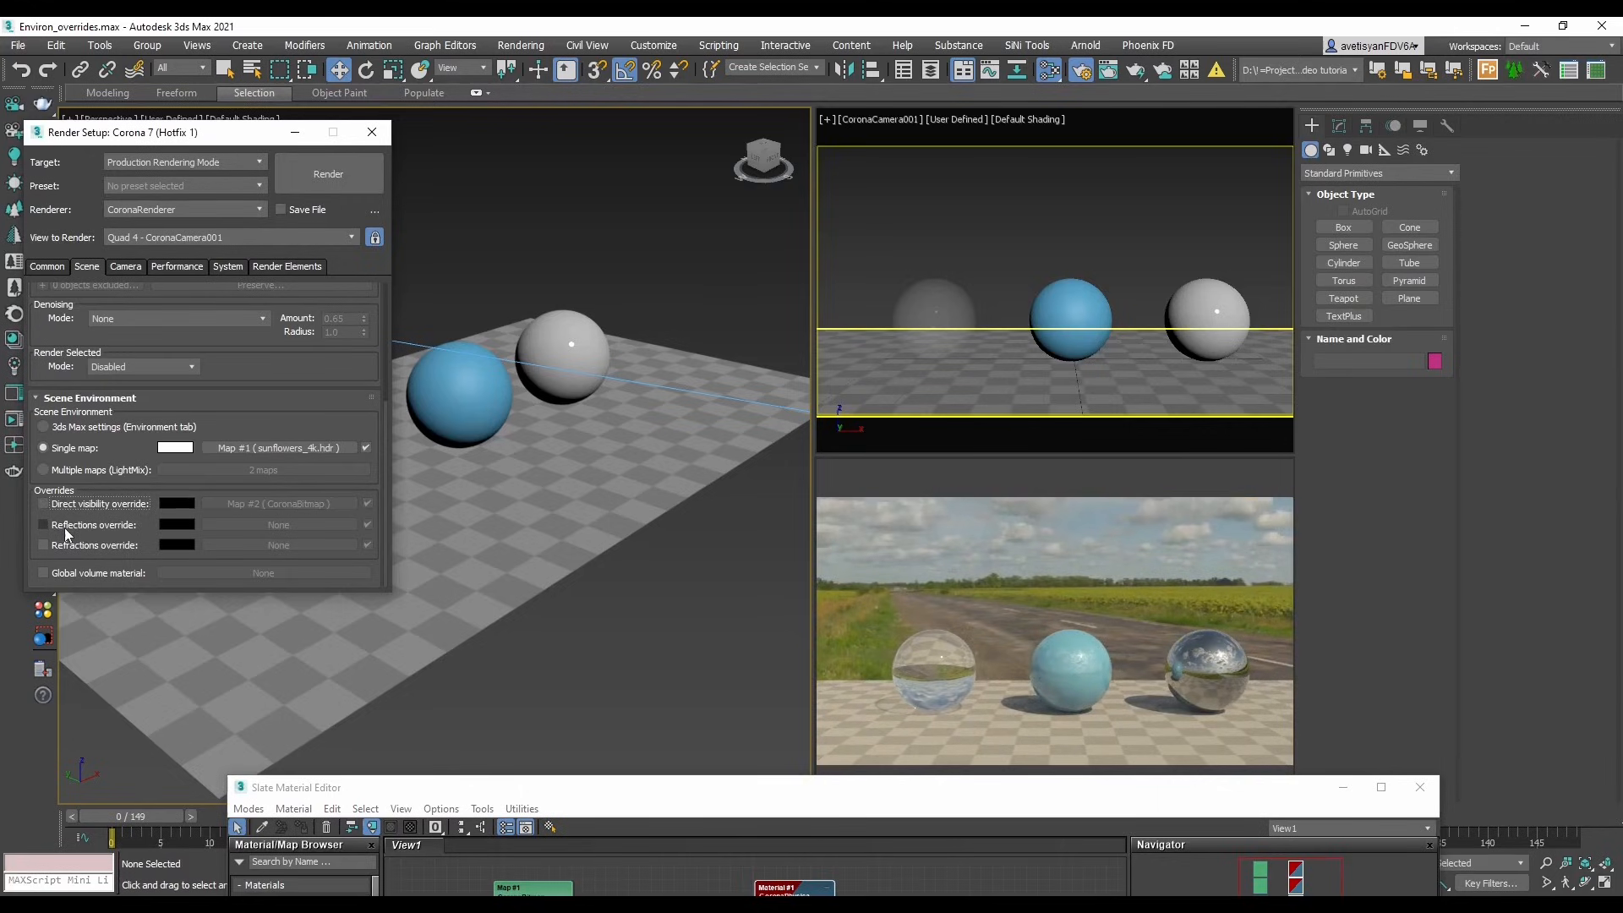
- Enable the reflections override with Map #3 as an instance and re-enable the direct visibility override
left_click(42, 524)
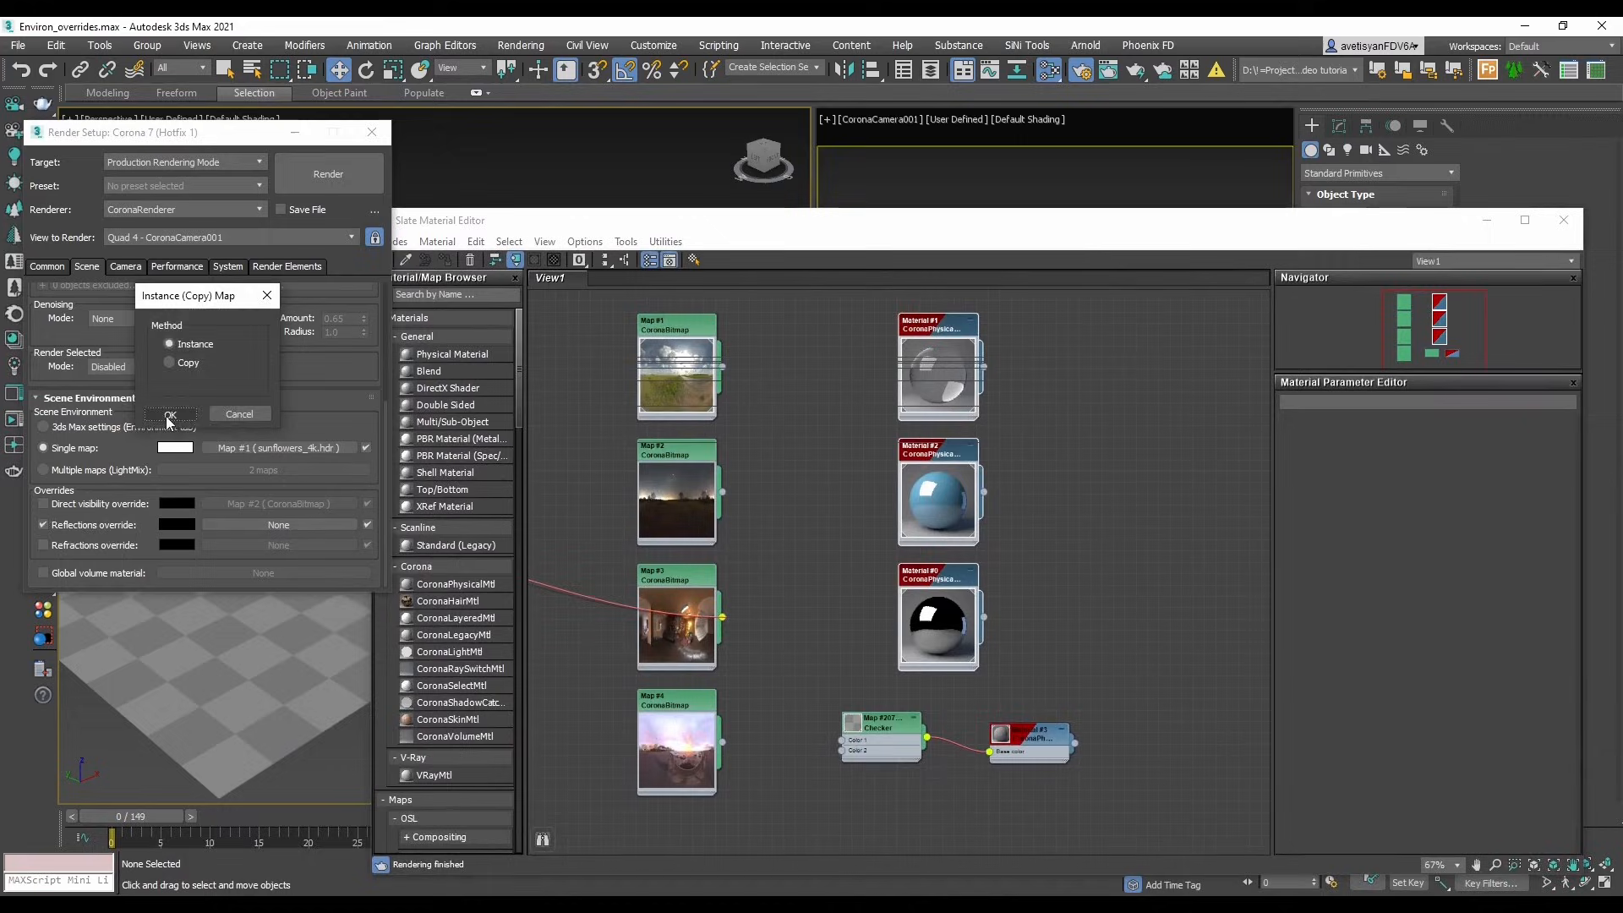
left_click(169, 416)
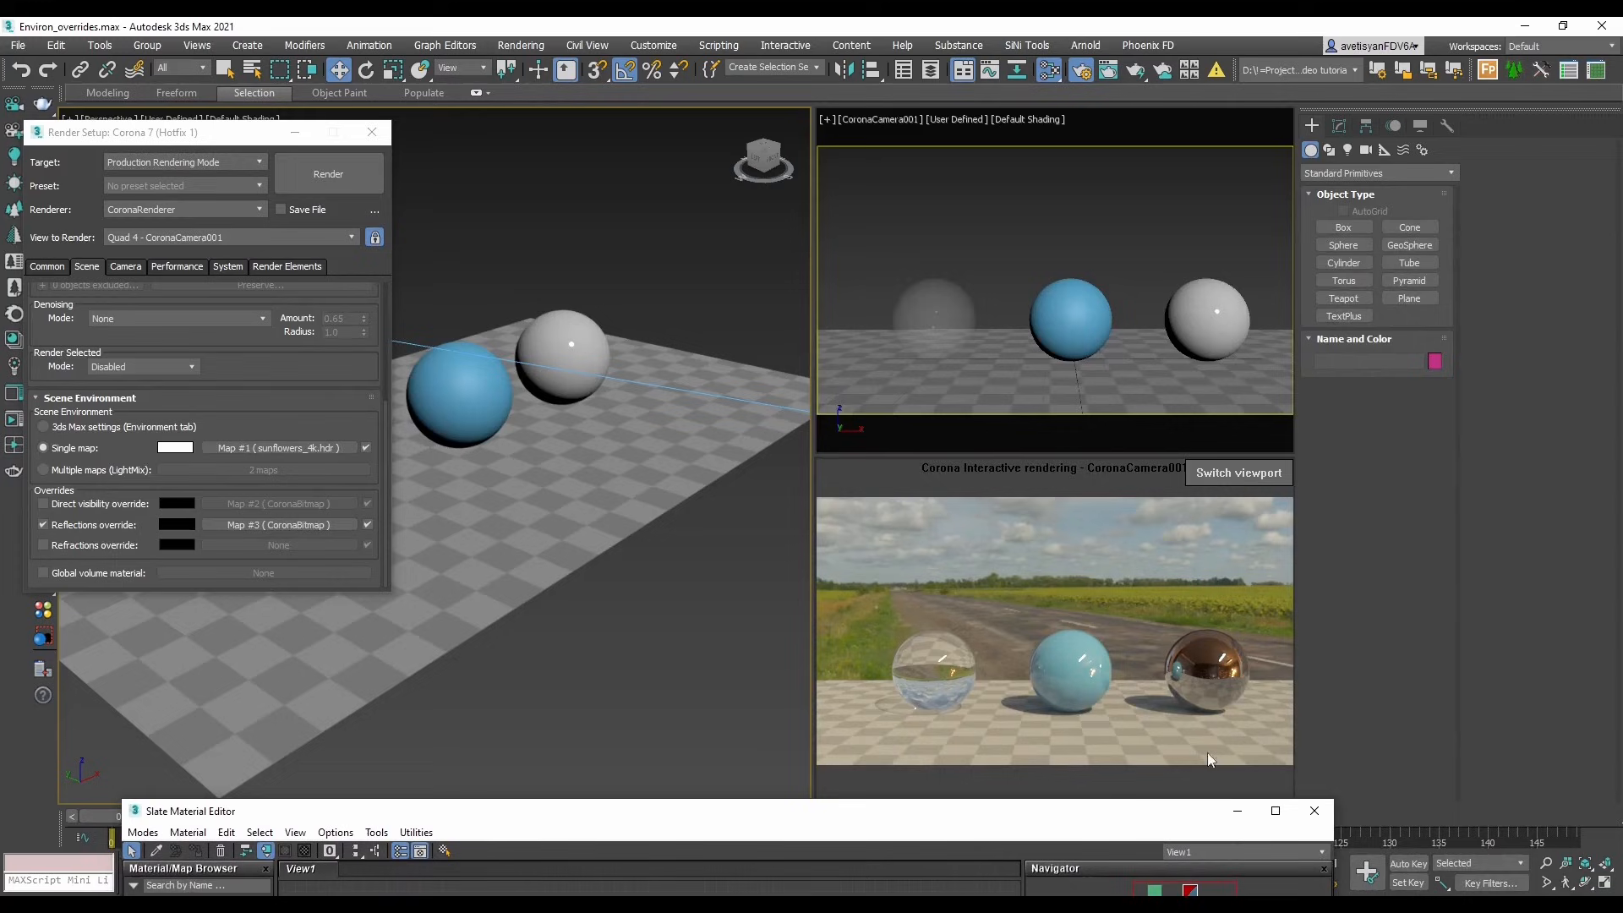
left_click(42, 504)
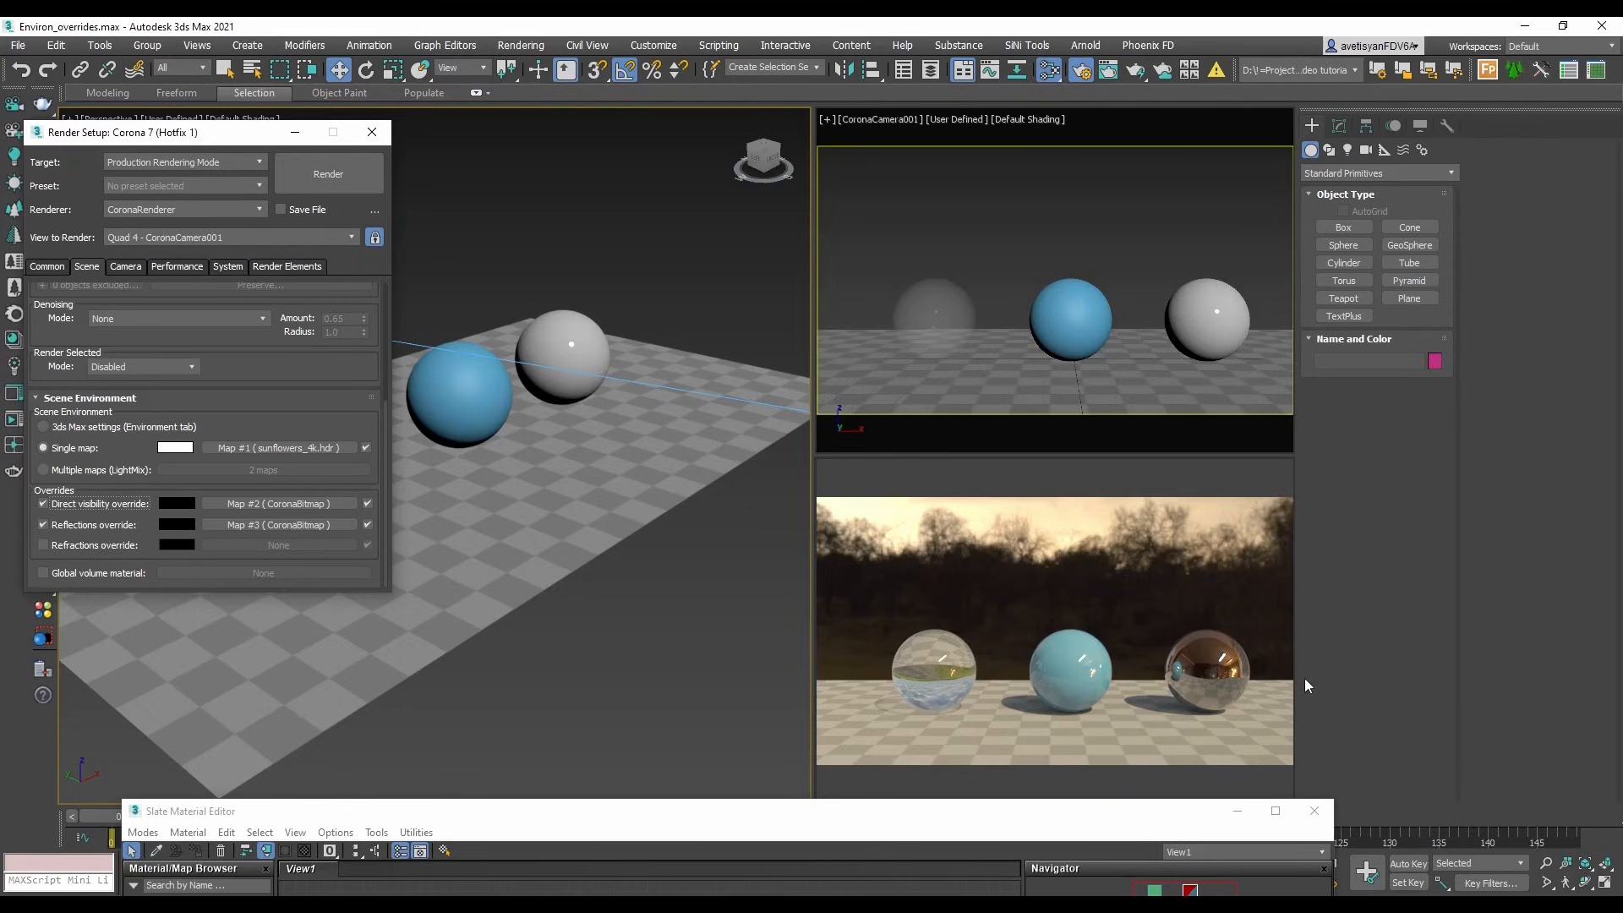
mouse_move(809, 688)
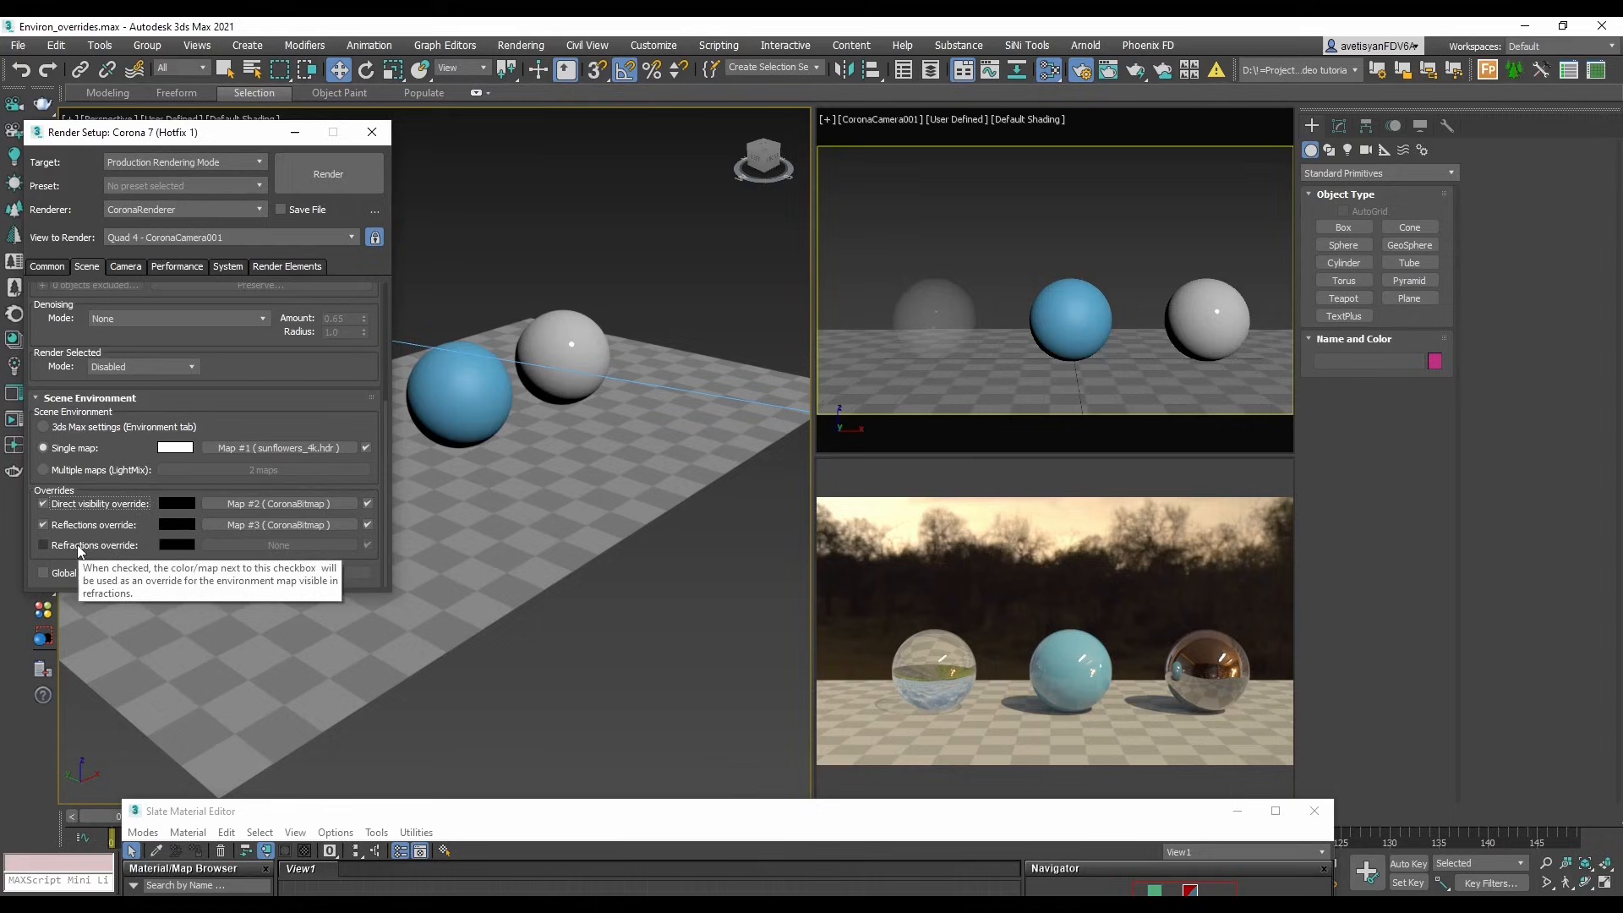
- Enable the Corona refractions override so Map #4 can tint the glass sphere's refraction
left_click(43, 547)
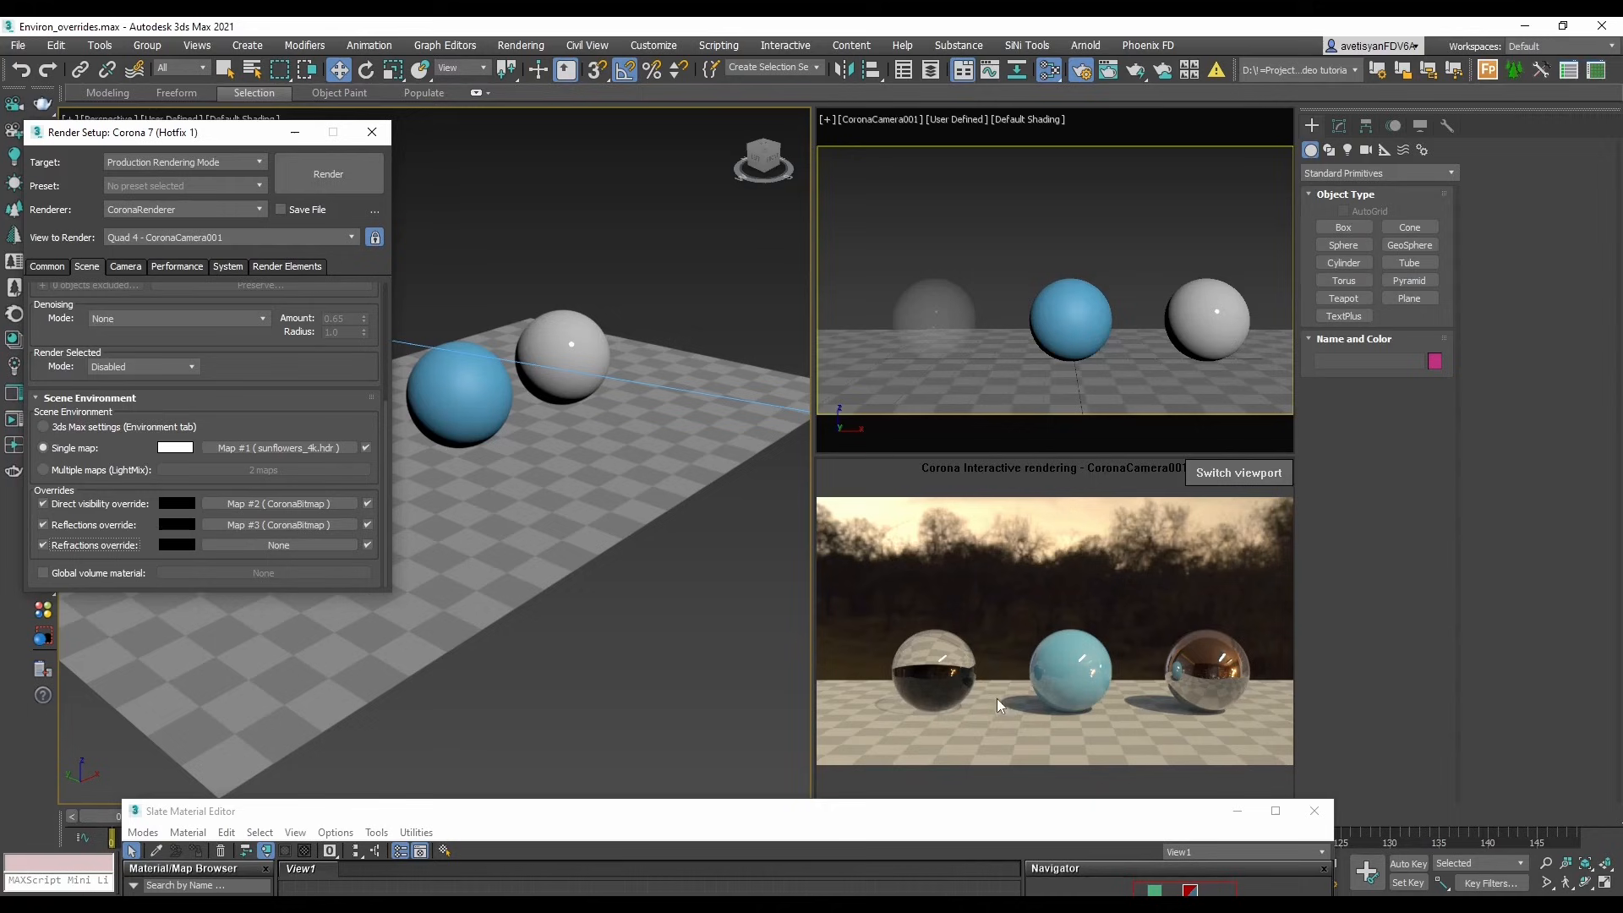
mouse_move(973, 707)
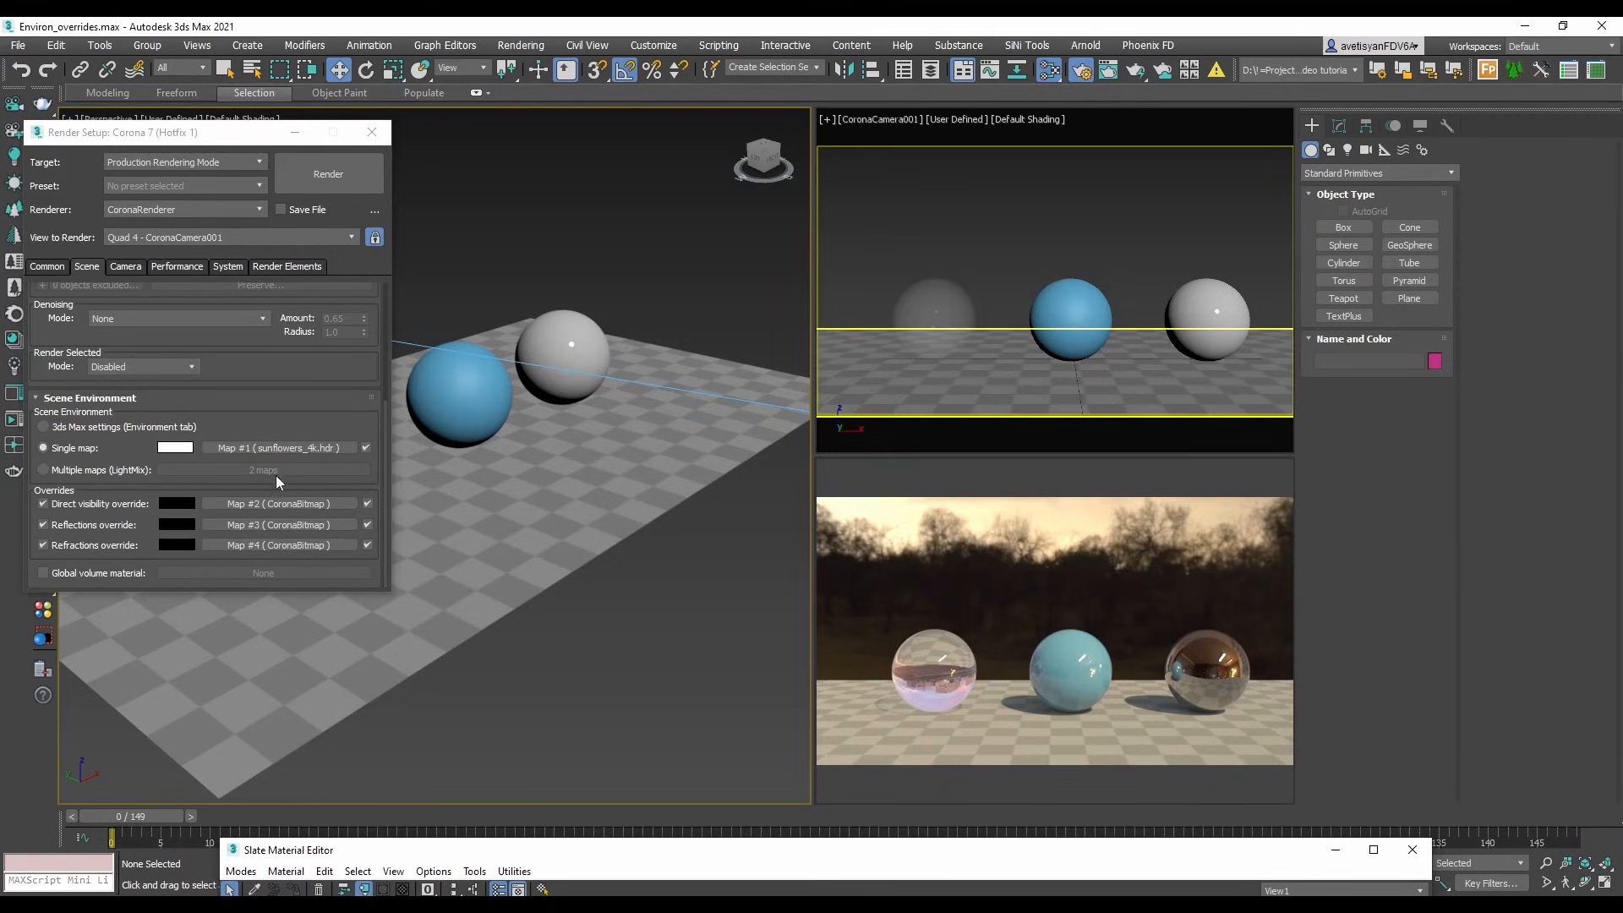
mouse_move(610, 585)
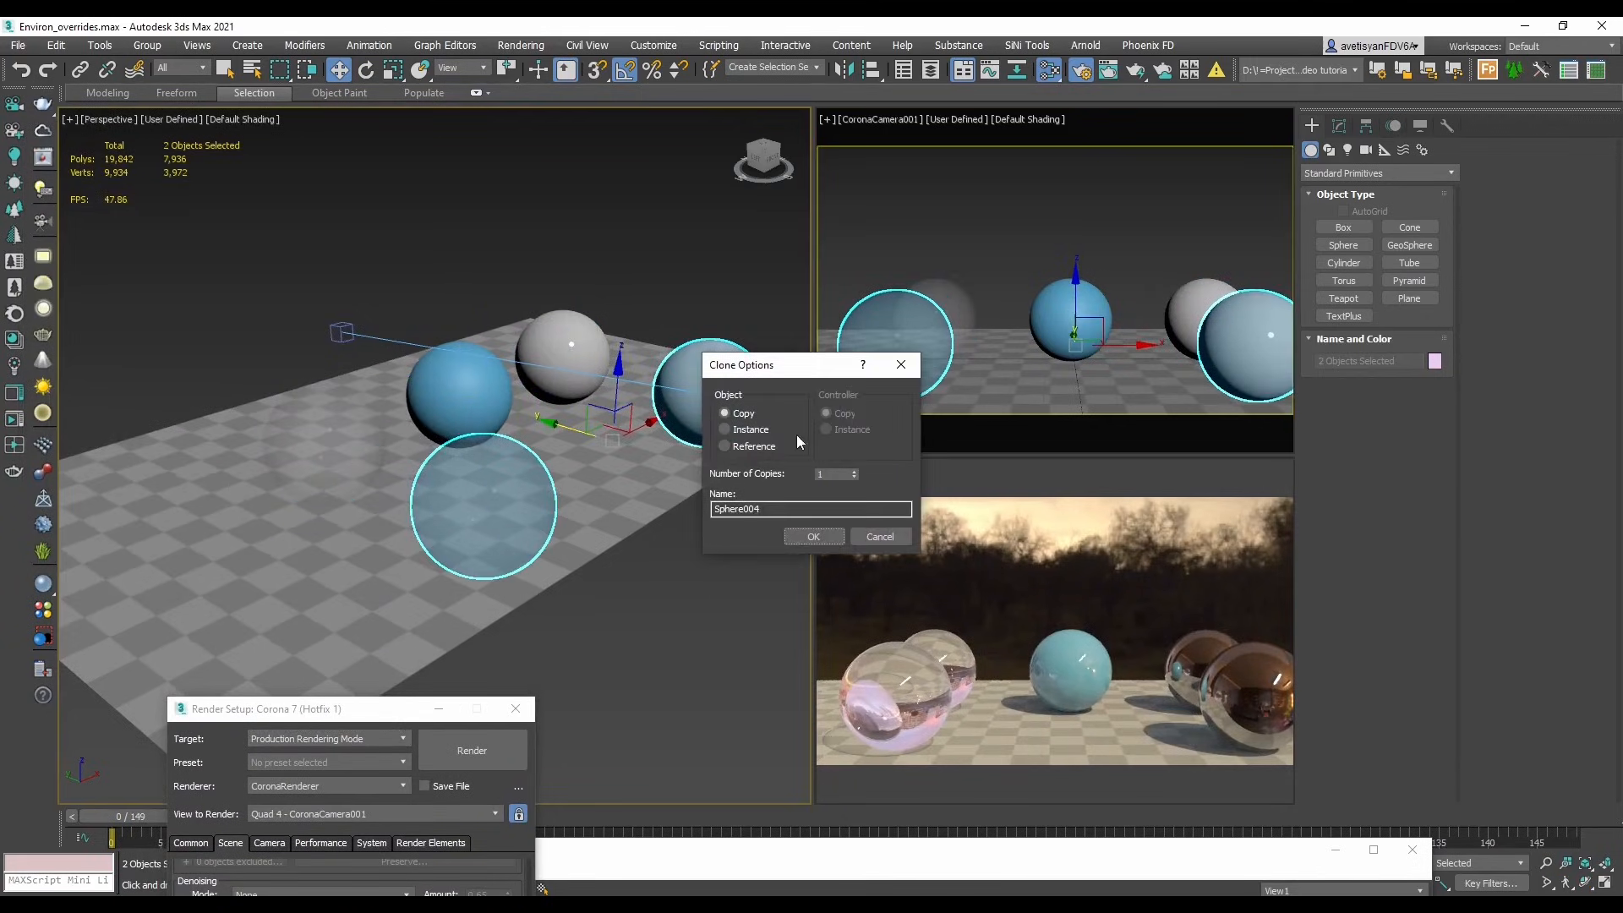
- Confirm cloning the glass and chrome spheres as copies in front of the originals
left_click(813, 536)
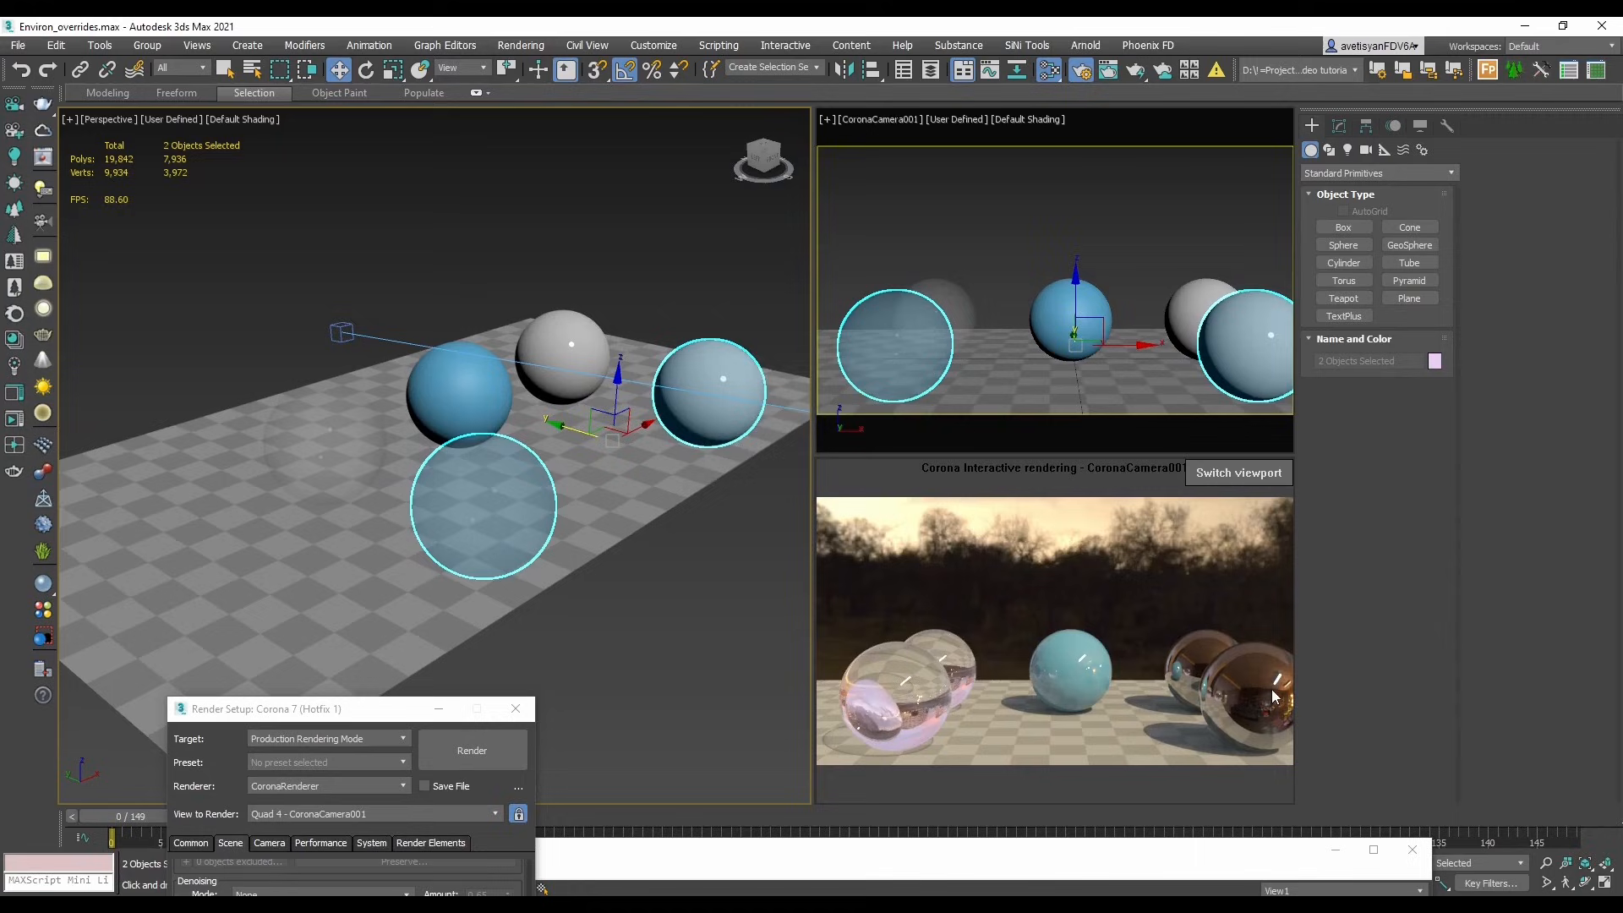
mouse_move(1261, 689)
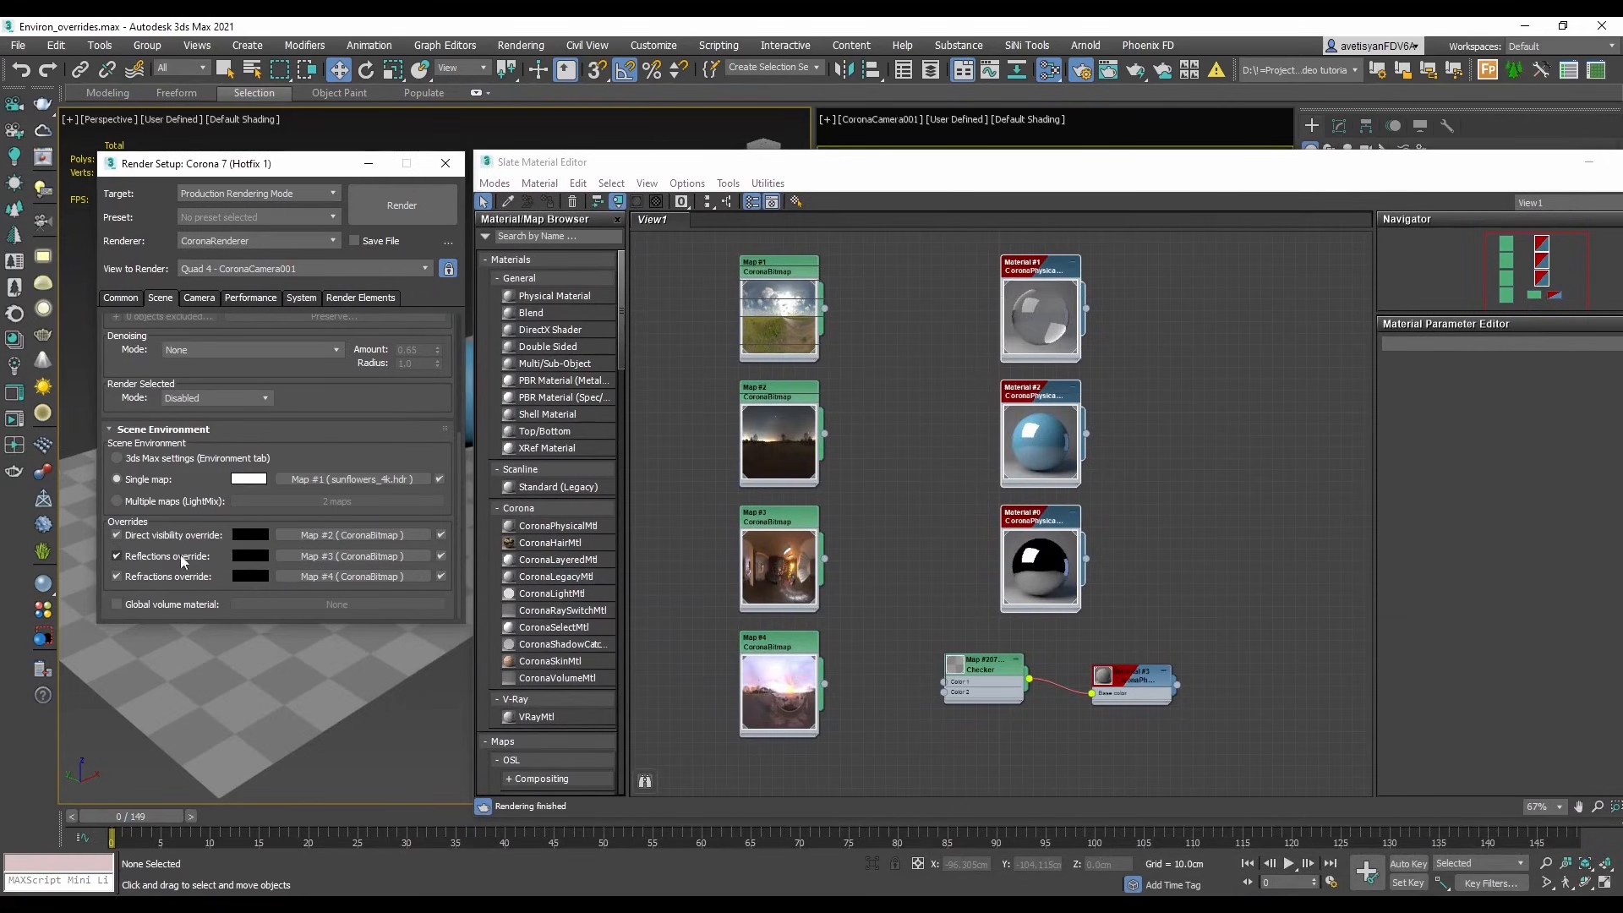
- Disable the scene-wide overrides and wire Map #3 to the chrome reflection and Map #4 to the glass refraction environments
left_click(117, 536)
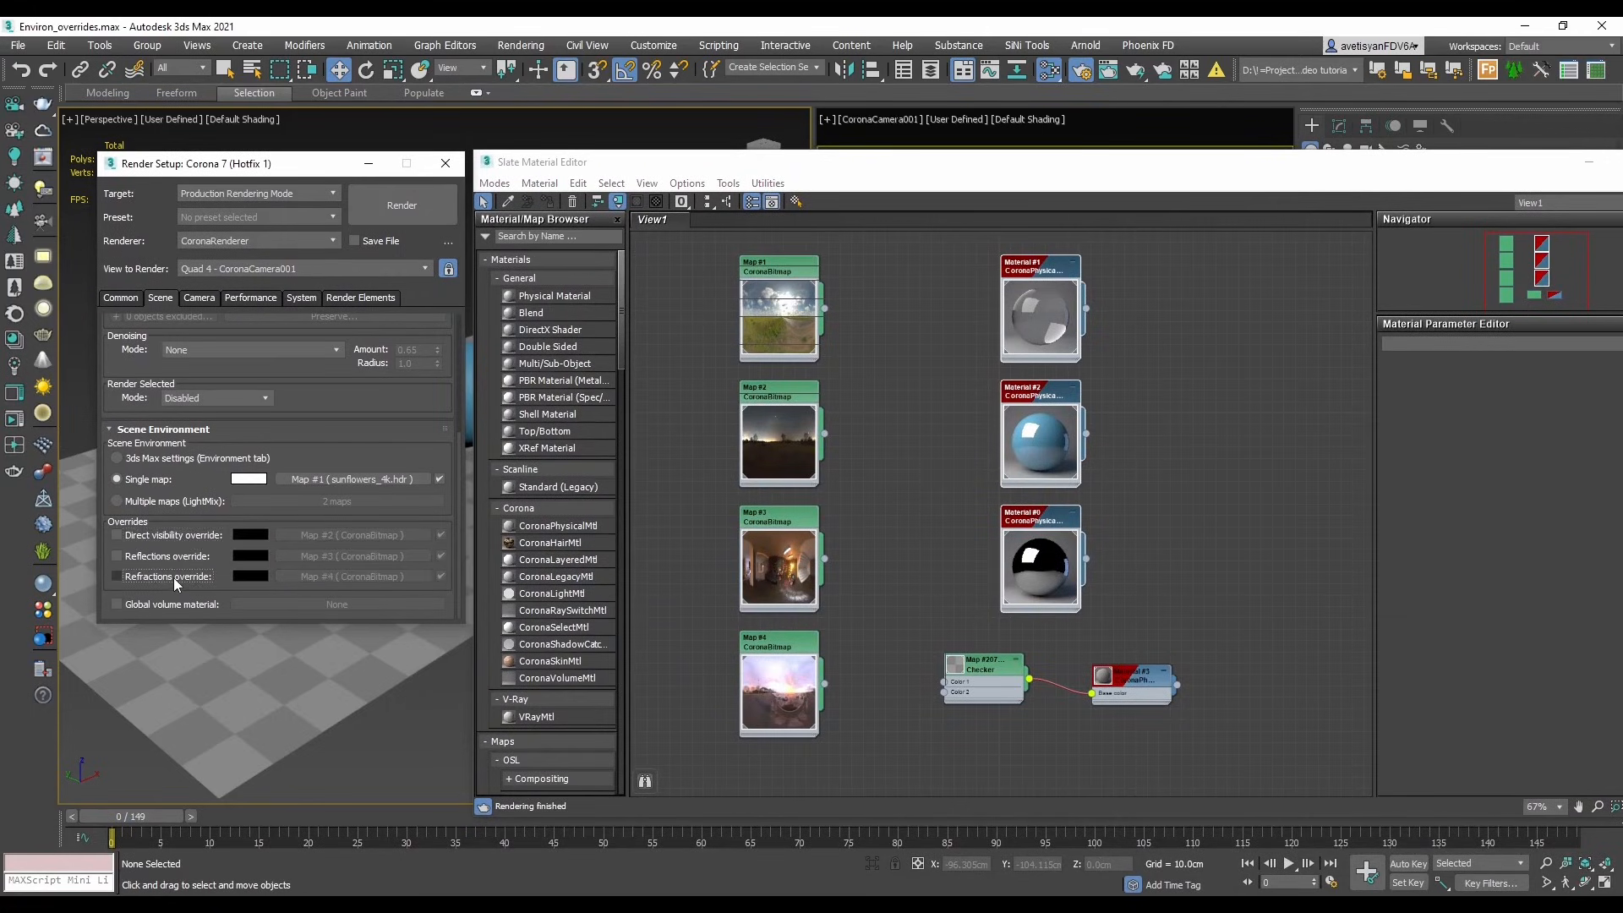
left_click_drag(541, 163, 120, 702)
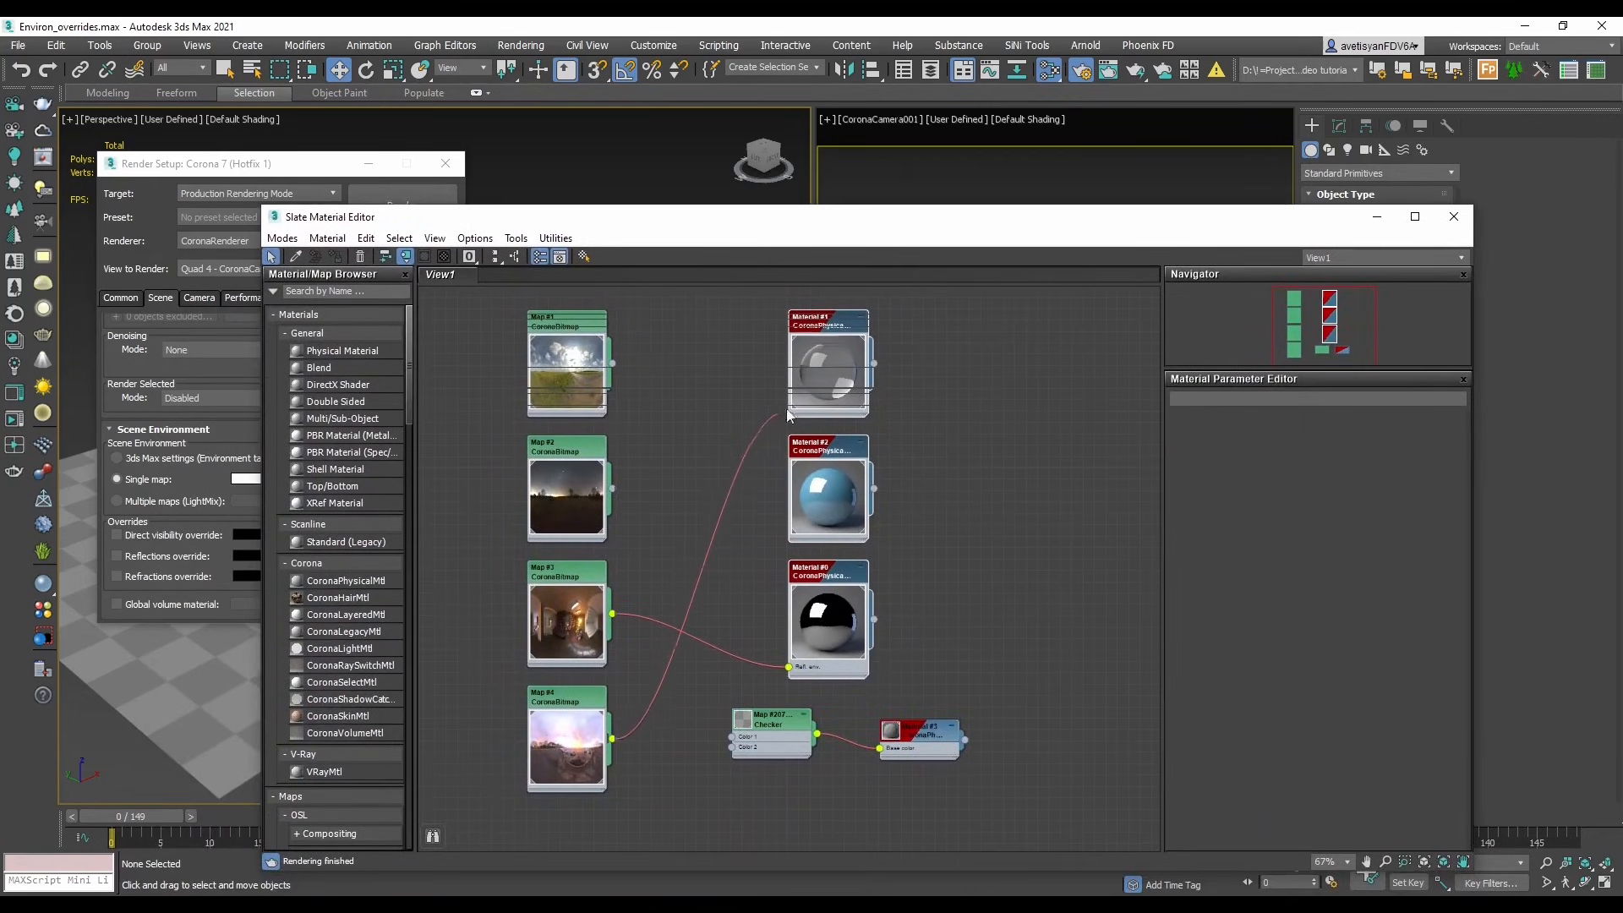
left_click(828, 316)
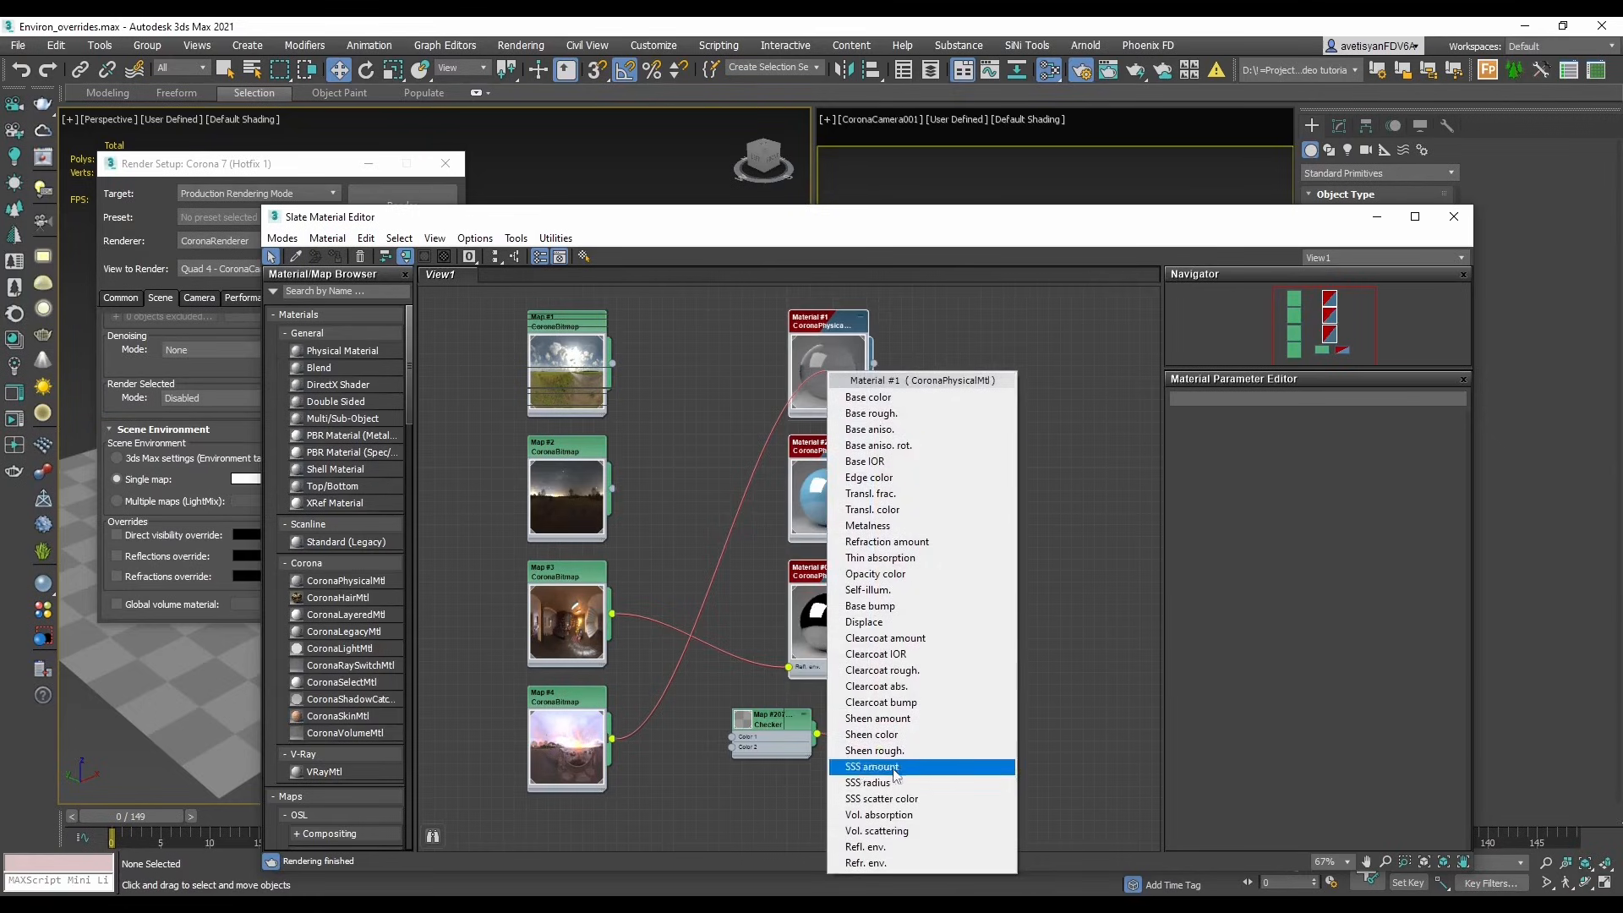
mouse_move(865, 862)
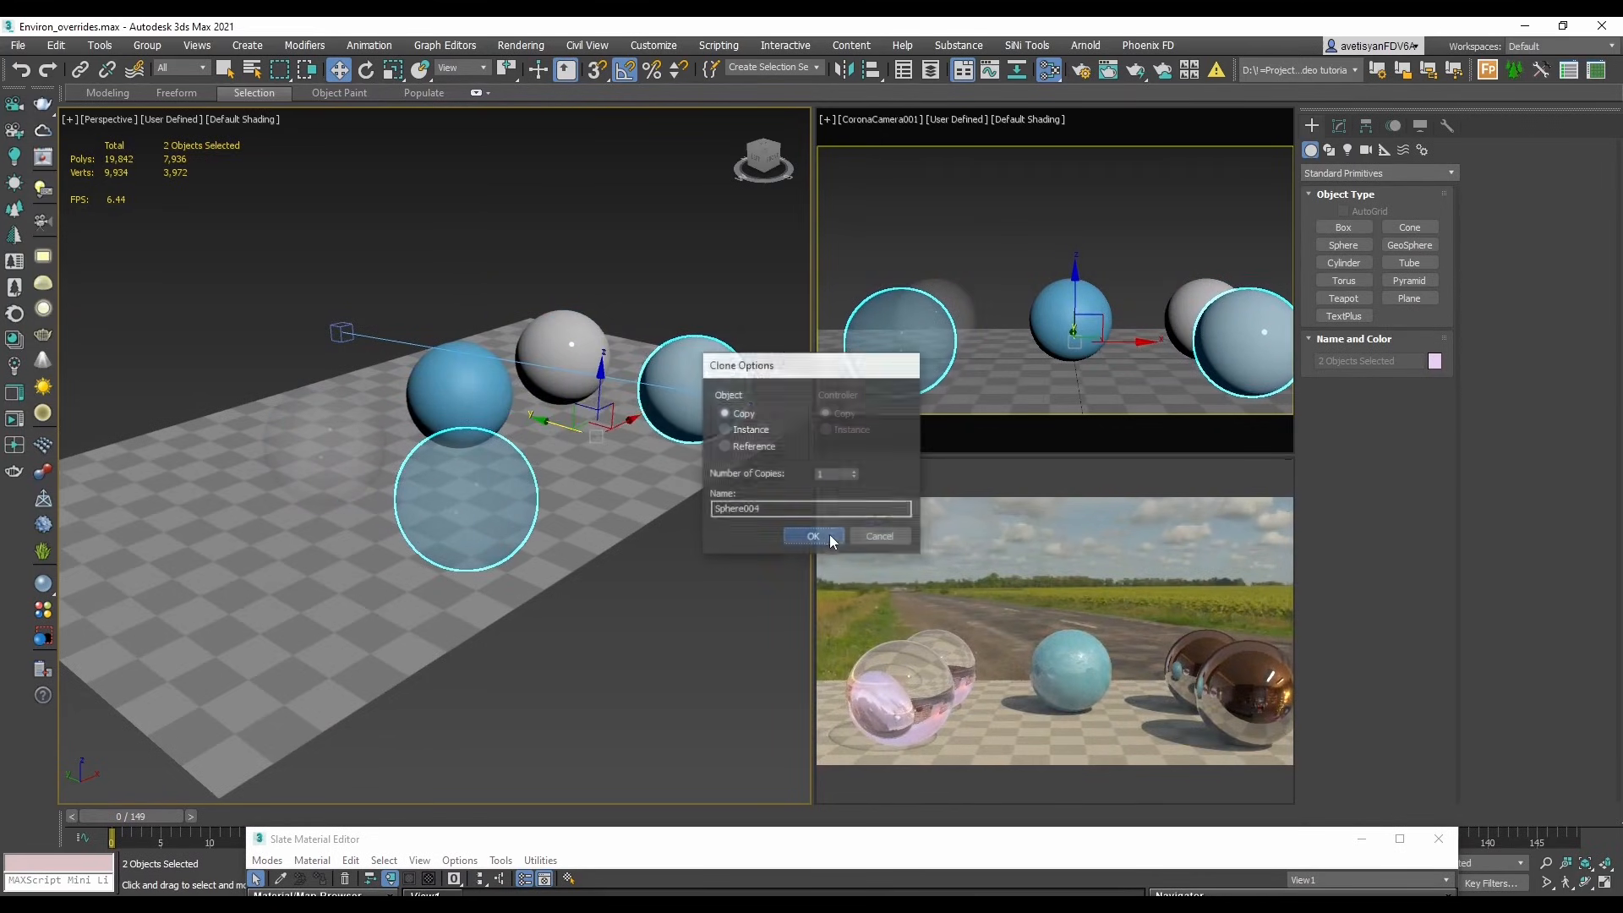
- Clone the two spheres, assign the copied material to the whole objects, and return to Render Setup
left_click(811, 536)
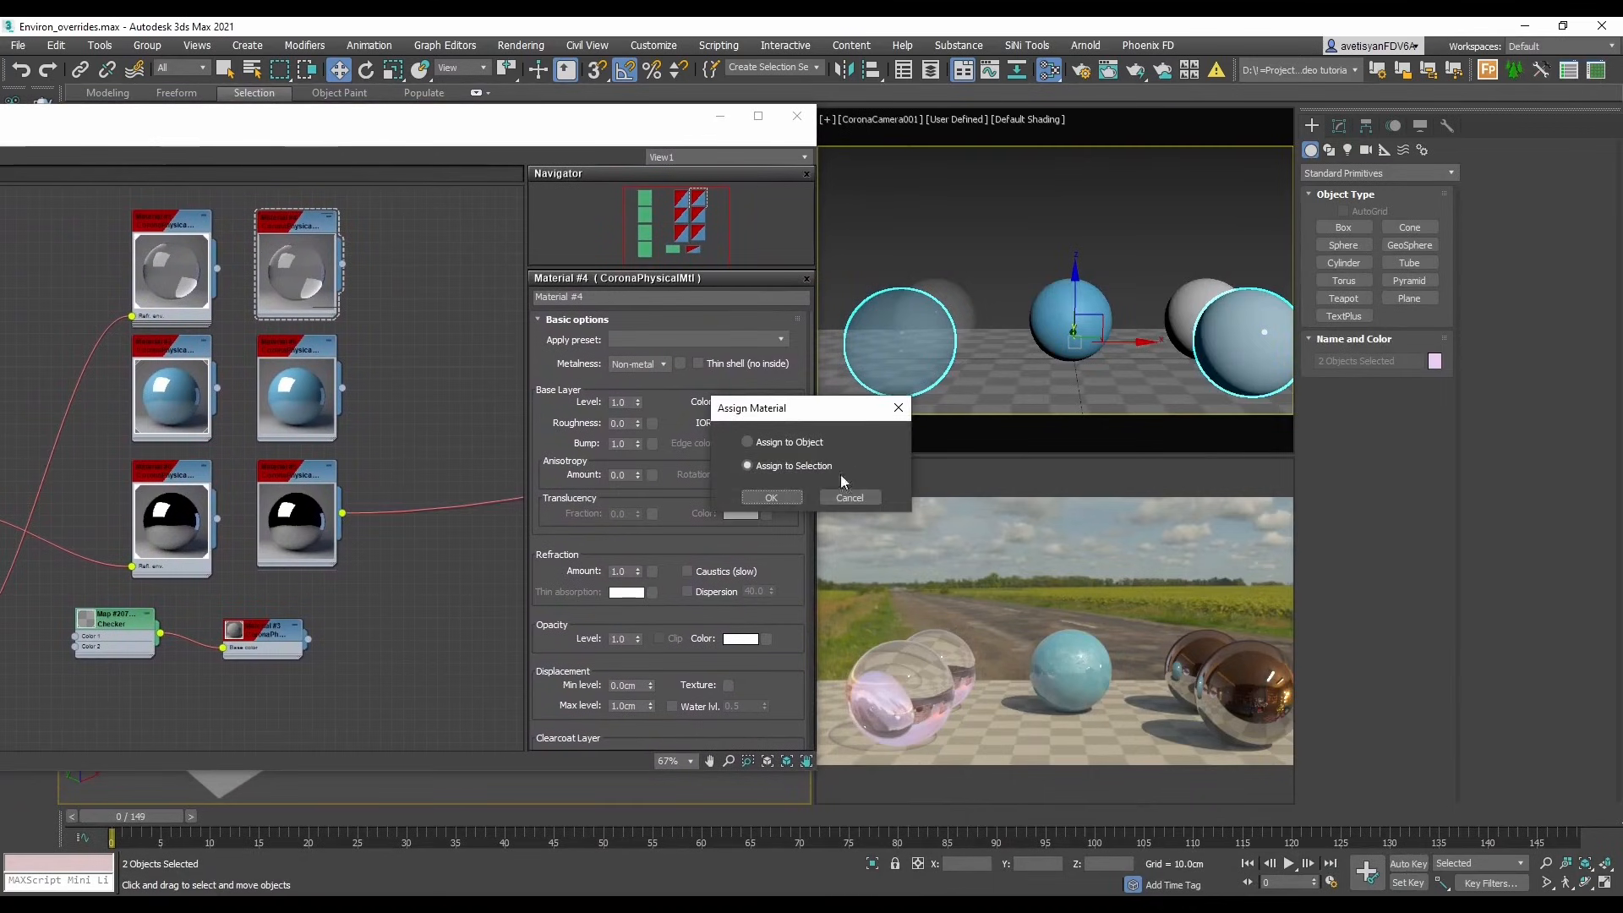
left_click(771, 497)
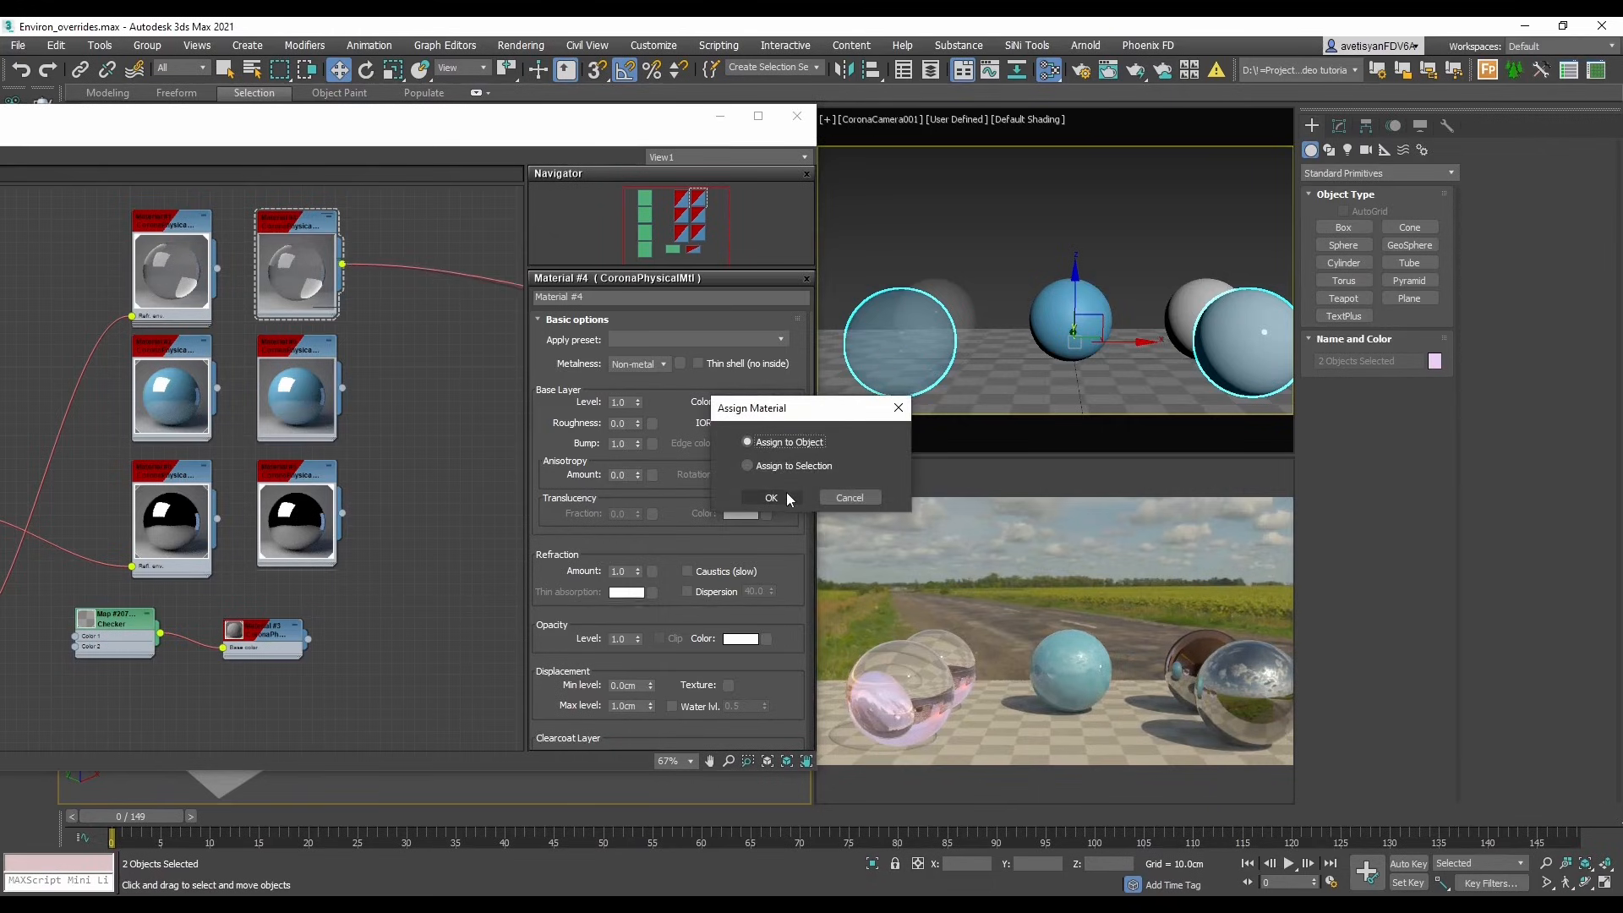
left_click(771, 497)
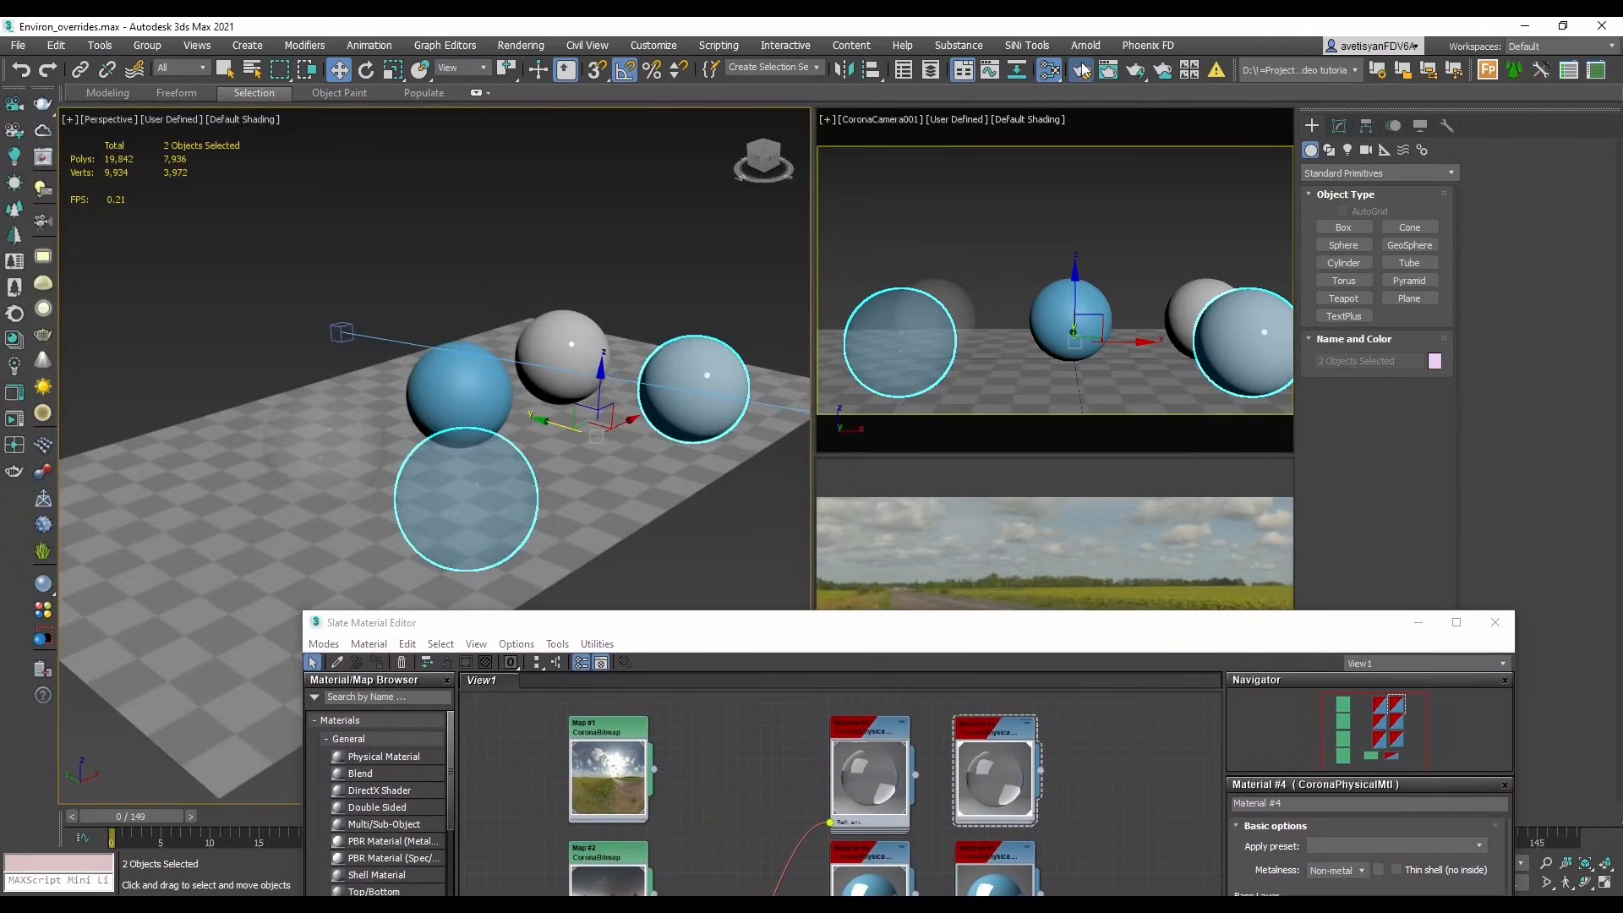
left_click(1081, 69)
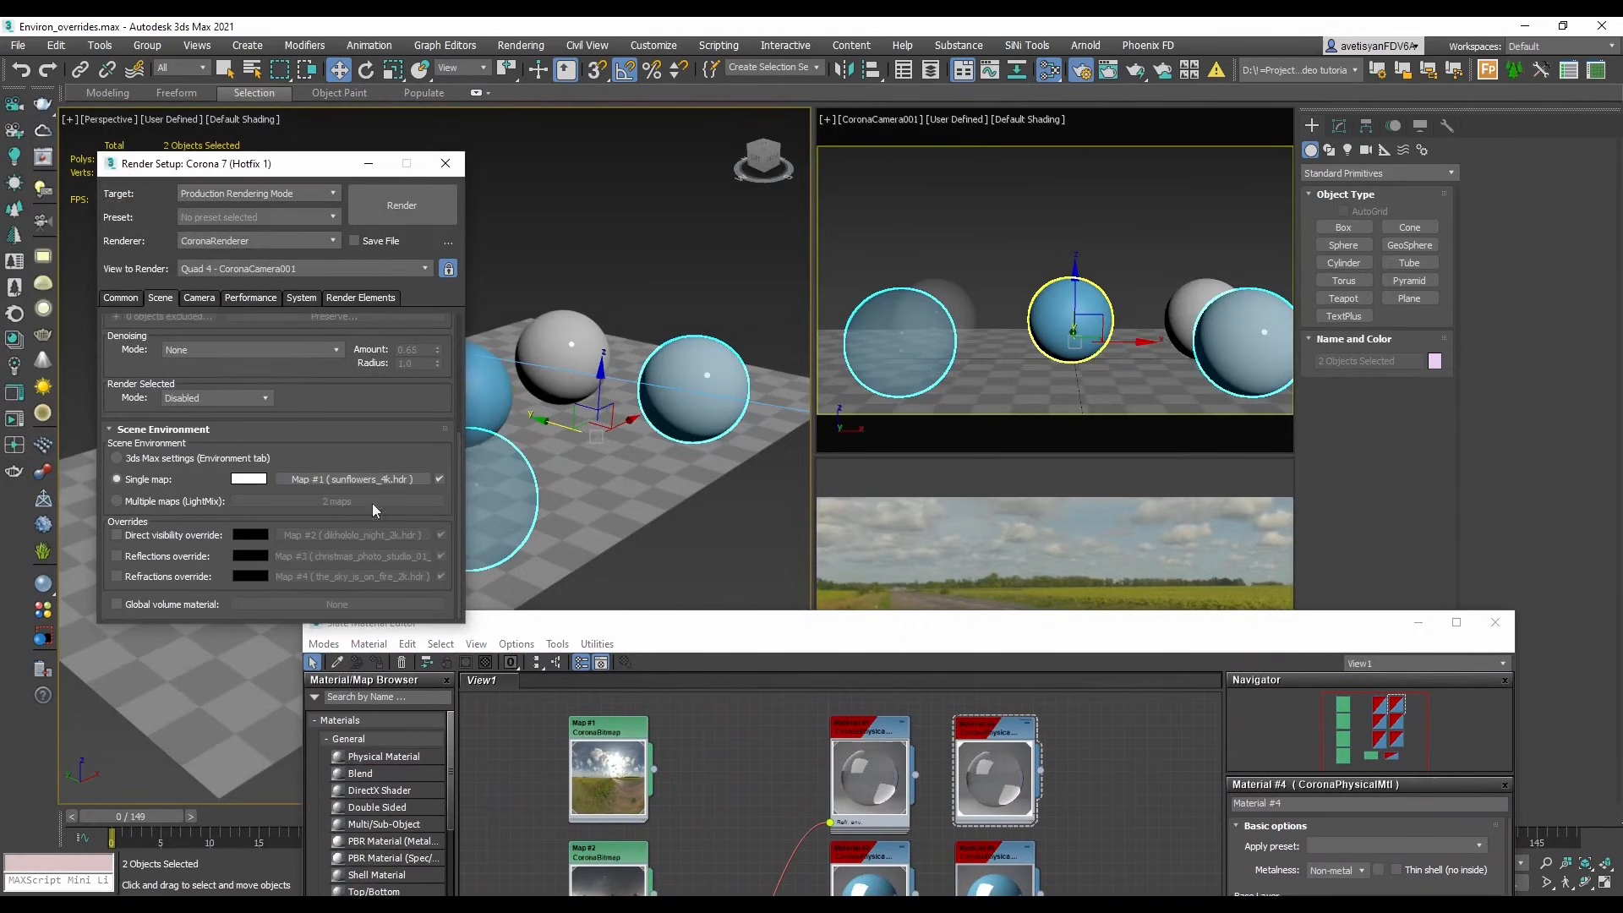